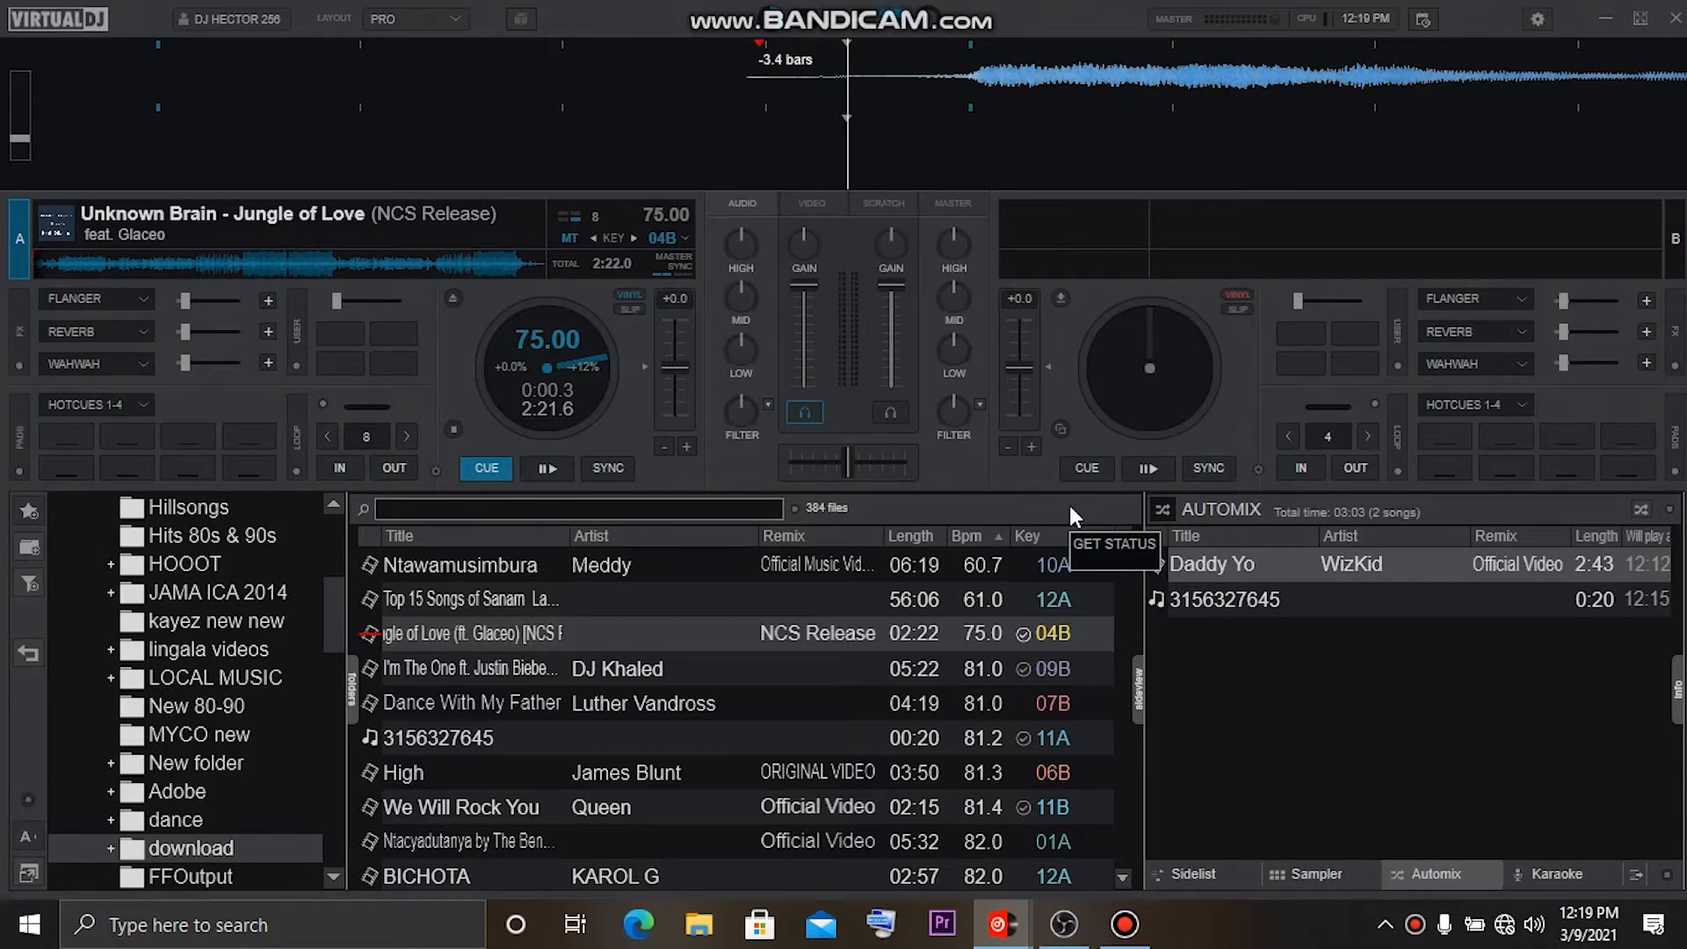
Open VirtualDJ's recording settings, keeping file name 'mmm' and MP4 video format.
left_click(547, 468)
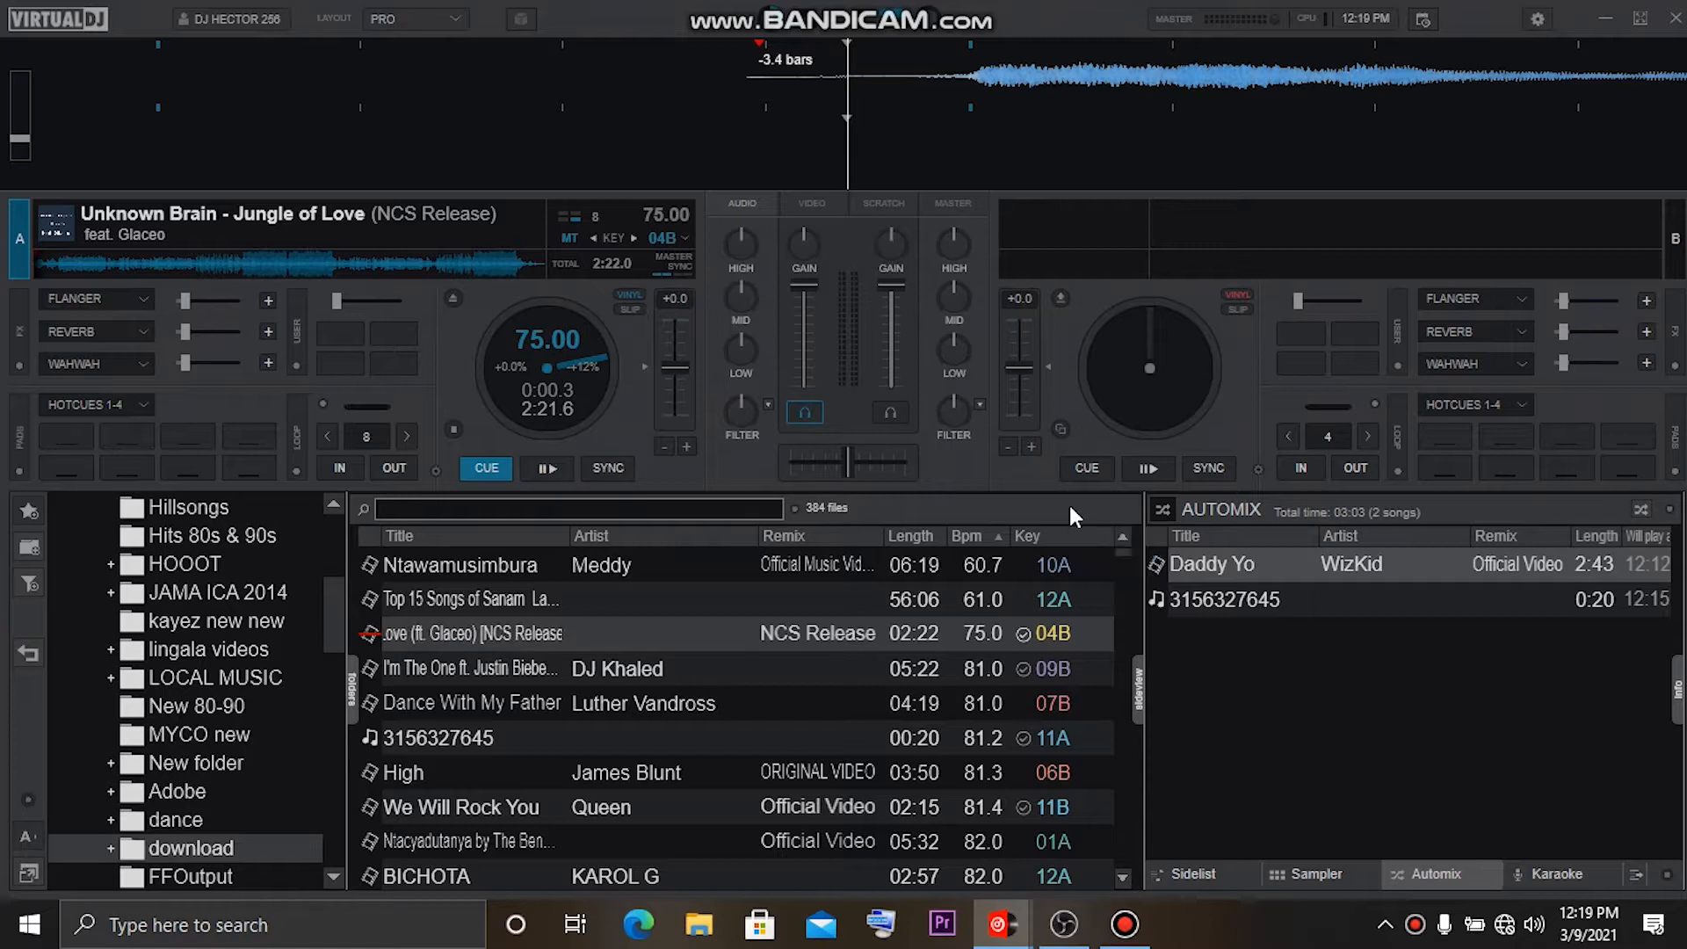
mouse_move(1075, 516)
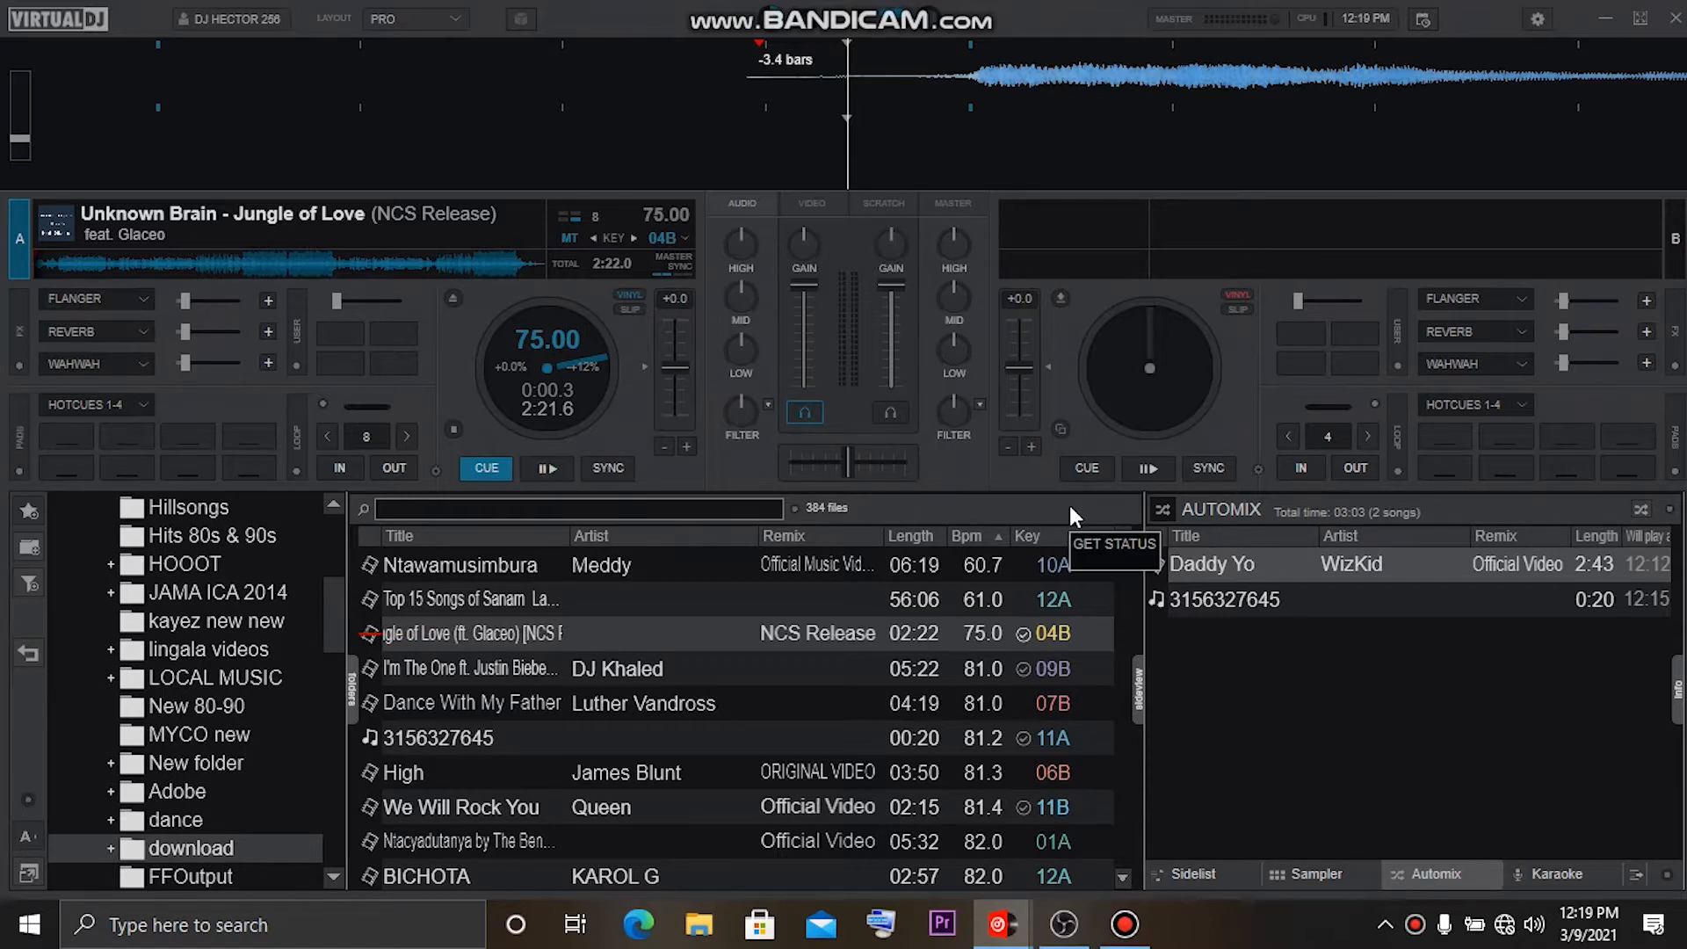
left_click(547, 468)
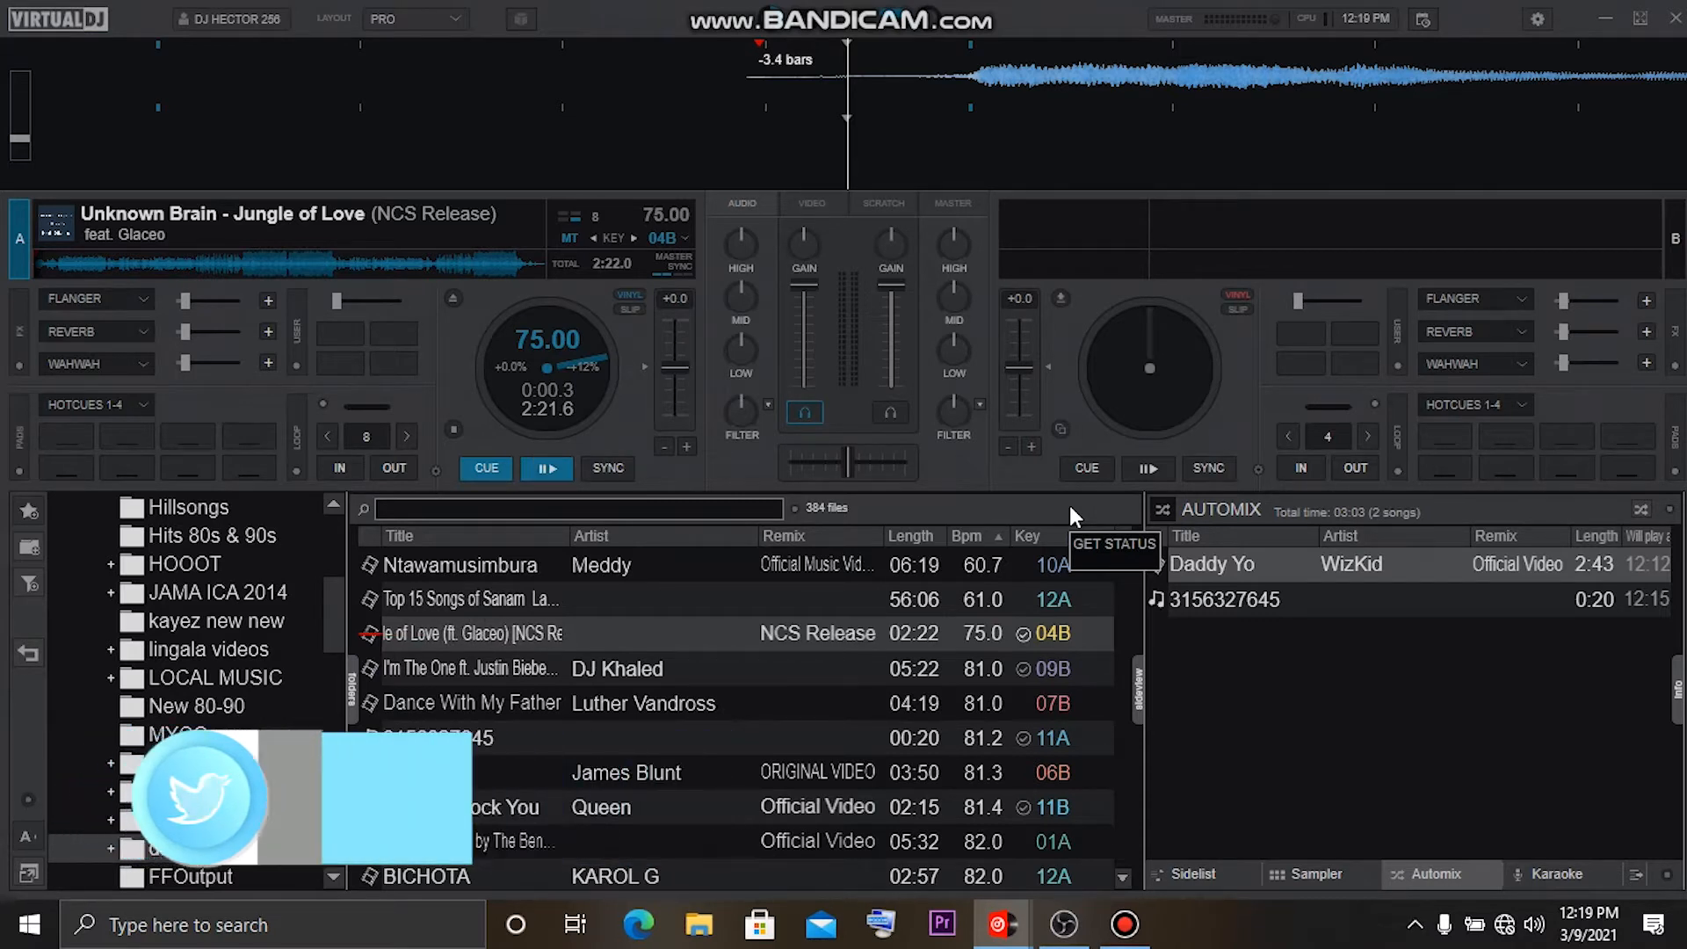
left_click(1538, 20)
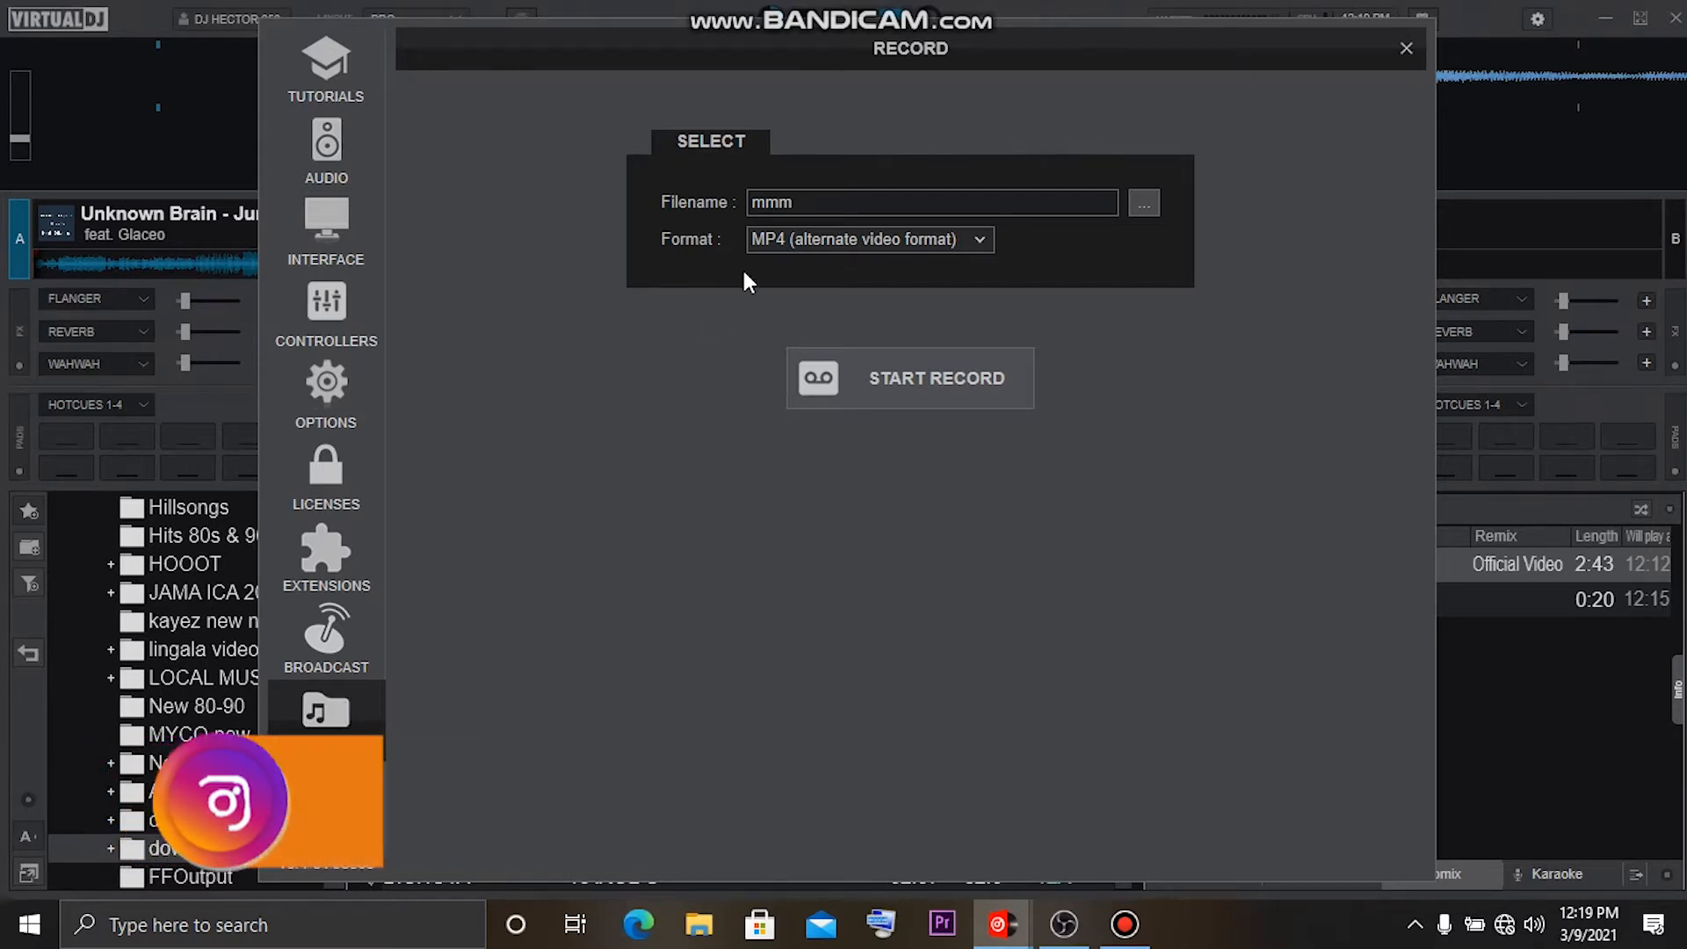
left_click(867, 239)
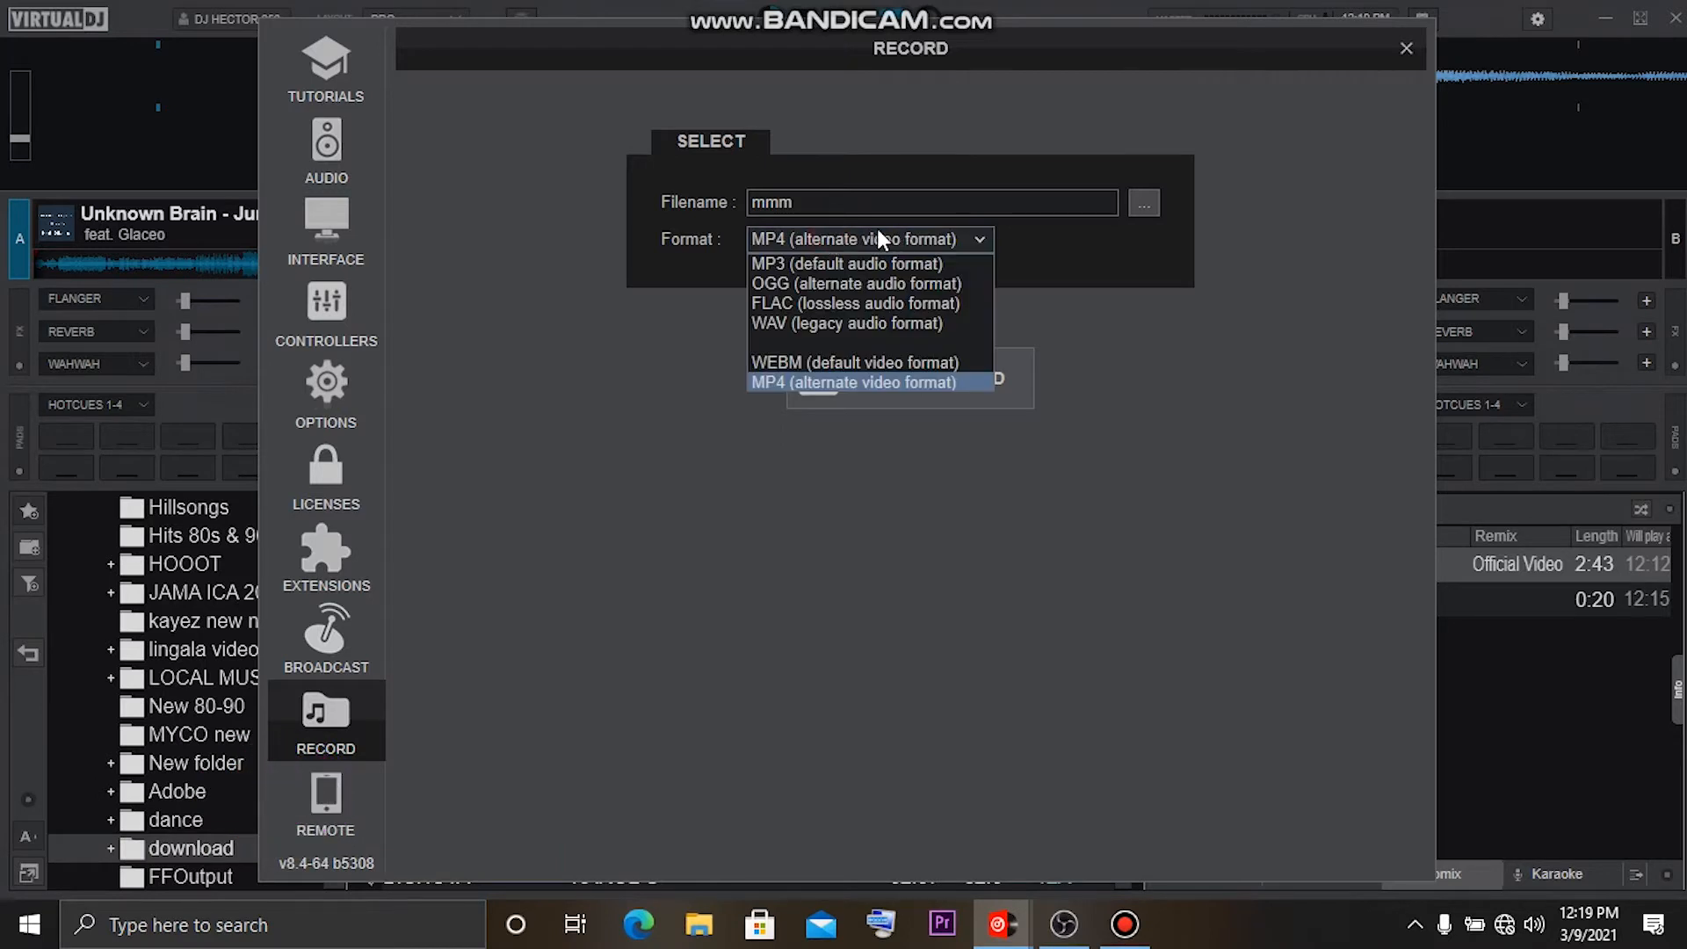
mouse_move(880, 259)
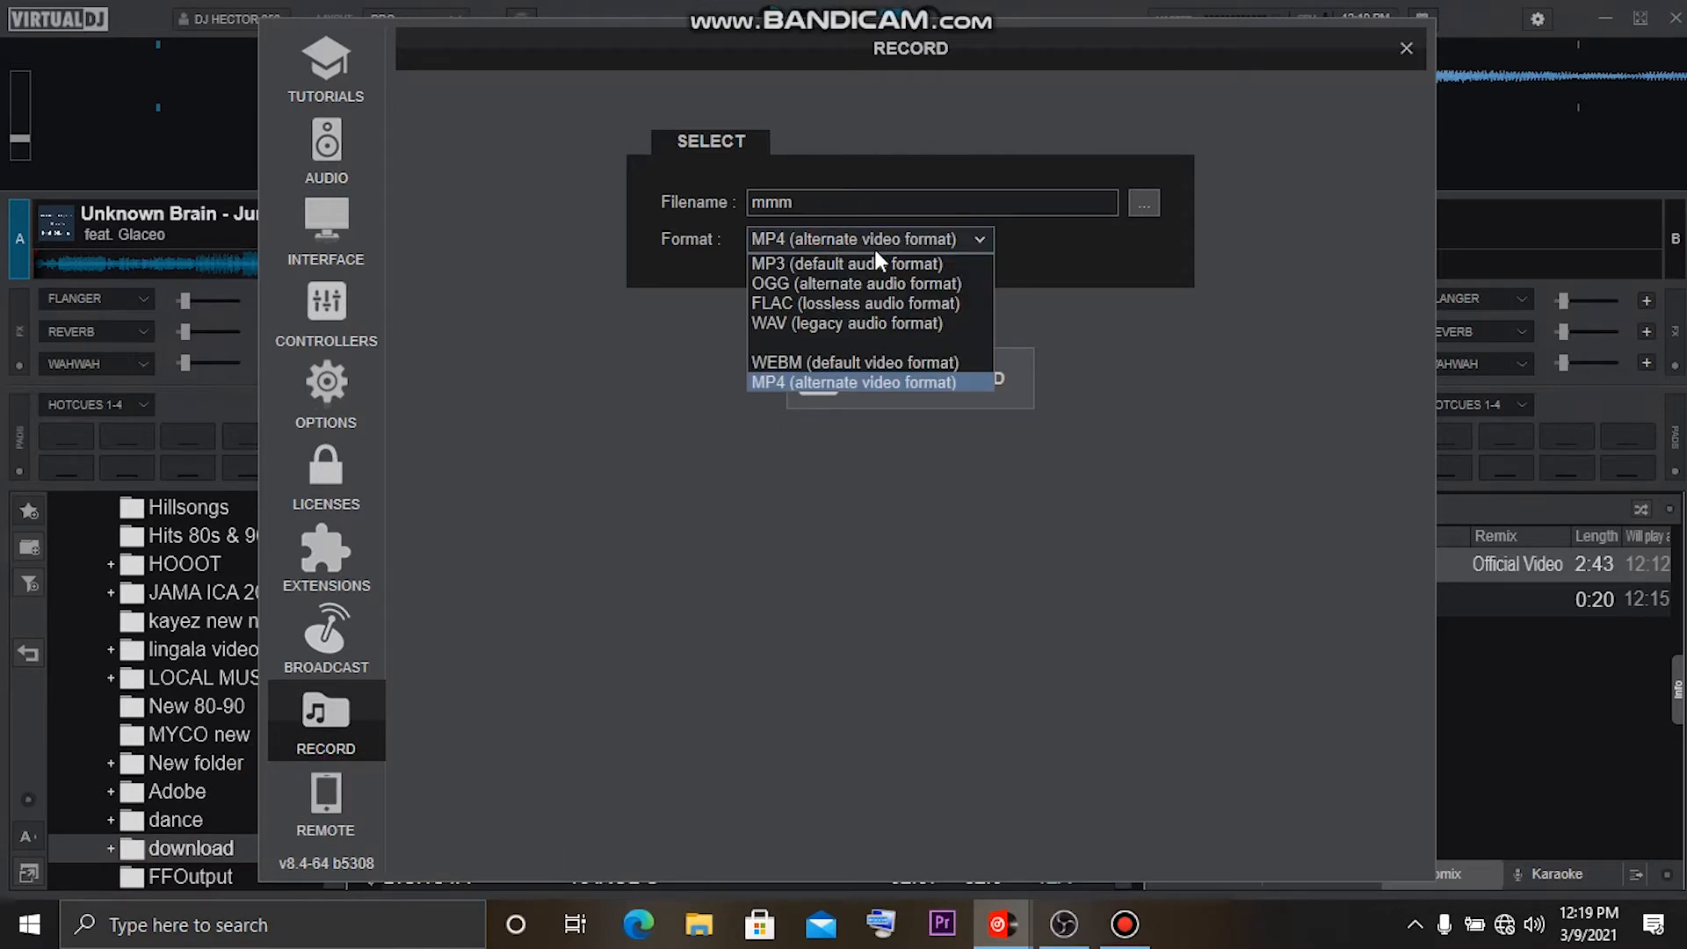
mouse_move(868, 323)
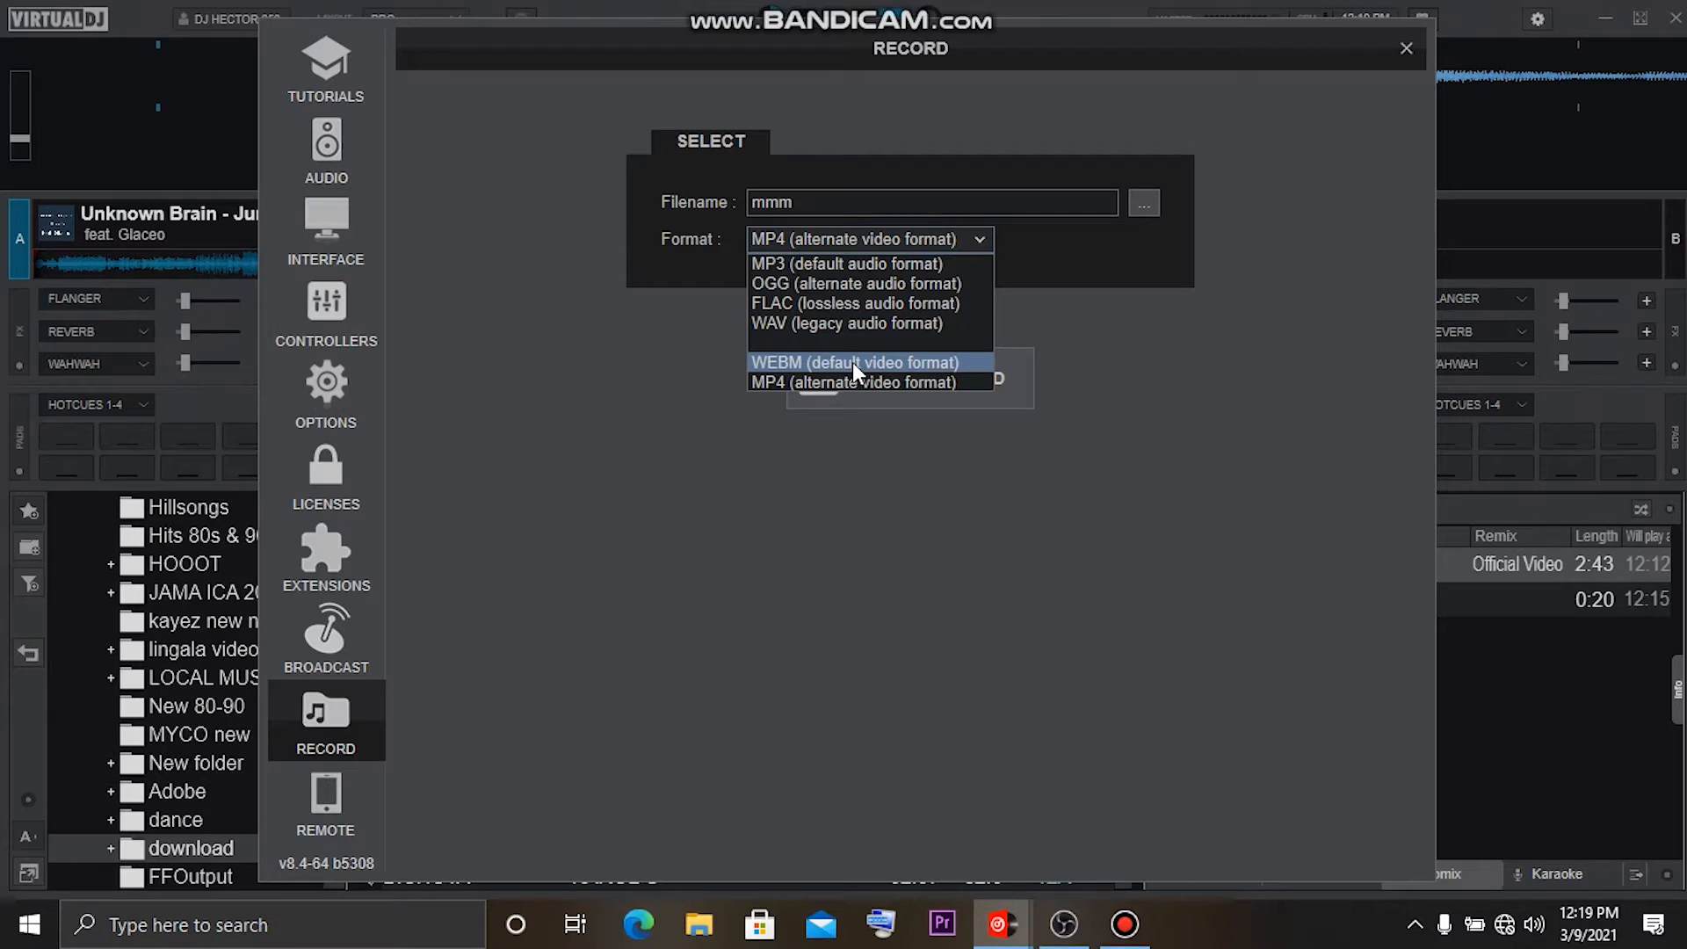
left_click(853, 383)
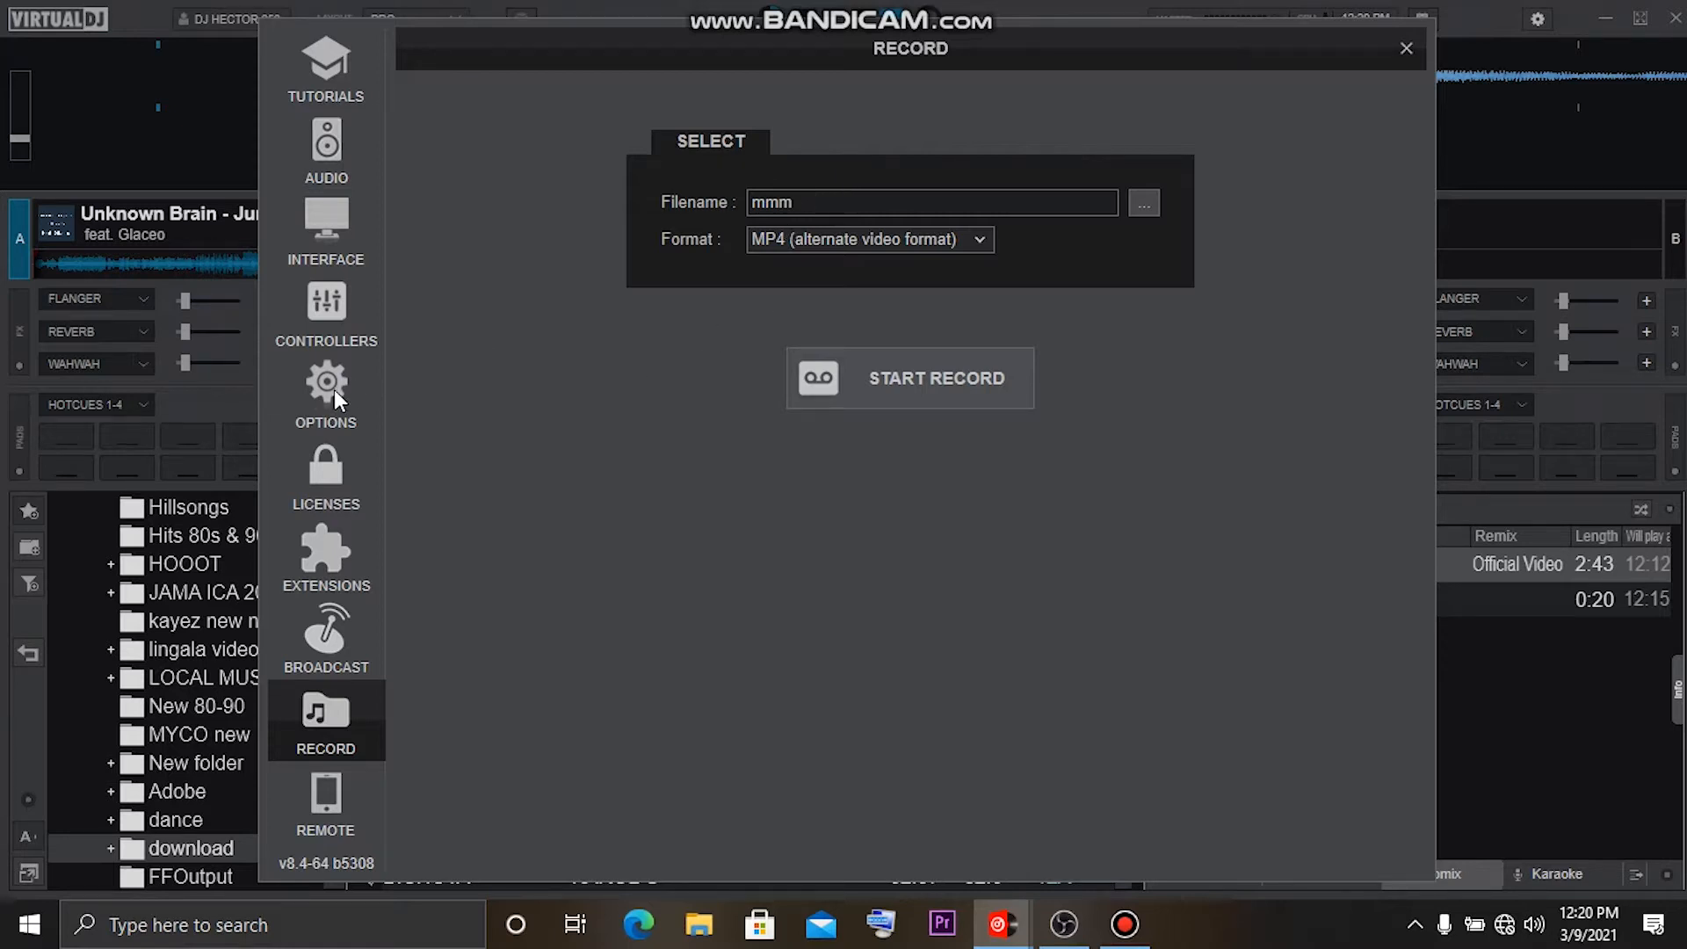
Search Options & Tweaks for 'rec' and switch recordQuality from mid to high.
left_click(325, 395)
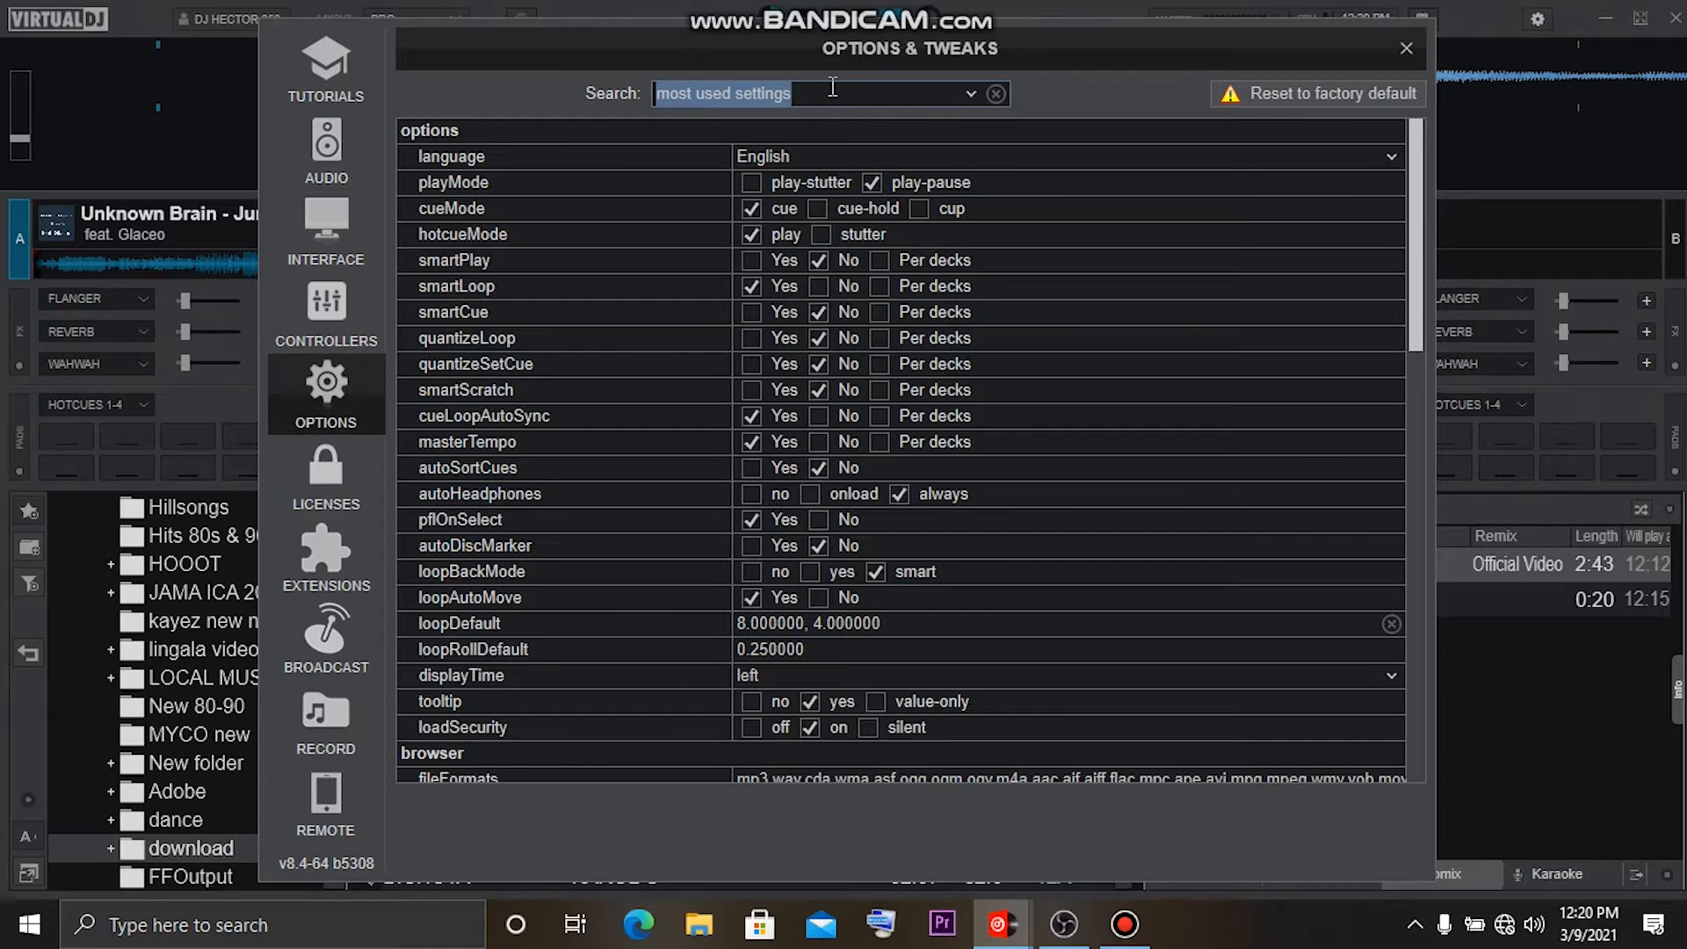
type("rec")
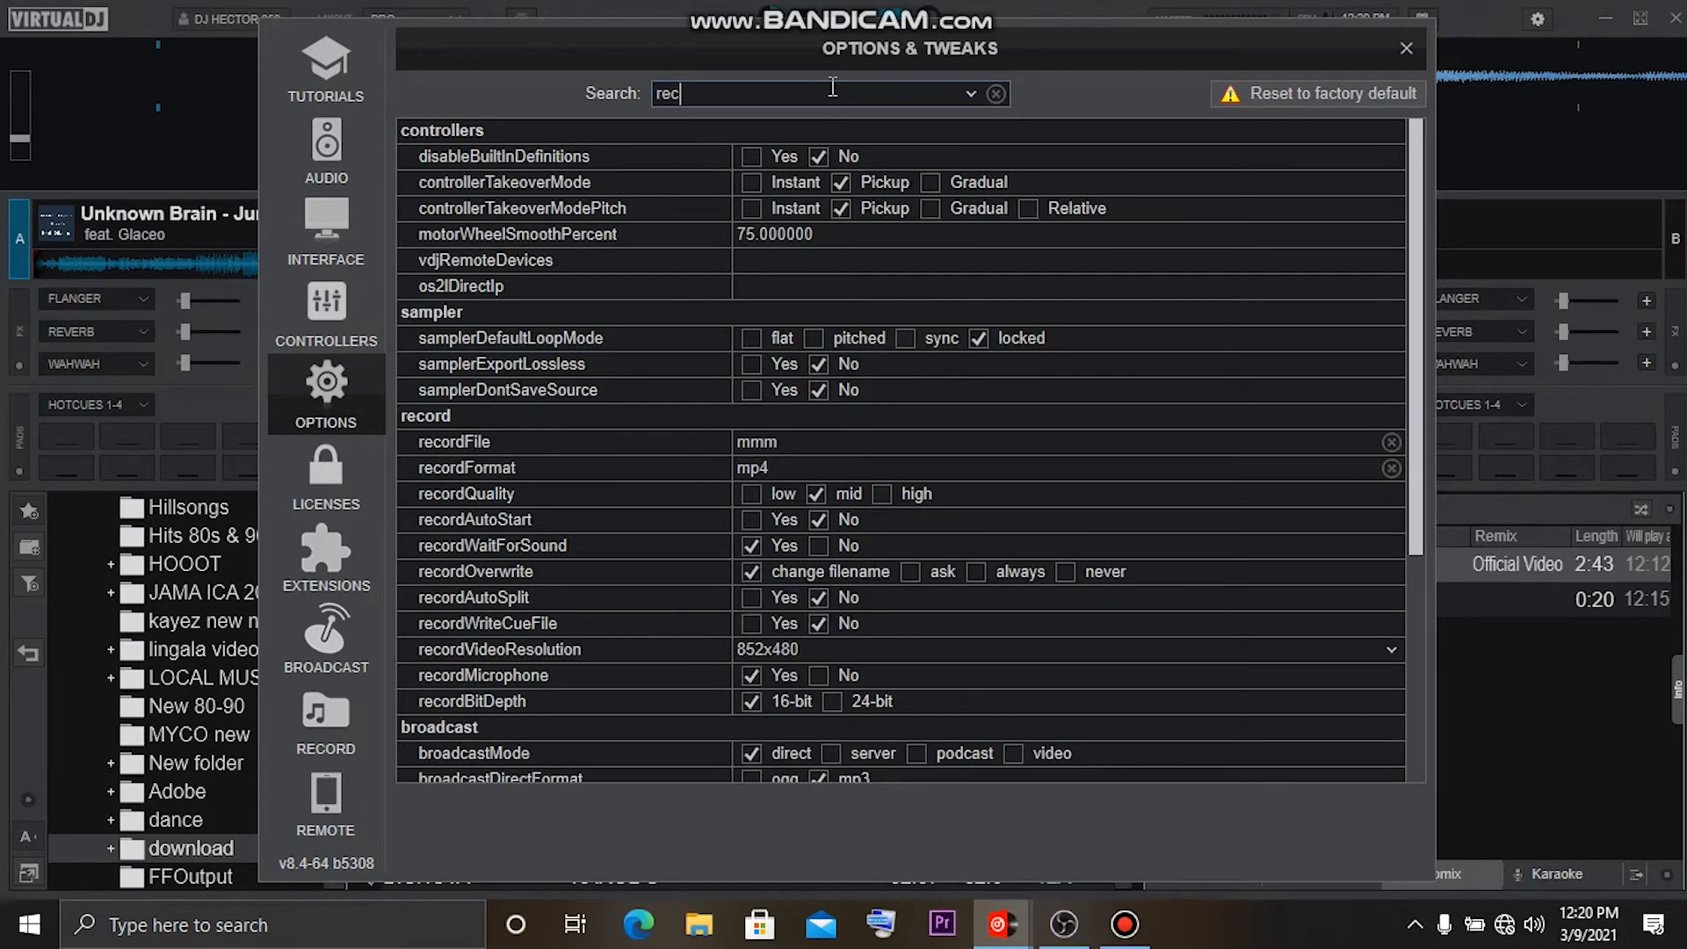
mouse_move(543, 450)
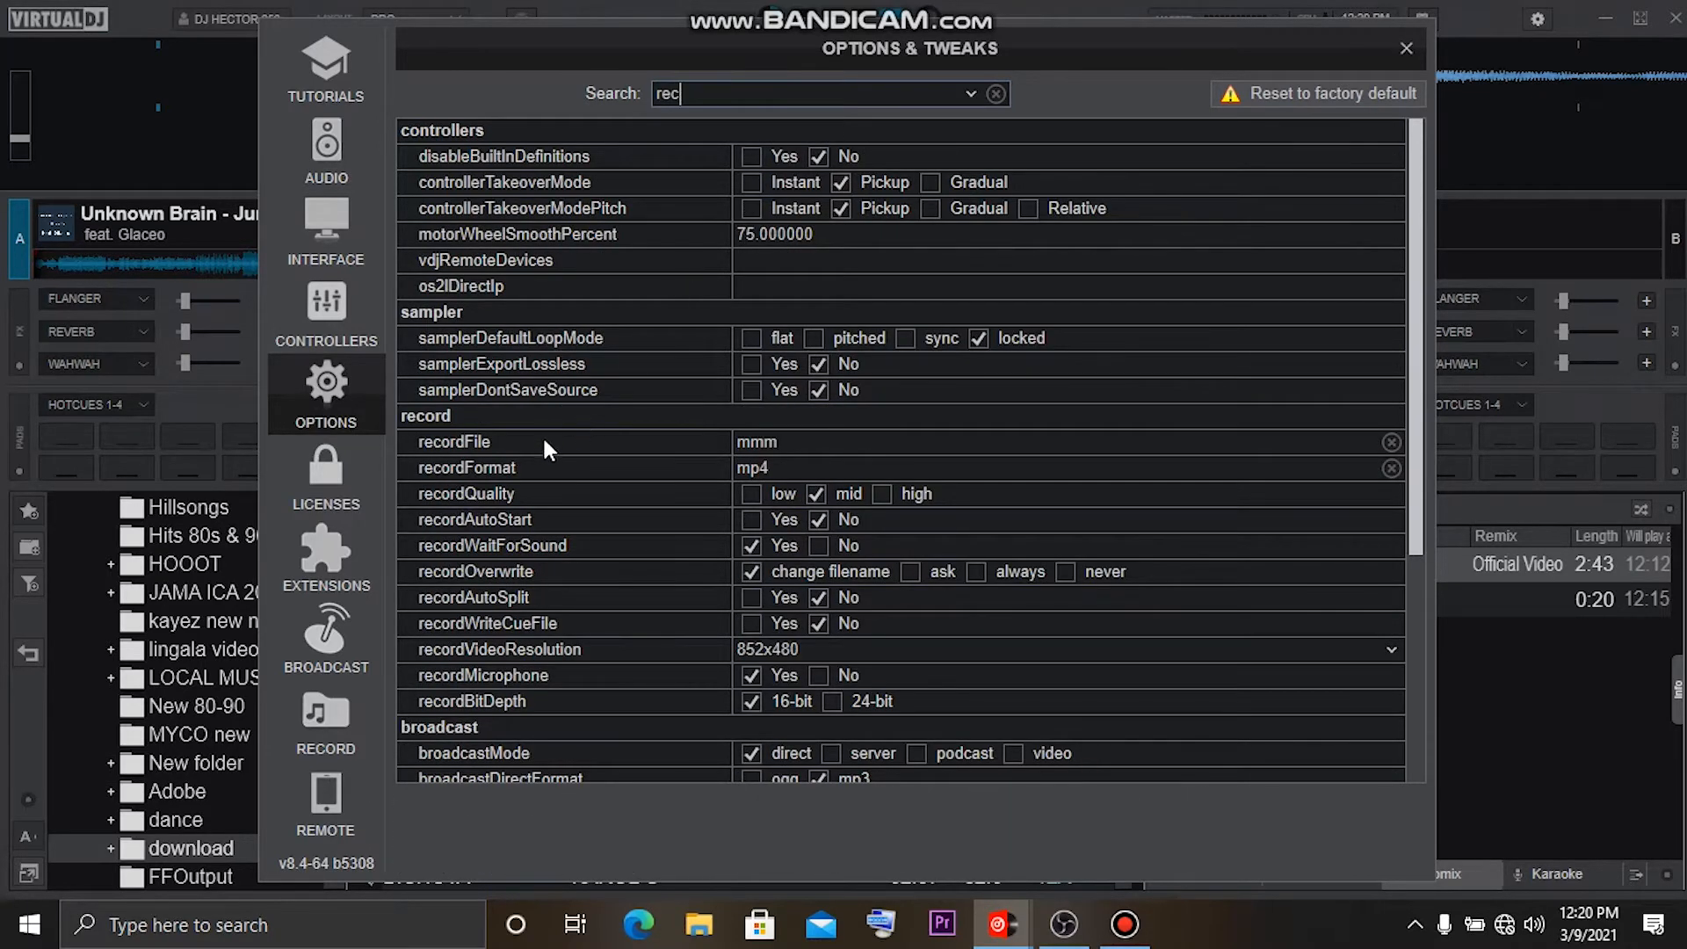
mouse_move(568, 484)
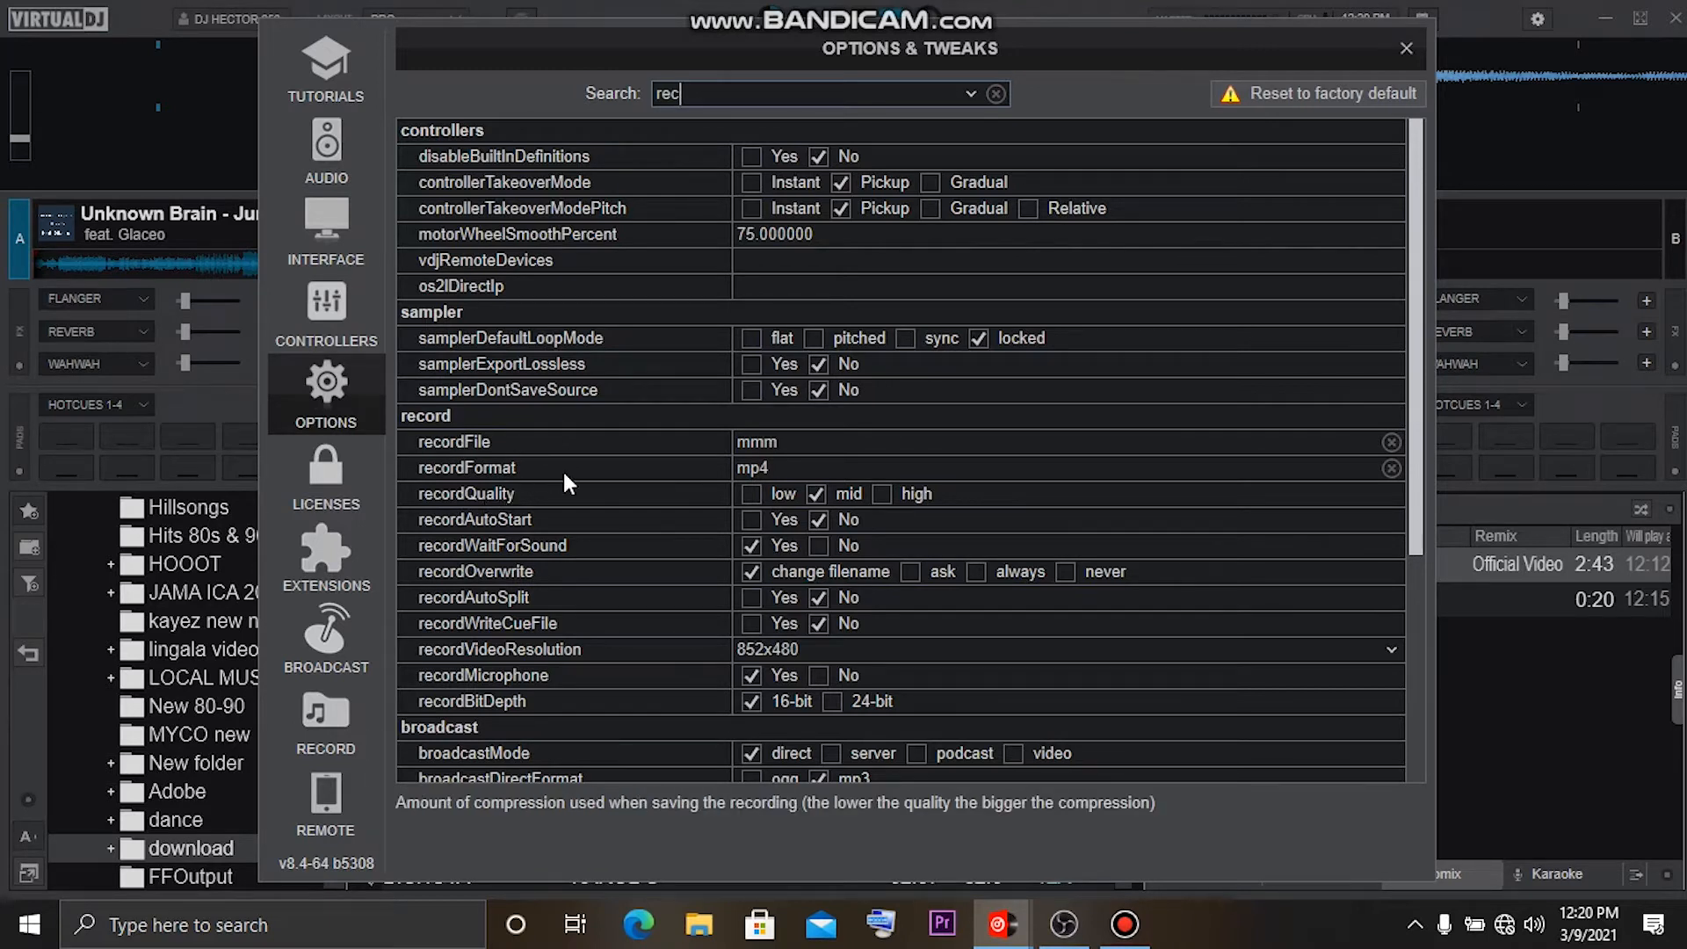
left_click(881, 494)
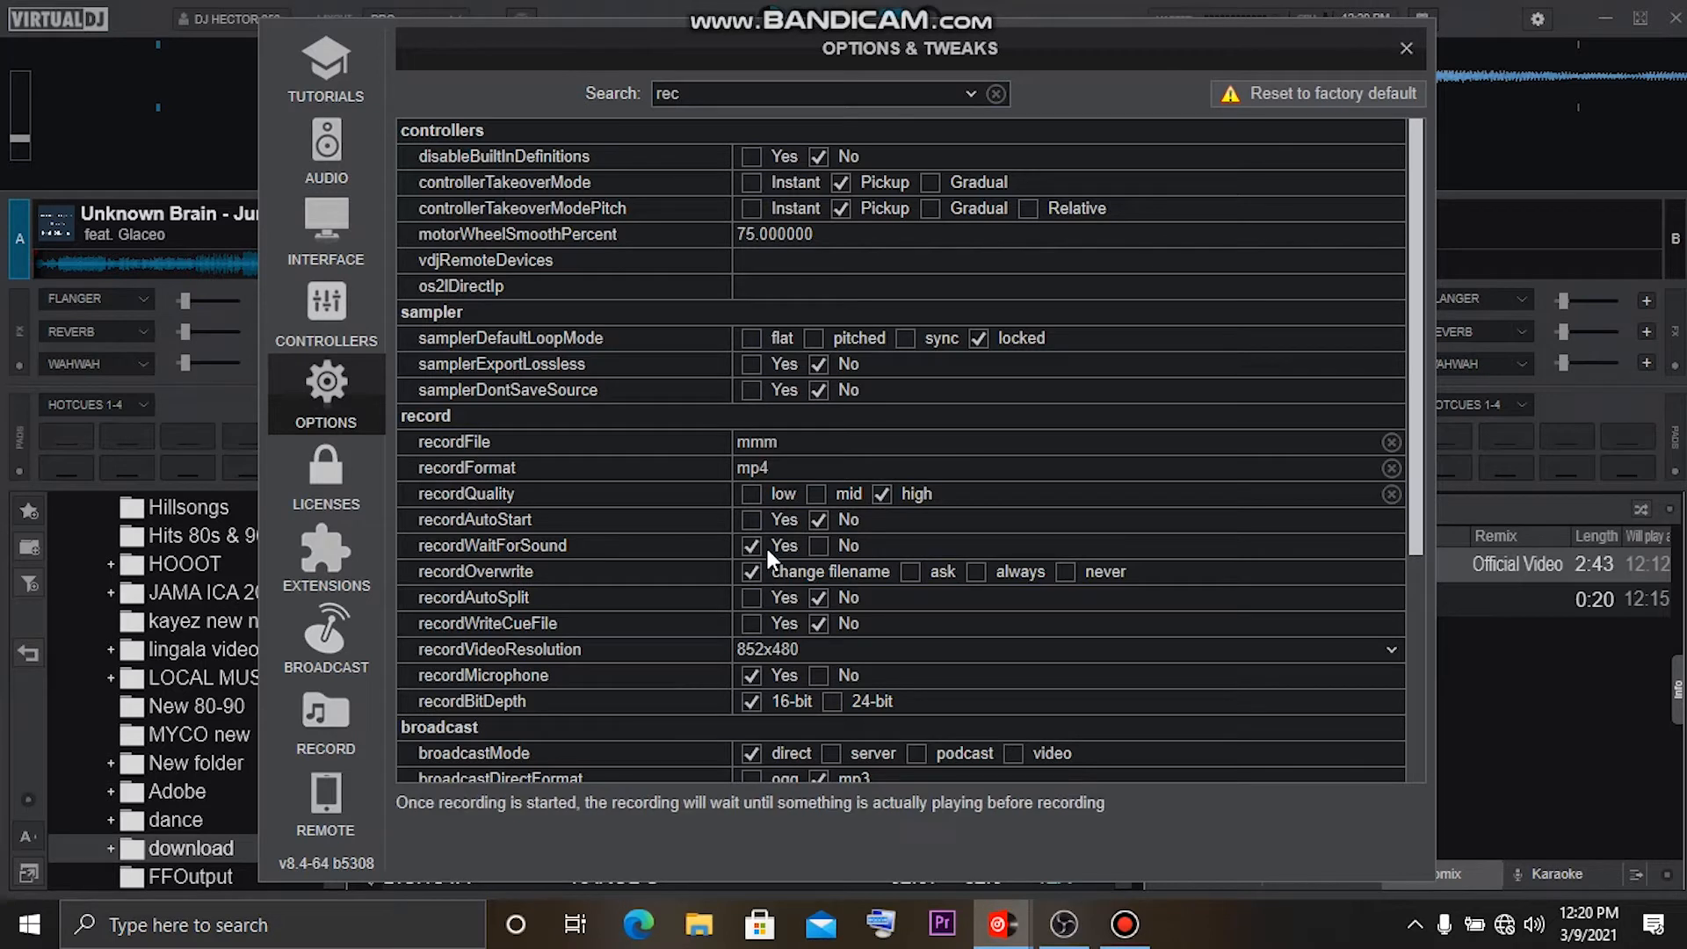
mouse_move(810, 676)
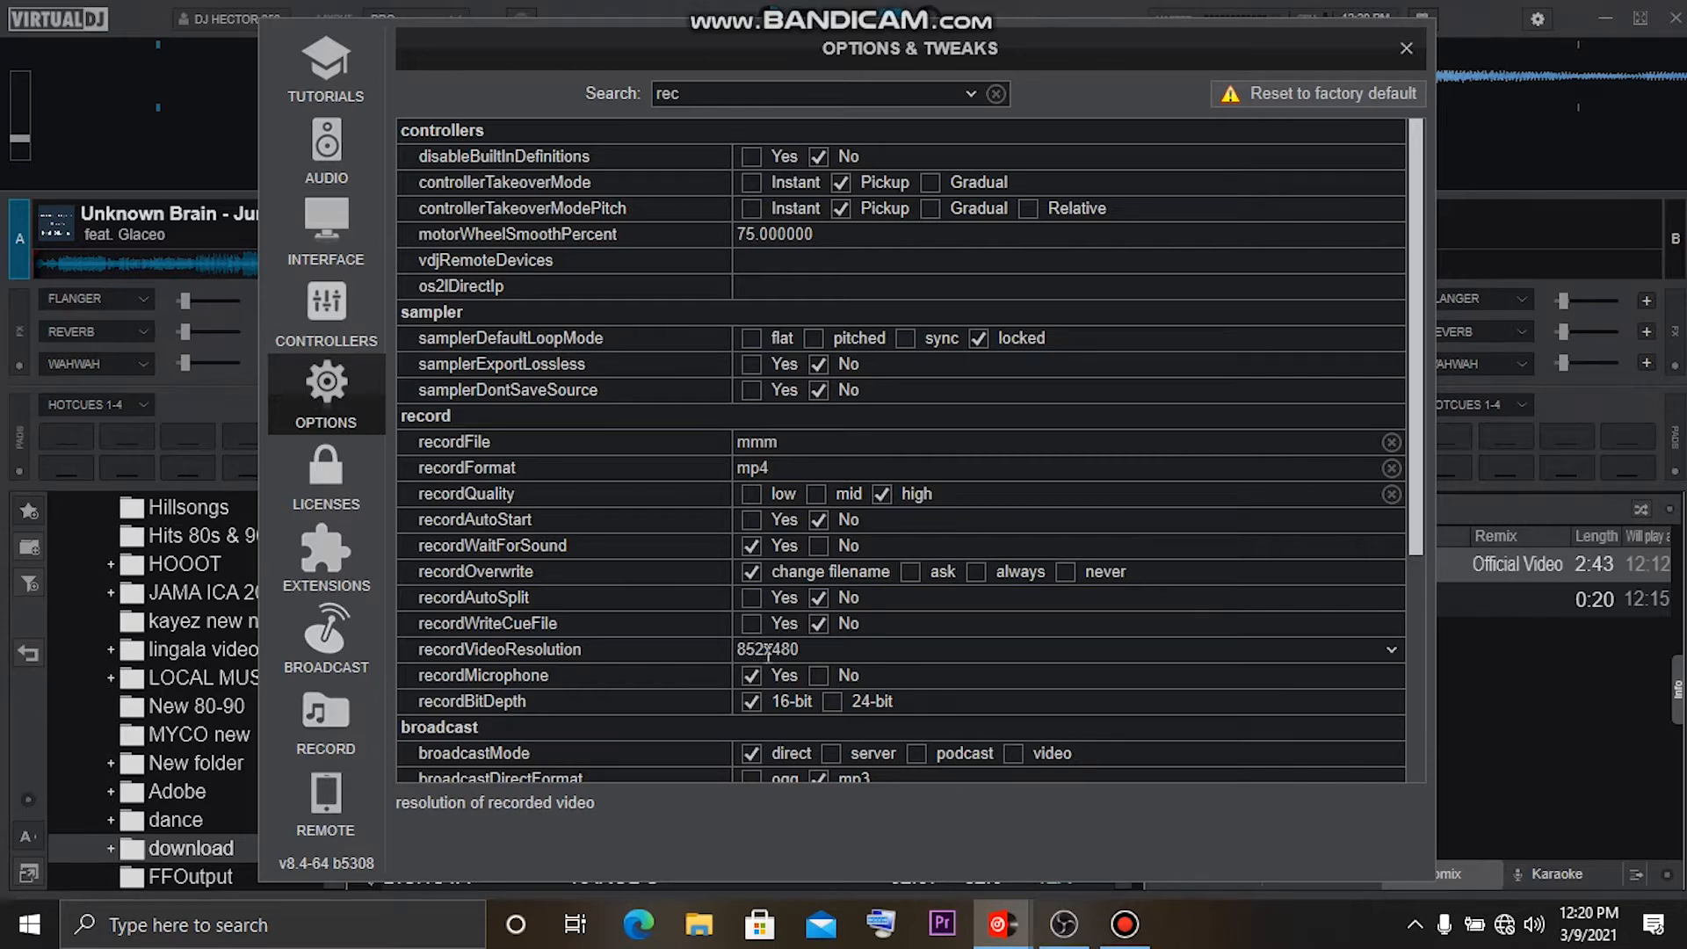
mouse_move(904, 651)
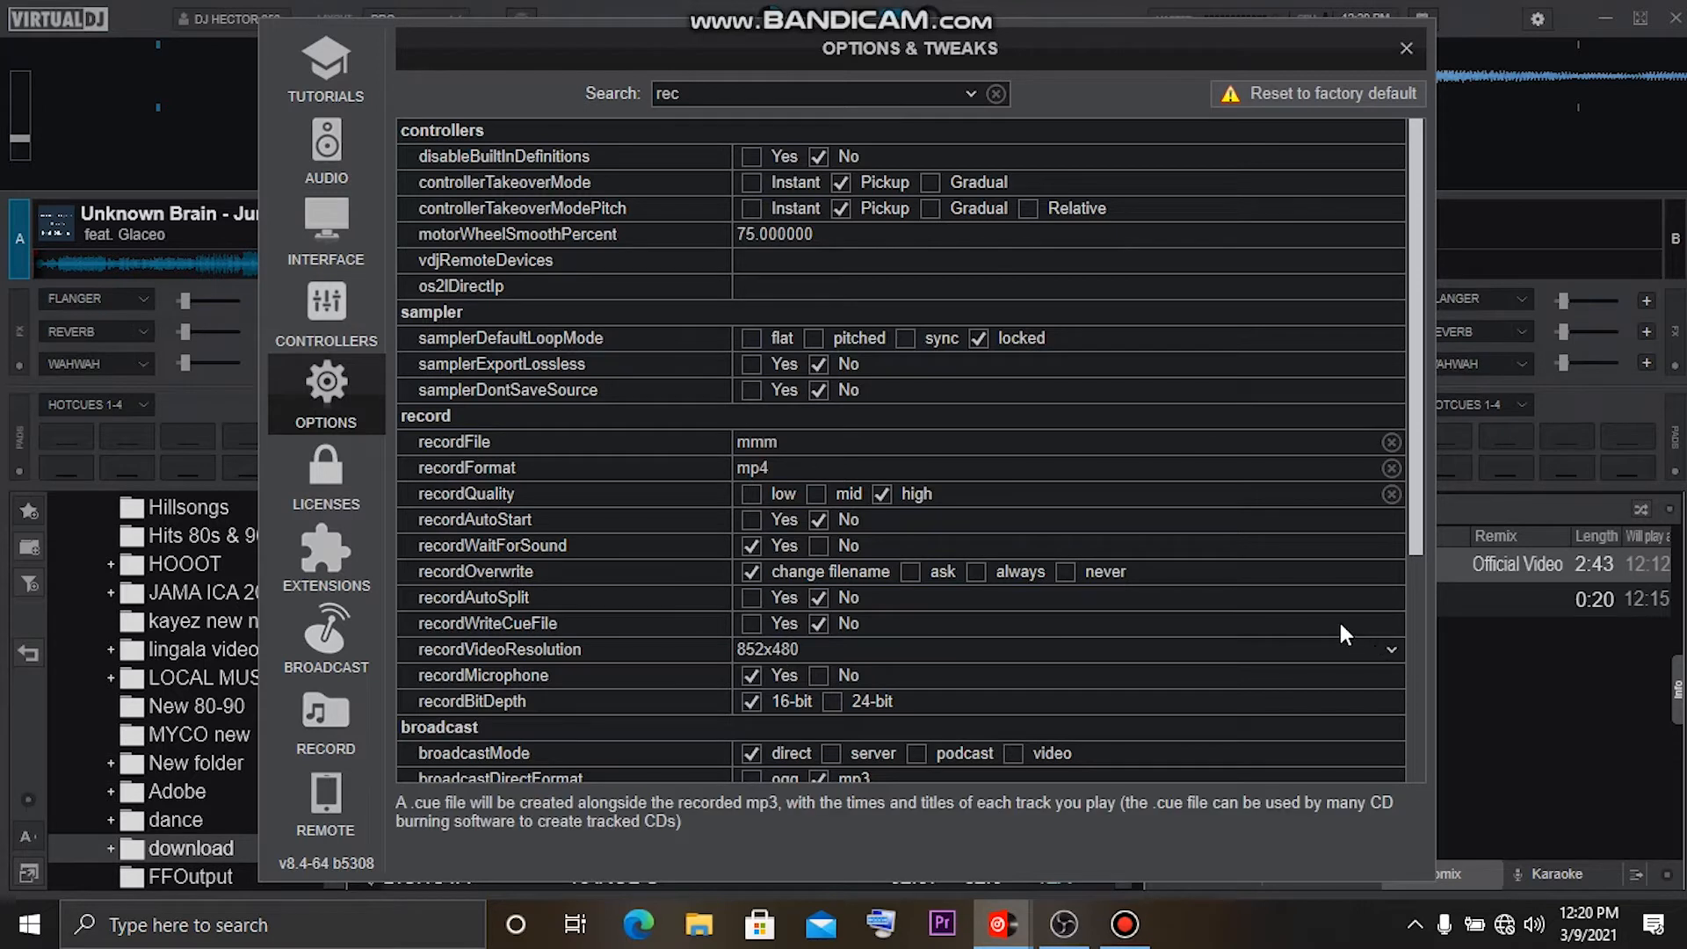
mouse_move(1205, 643)
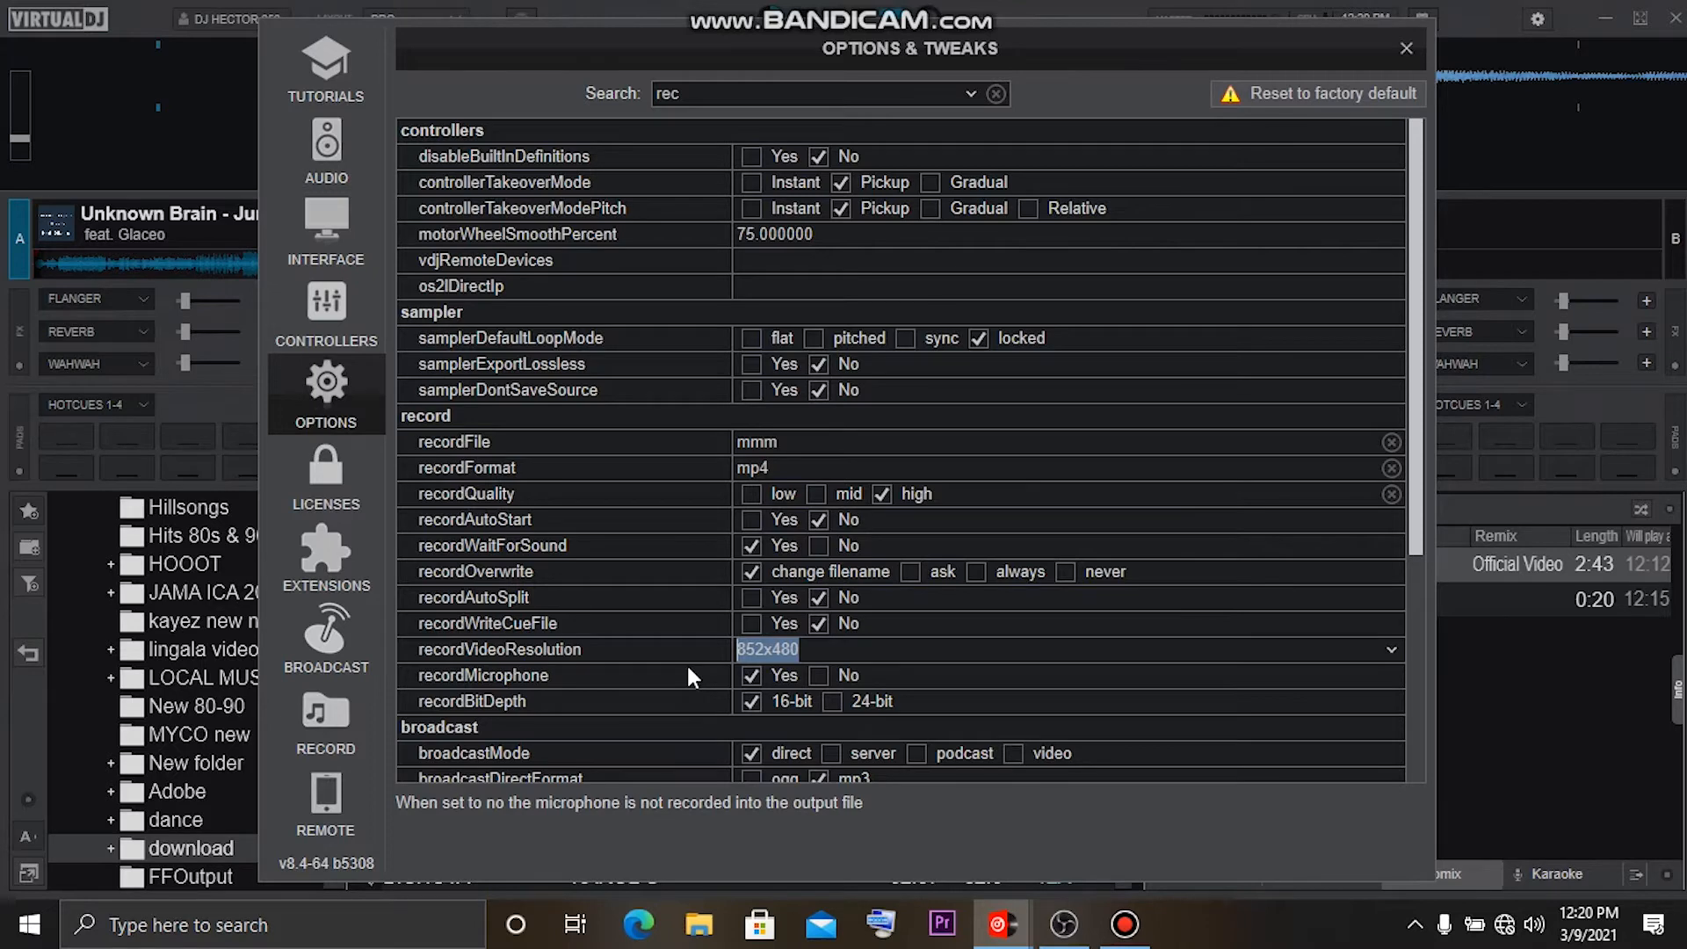
mouse_move(727, 666)
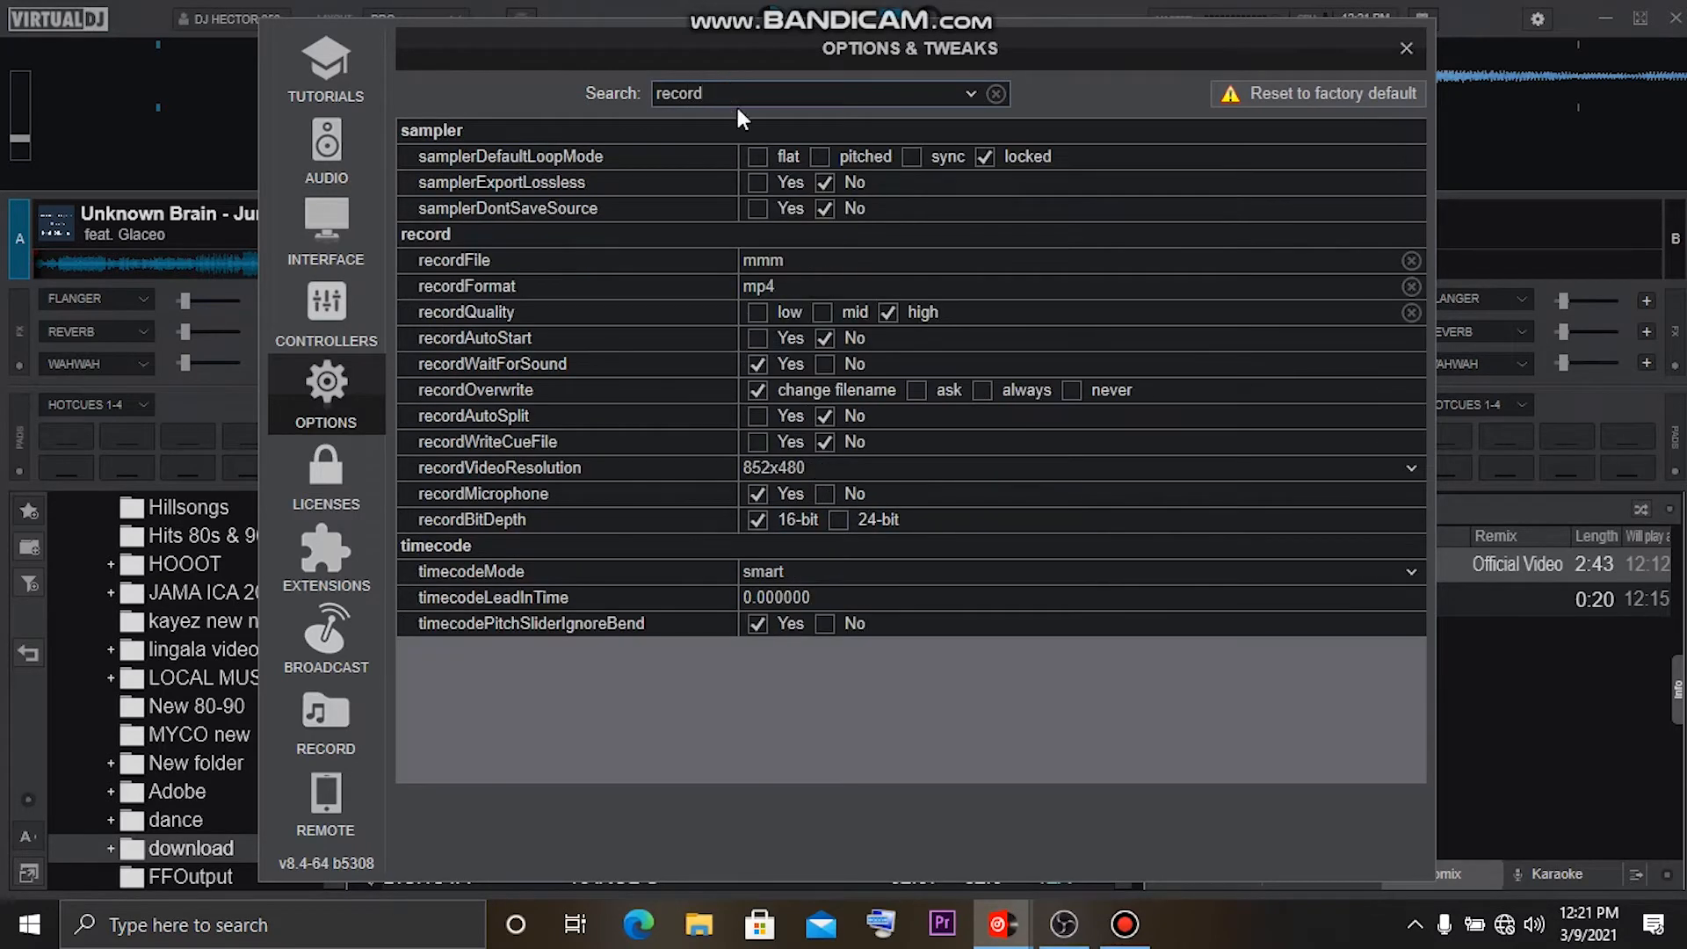
mouse_move(929, 467)
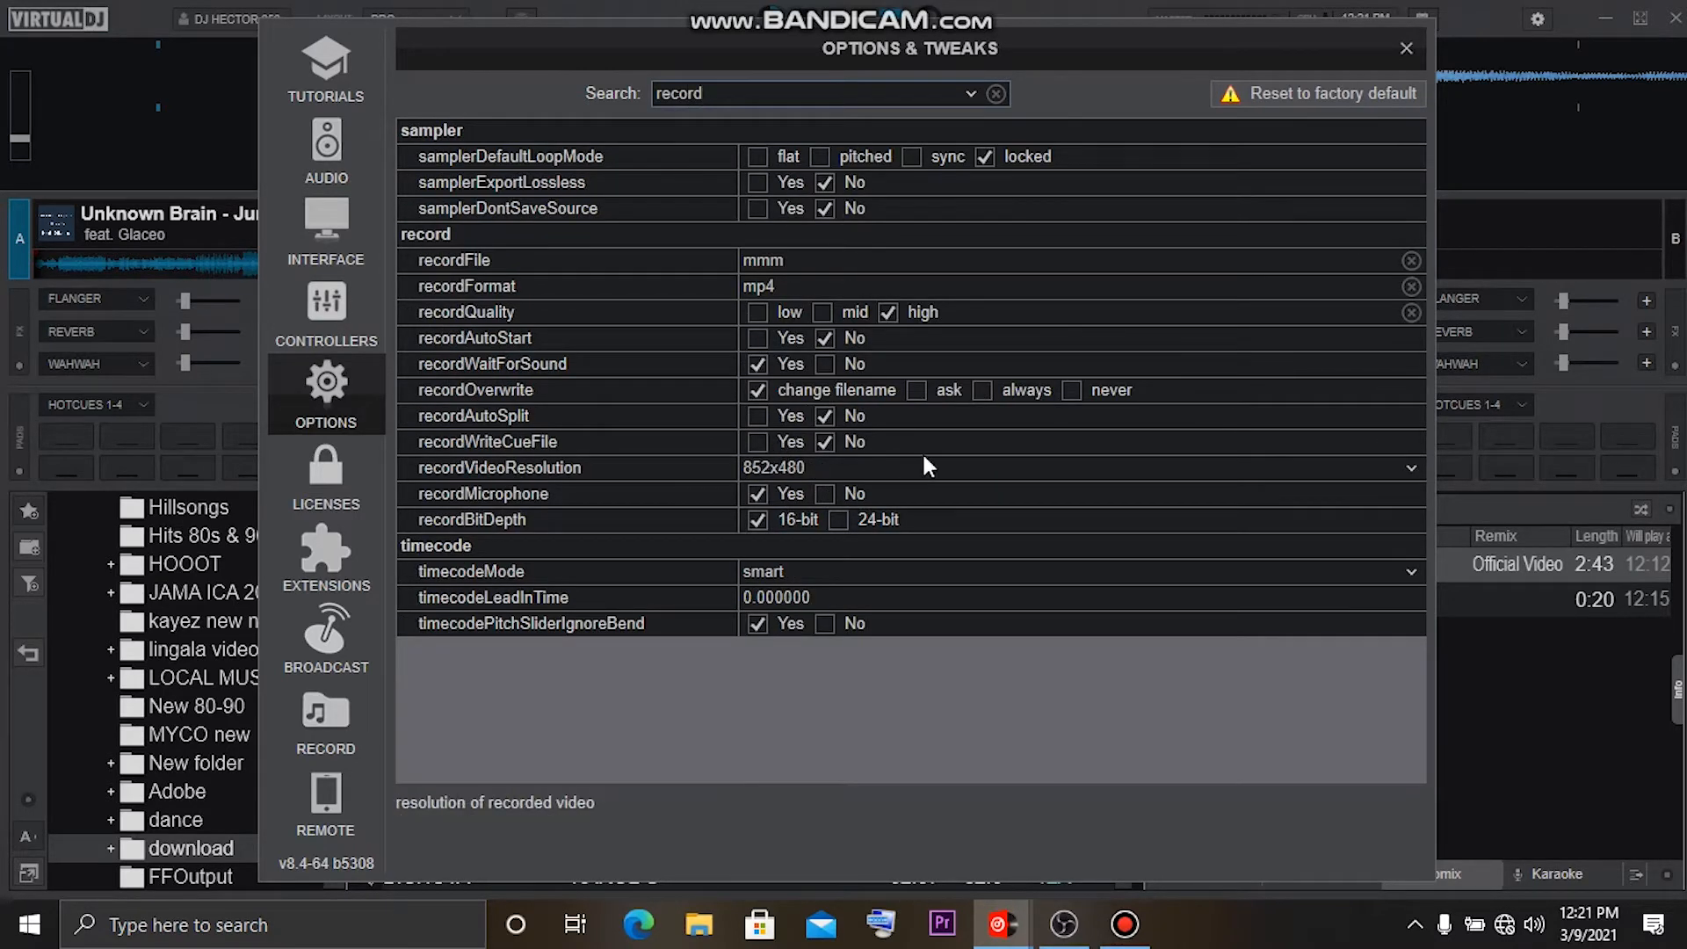
mouse_move(1410, 474)
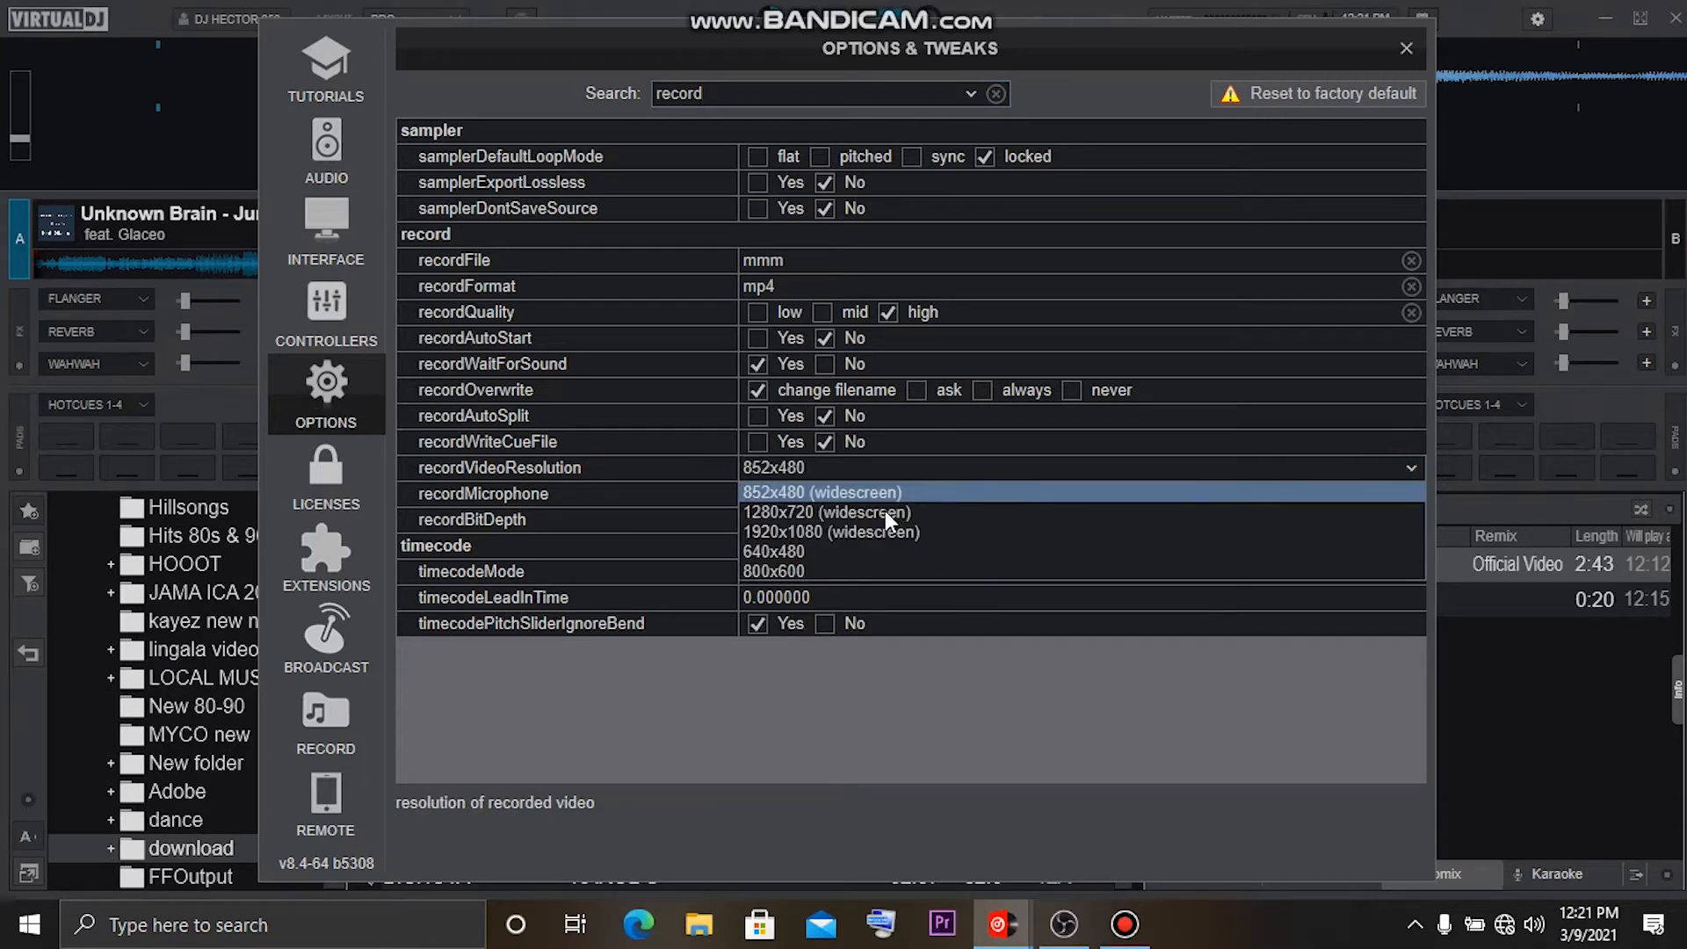
mouse_move(877, 532)
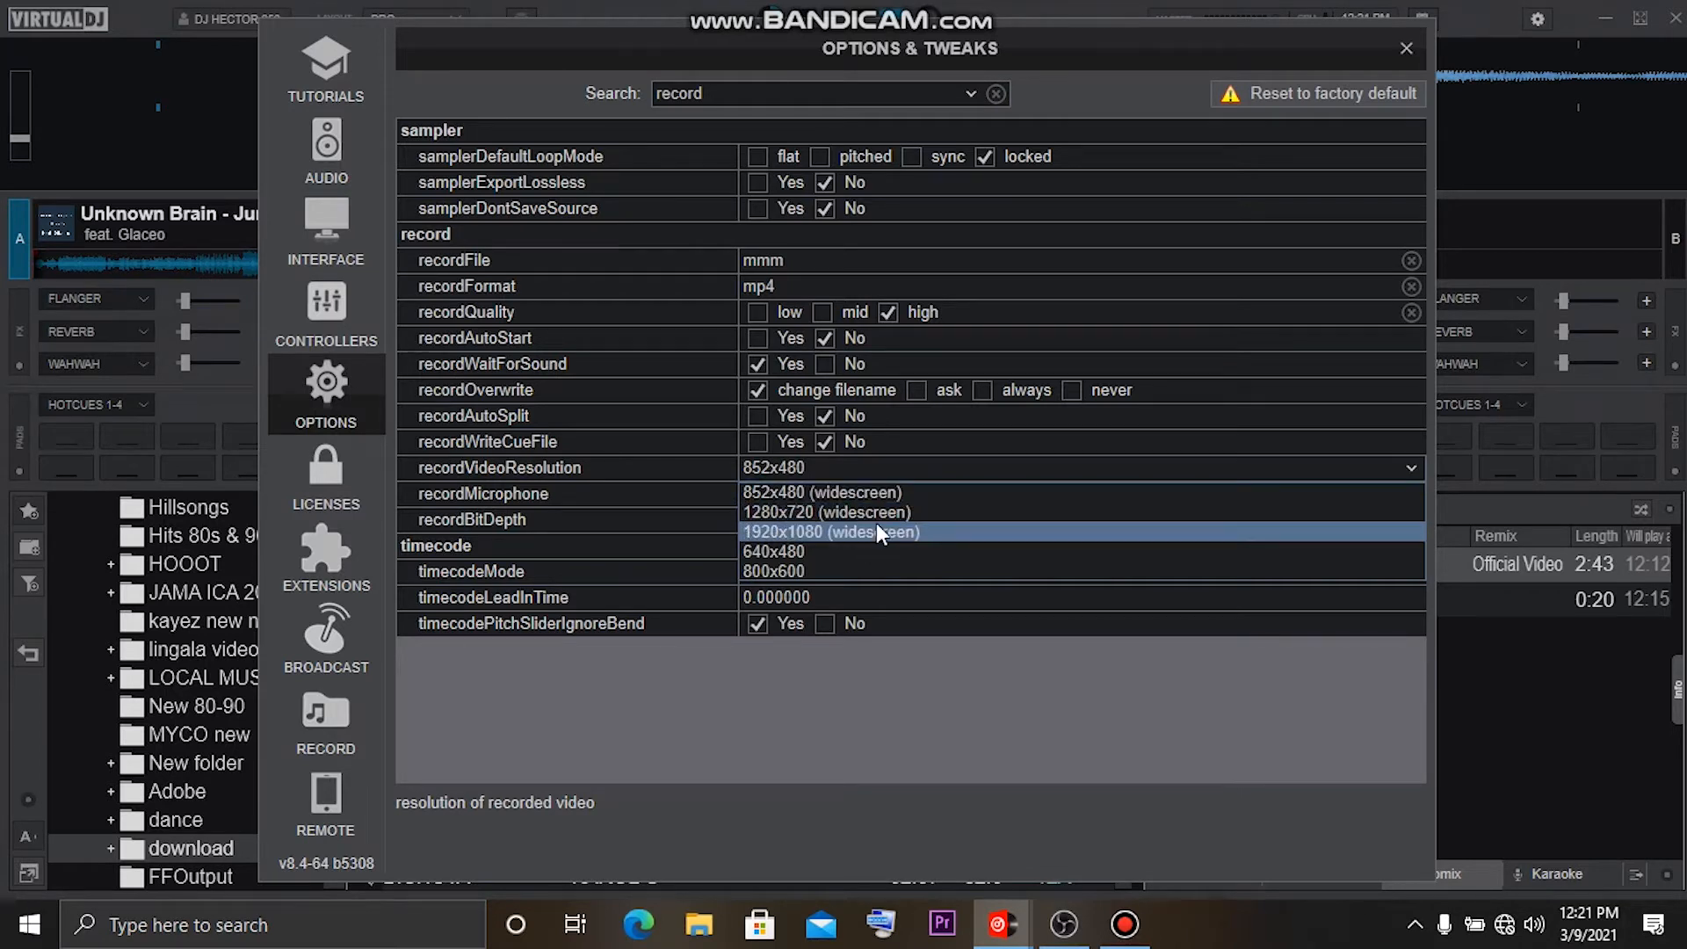
mouse_move(834, 513)
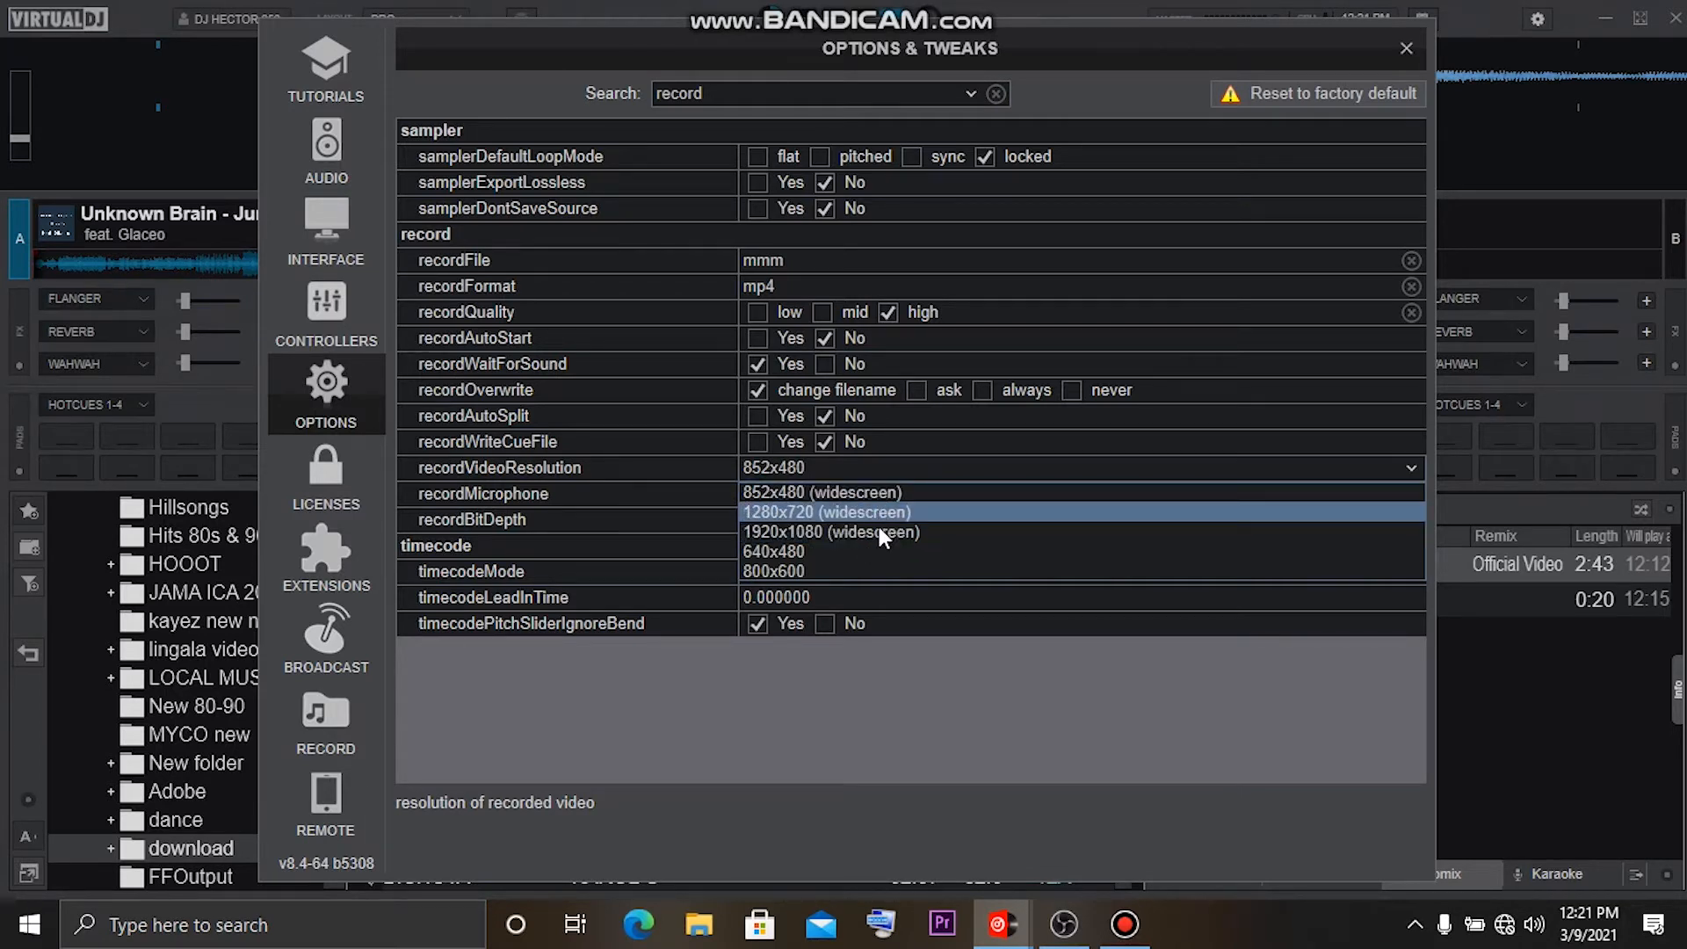
mouse_move(886, 532)
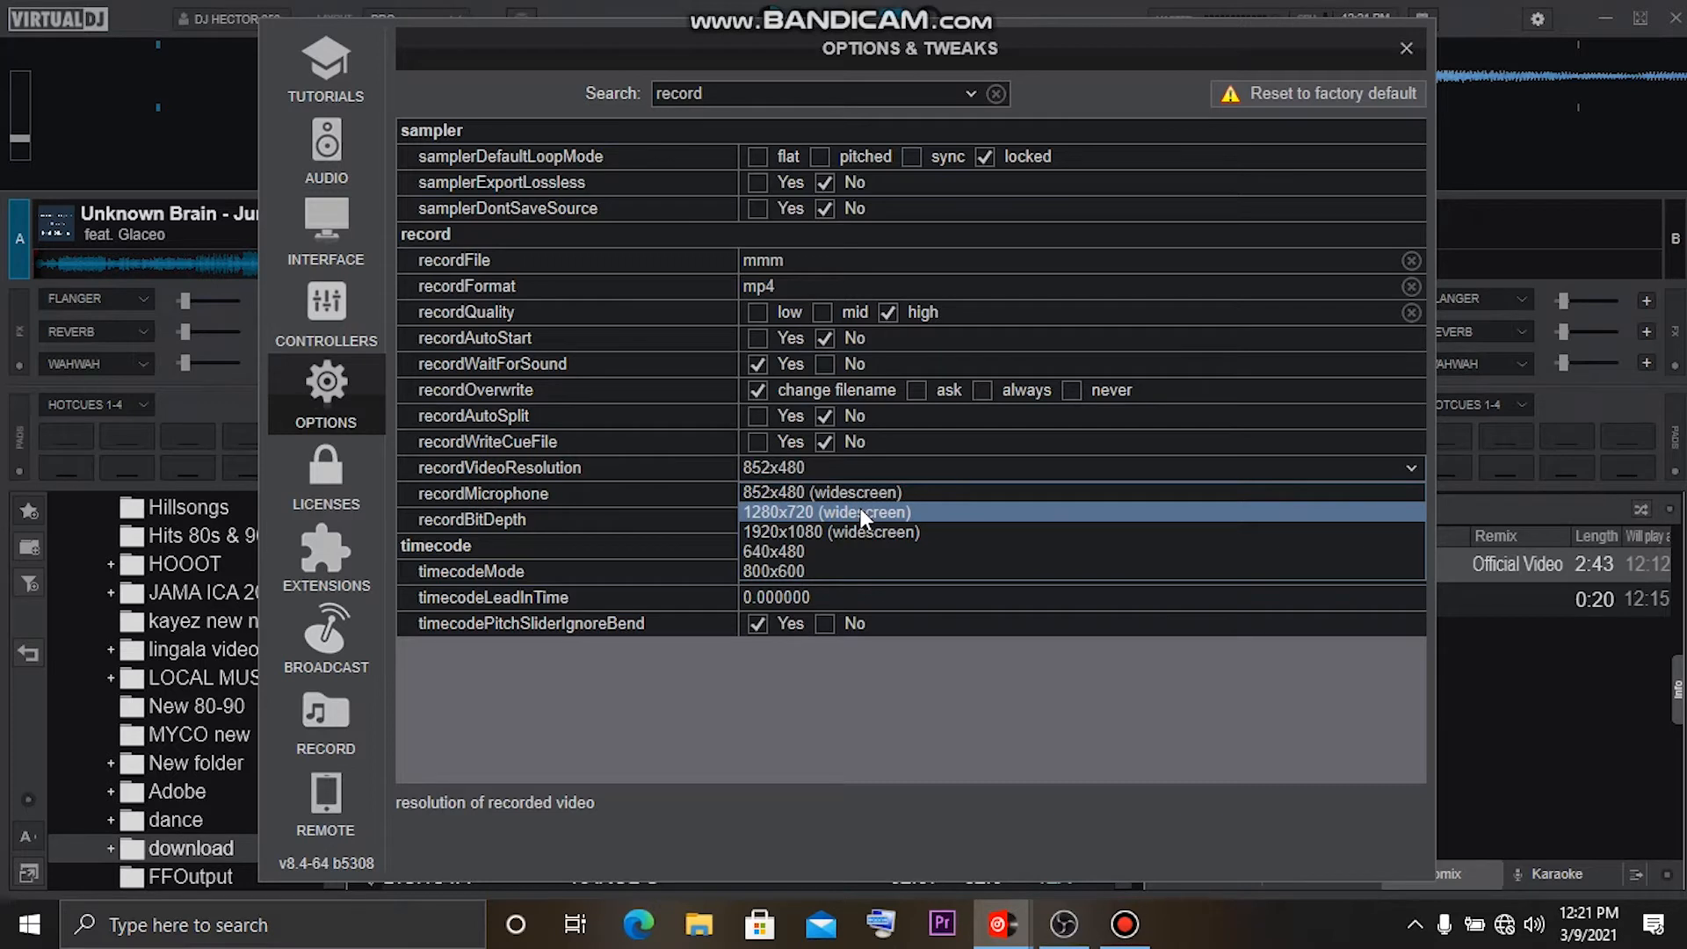
Set recordVideoResolution to 1280x720 widescreen, keep recordBitDepth 16-bit, and close Options & Tweaks.
left_click(826, 513)
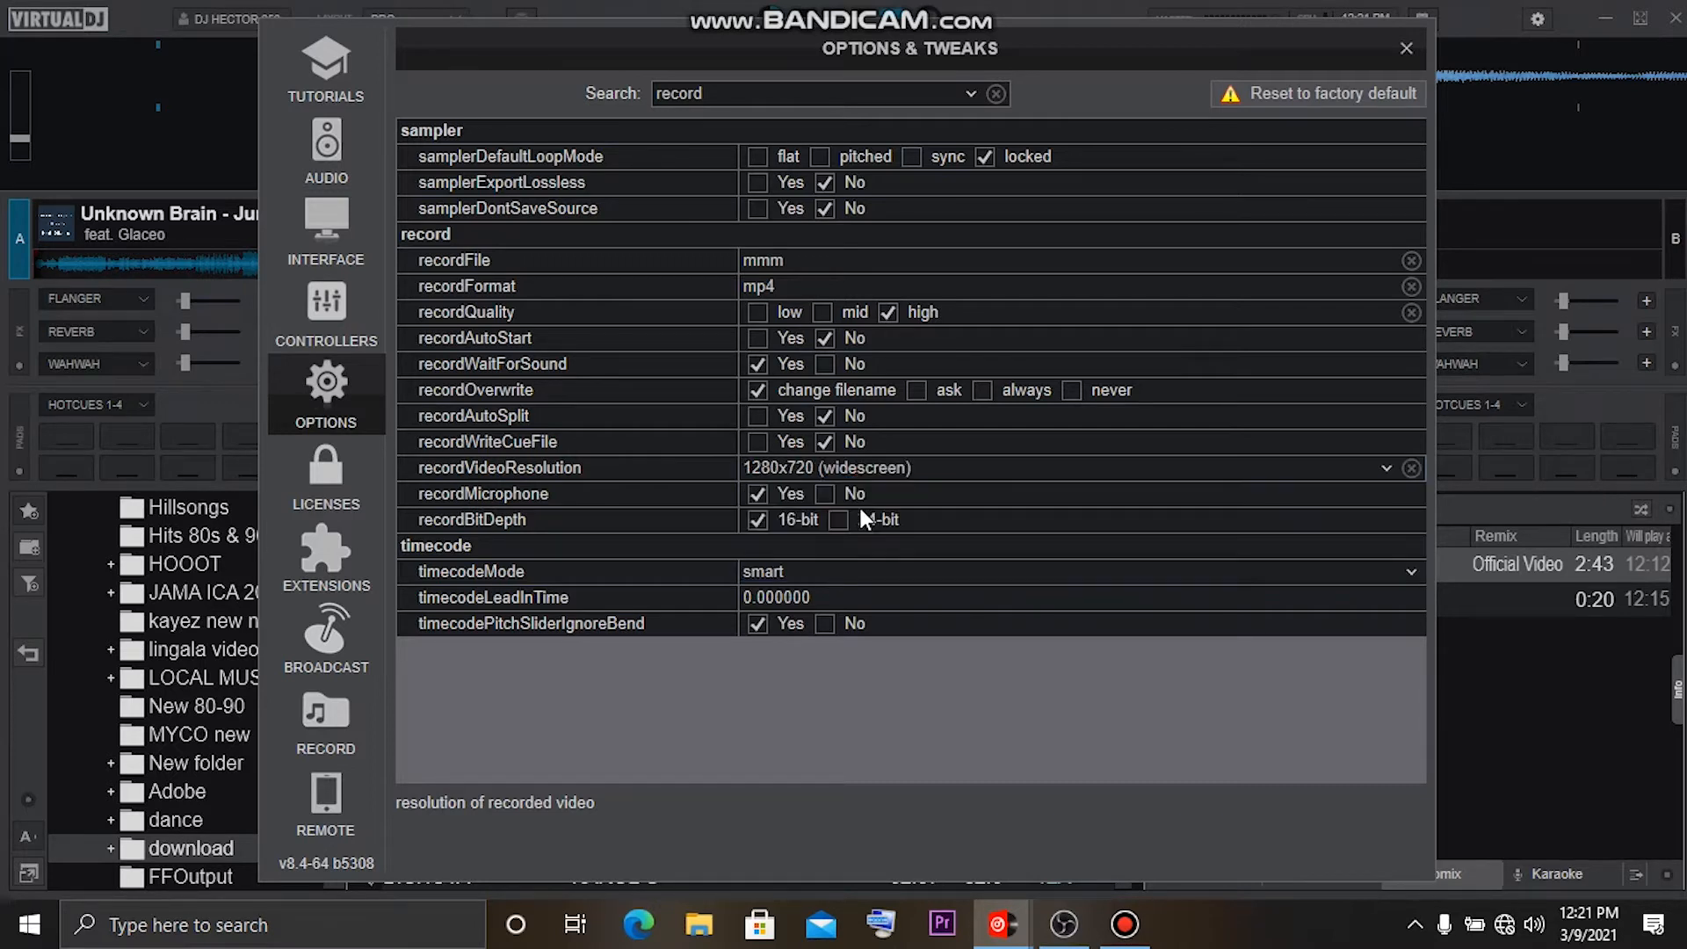
left_click(838, 519)
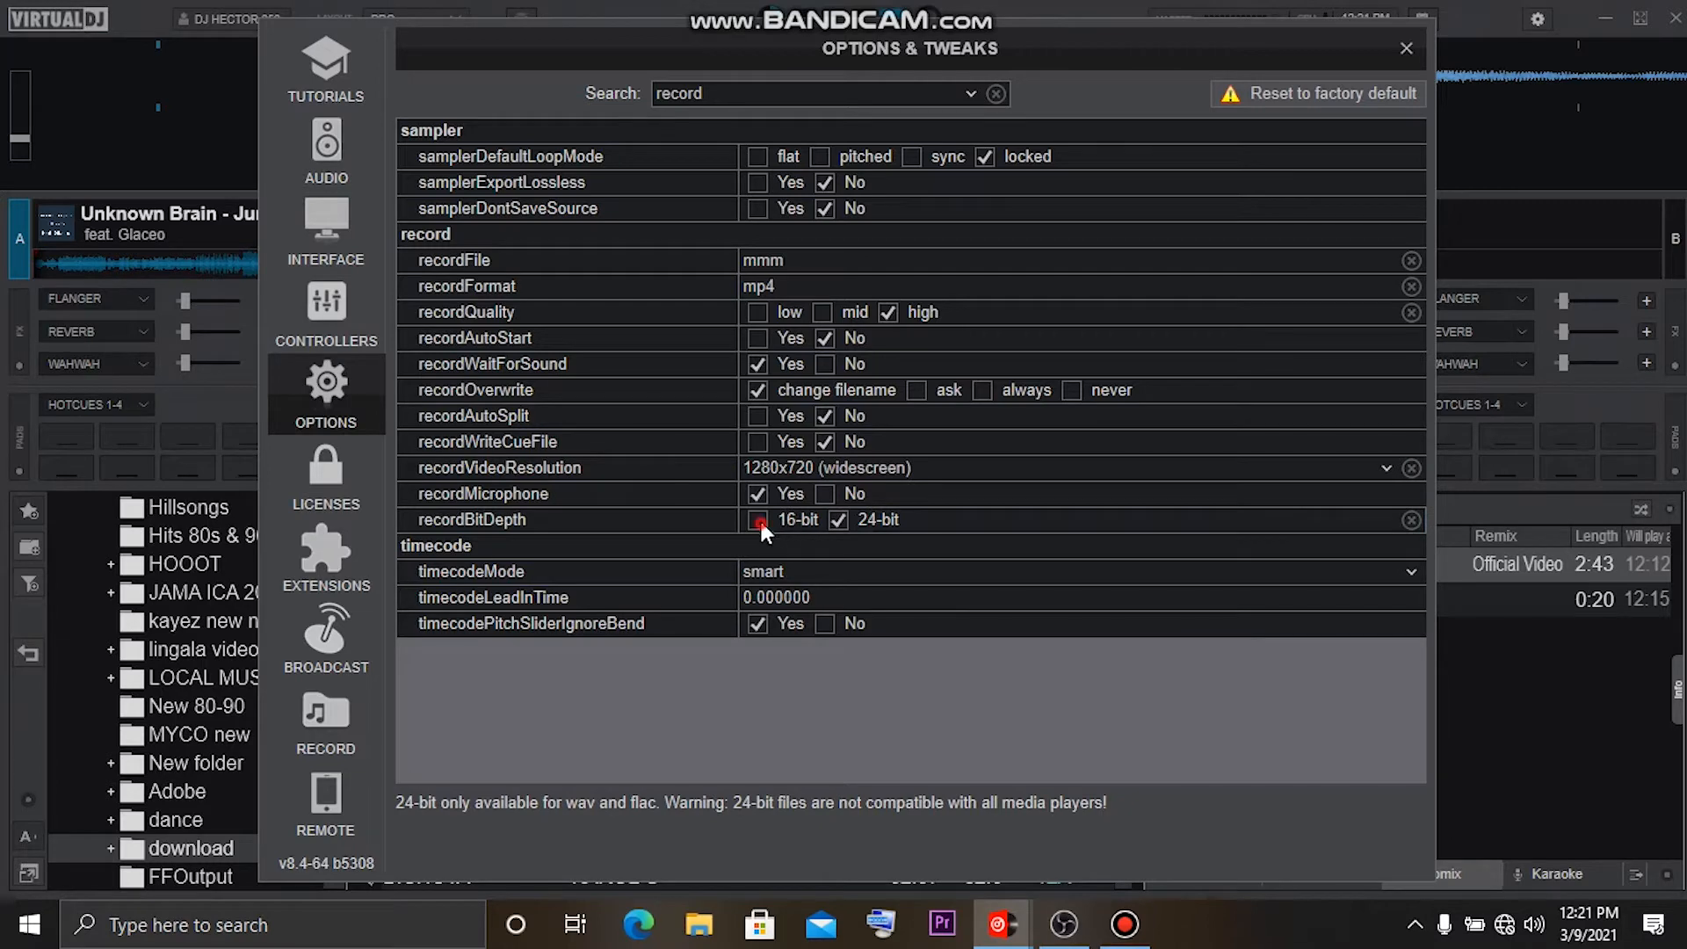
left_click(757, 520)
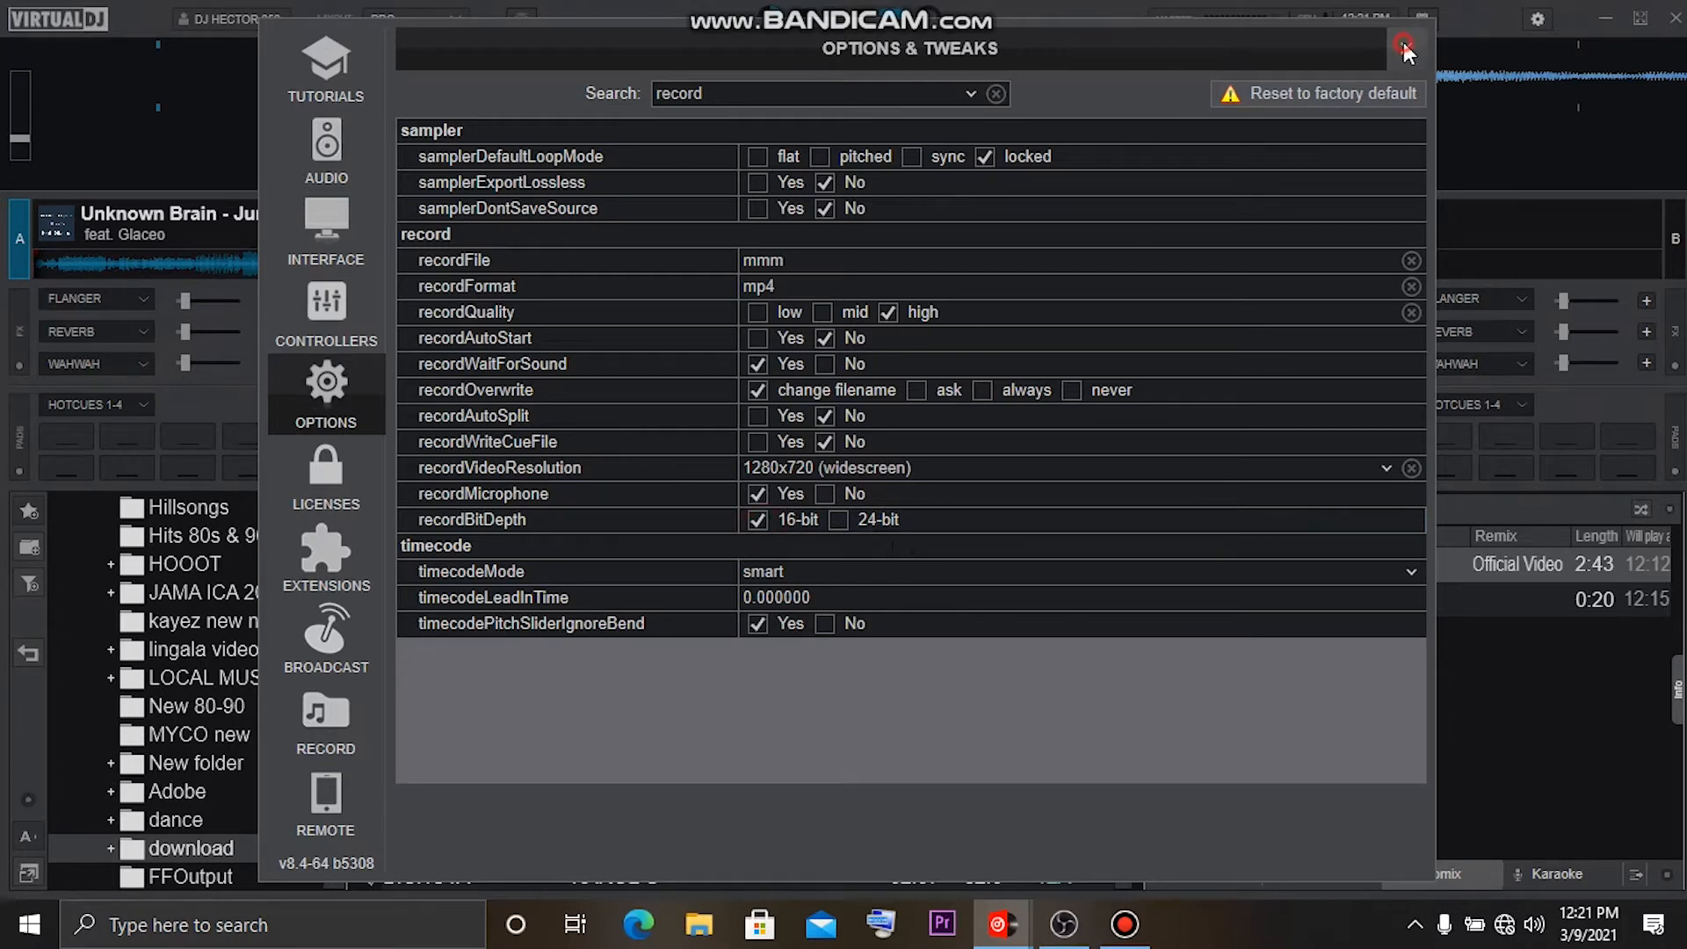
left_click(1409, 49)
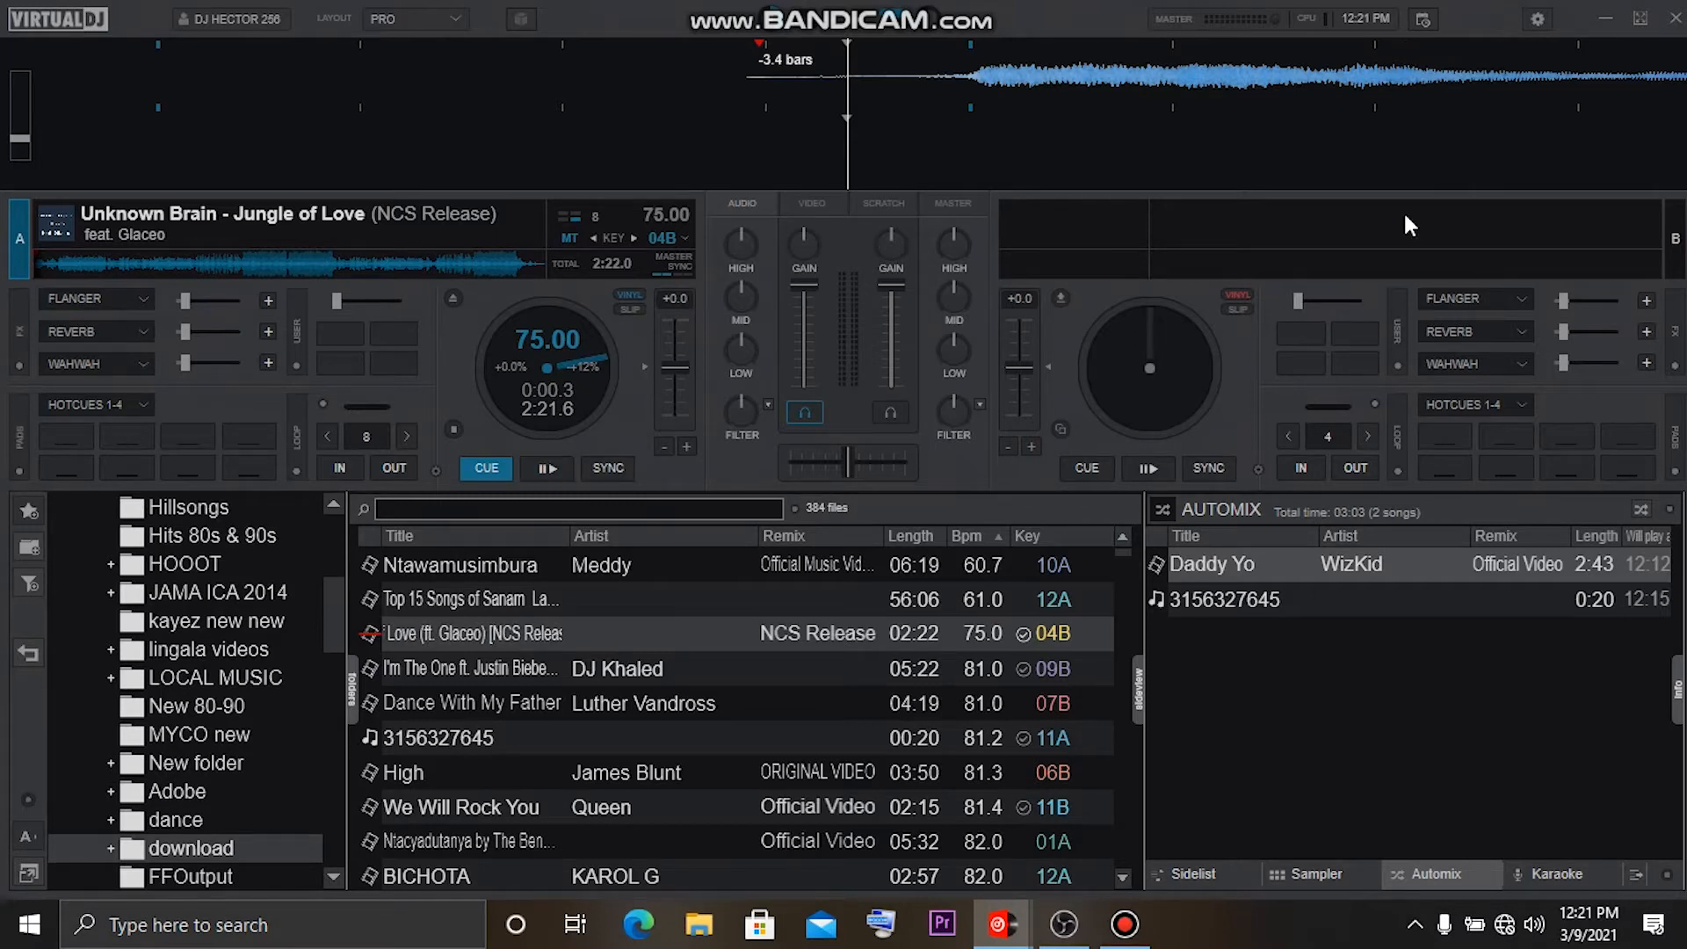
Bring the OBS Studio window in front of VirtualDJ from the taskbar.
left_click(547, 468)
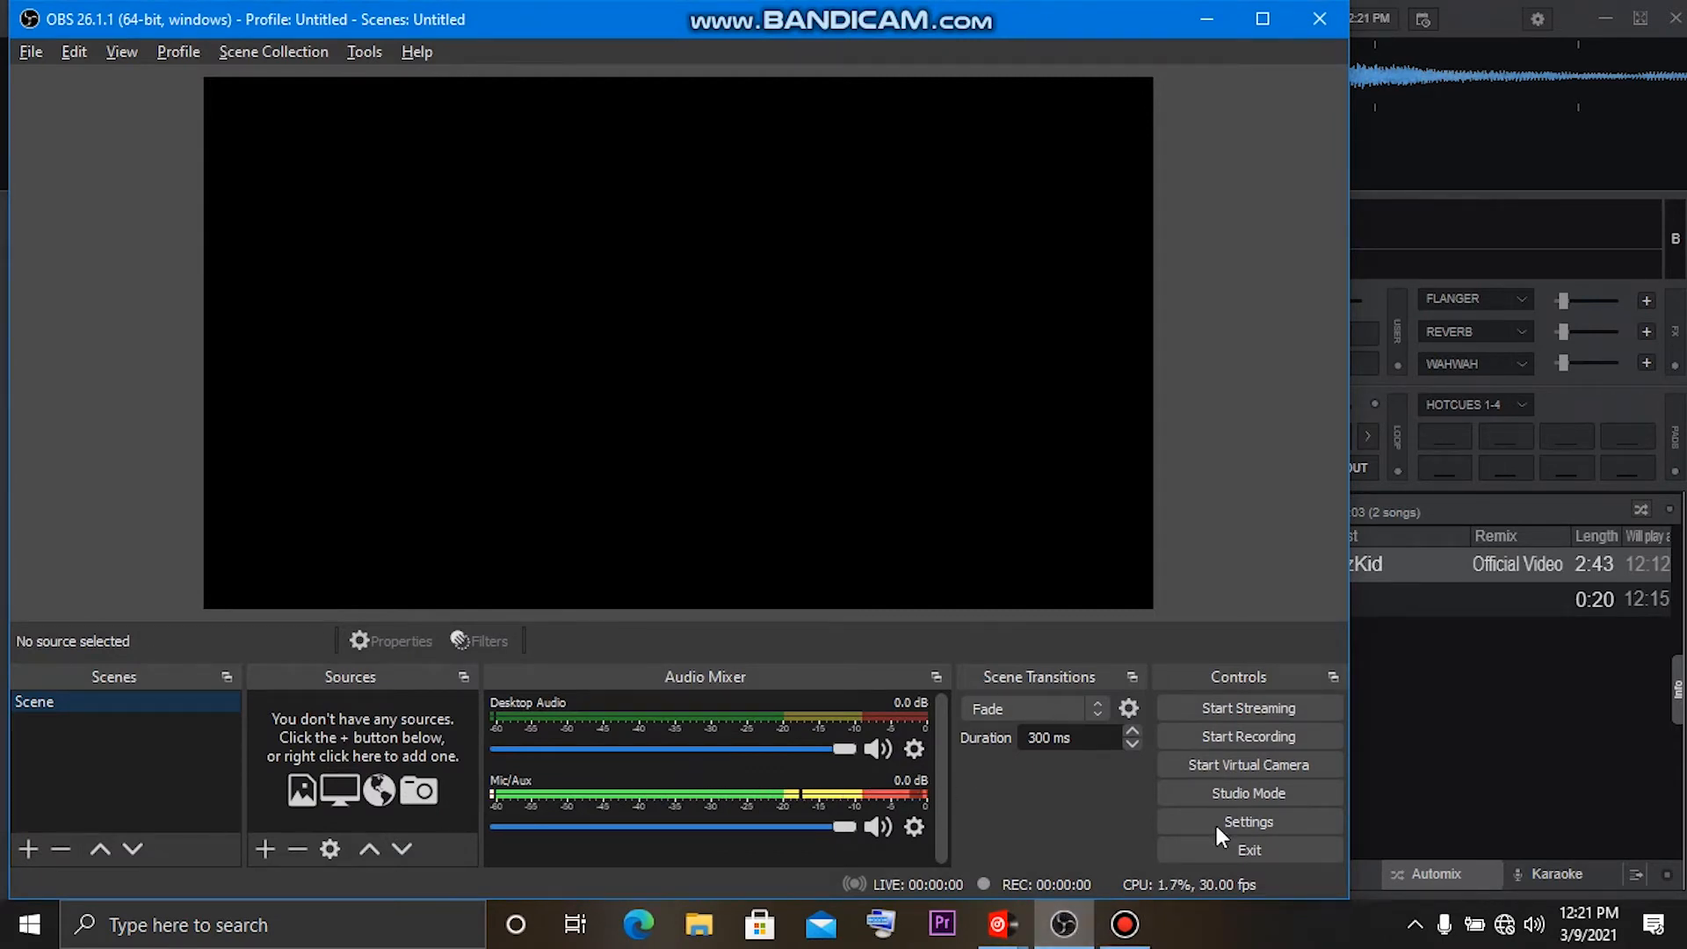
In OBS video settings, choose the Bicubic downscale filter, then close Settings.
left_click(1247, 821)
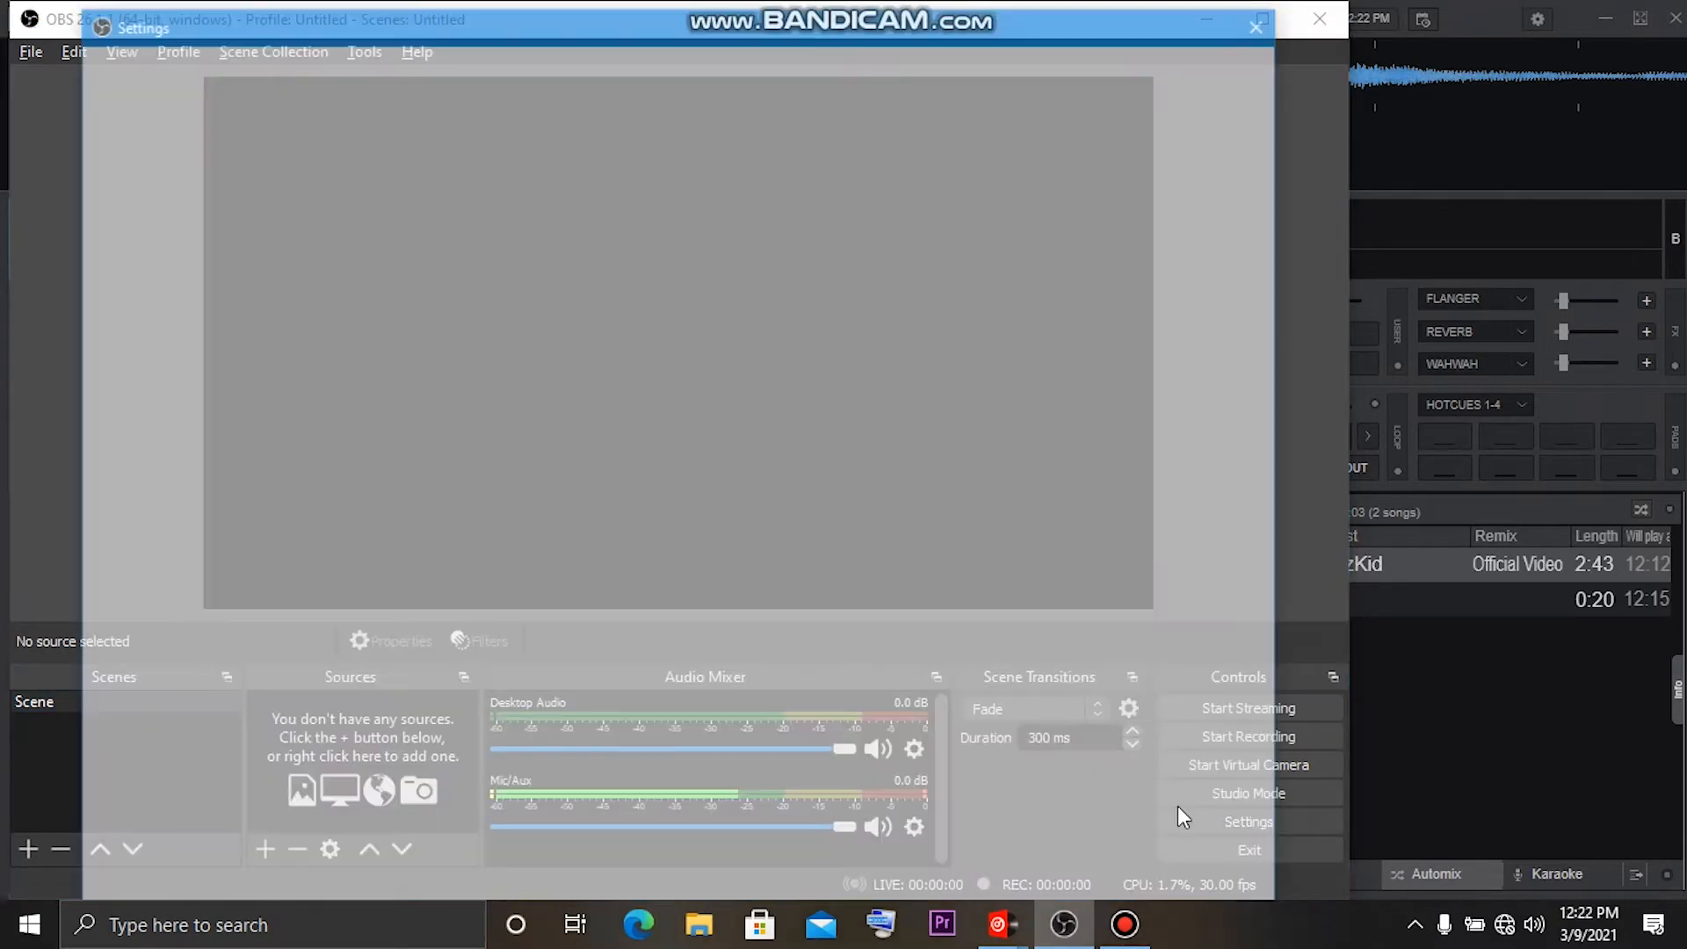
left_click(1248, 821)
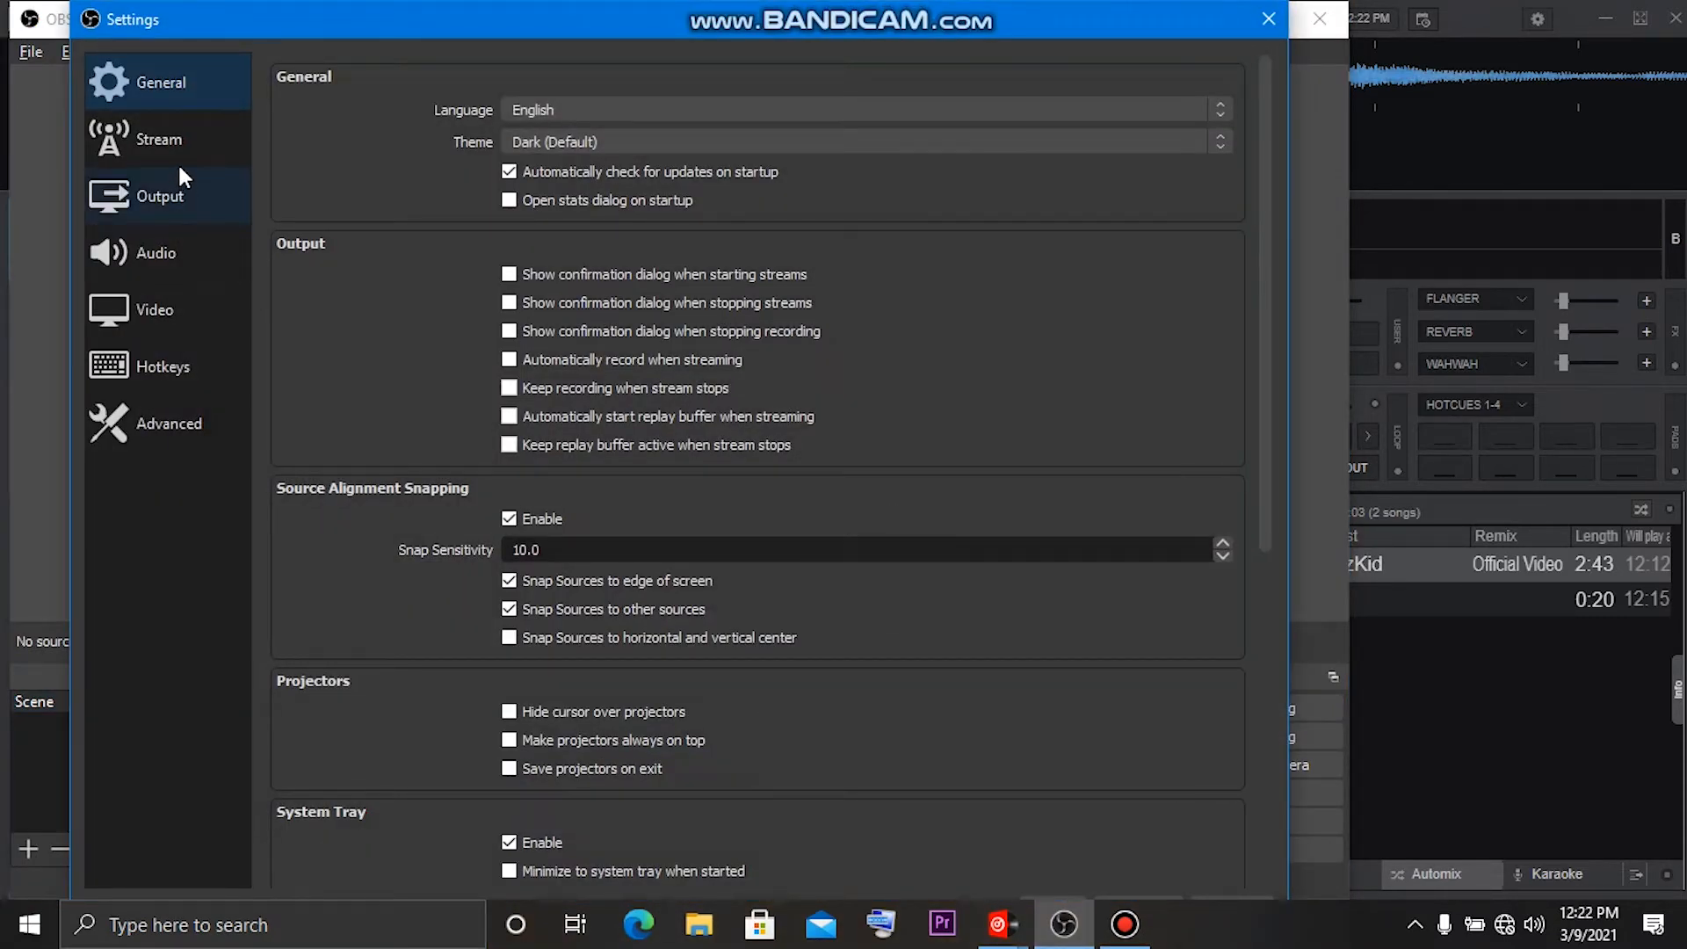
left_click(154, 310)
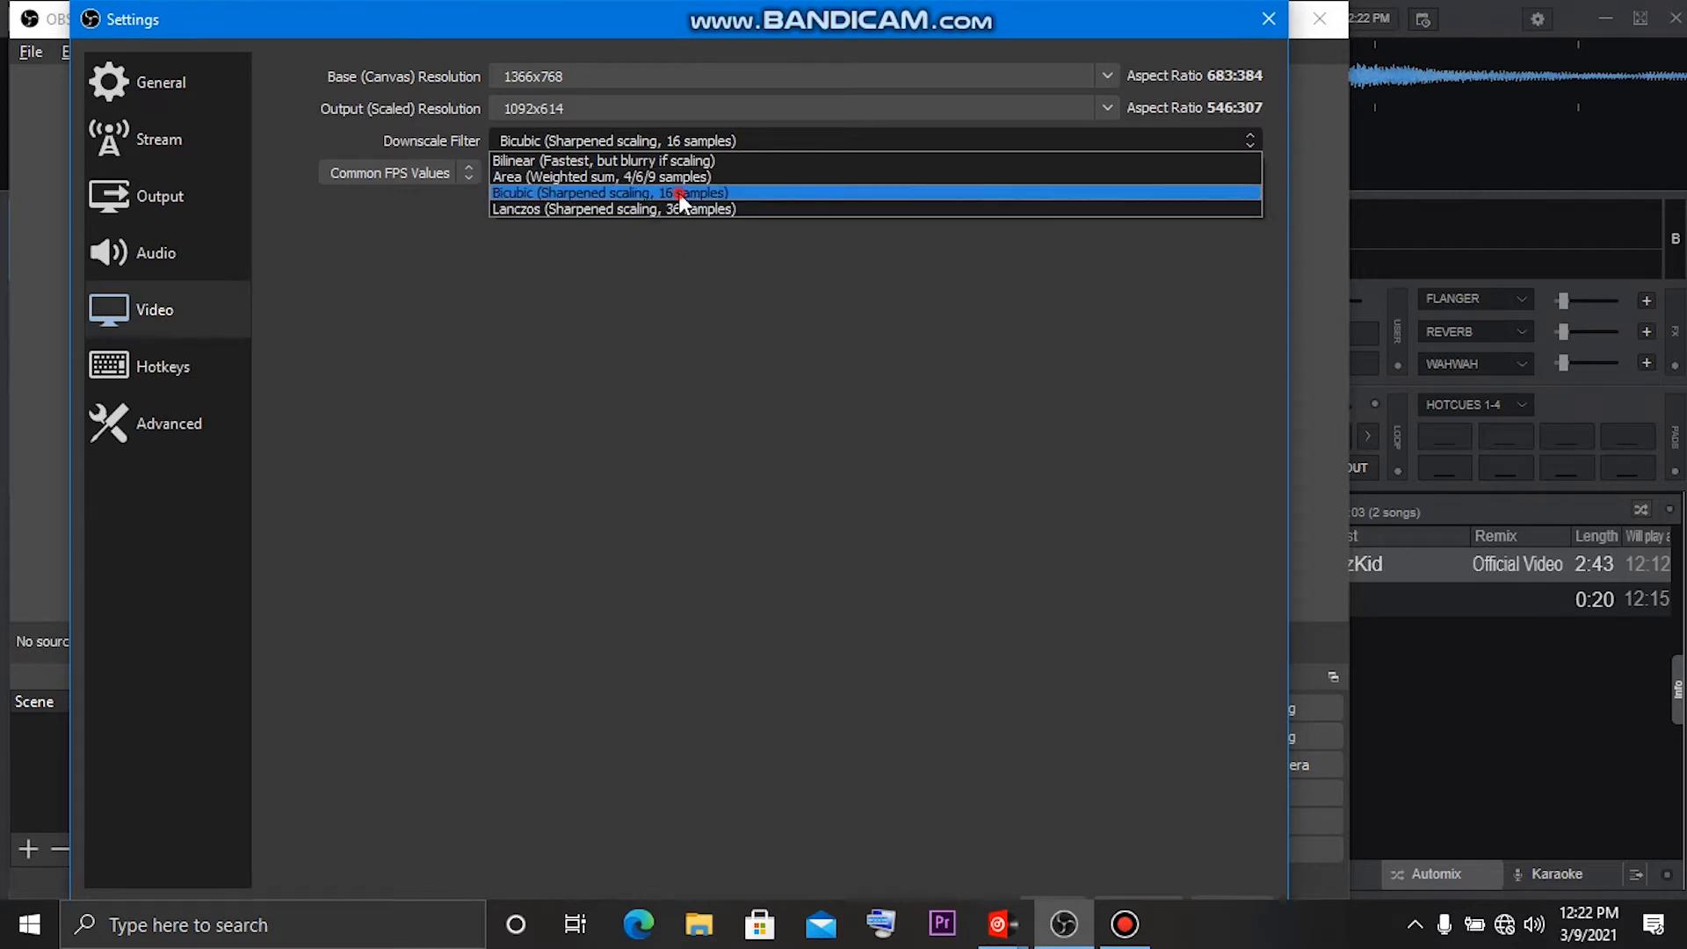
left_click(609, 193)
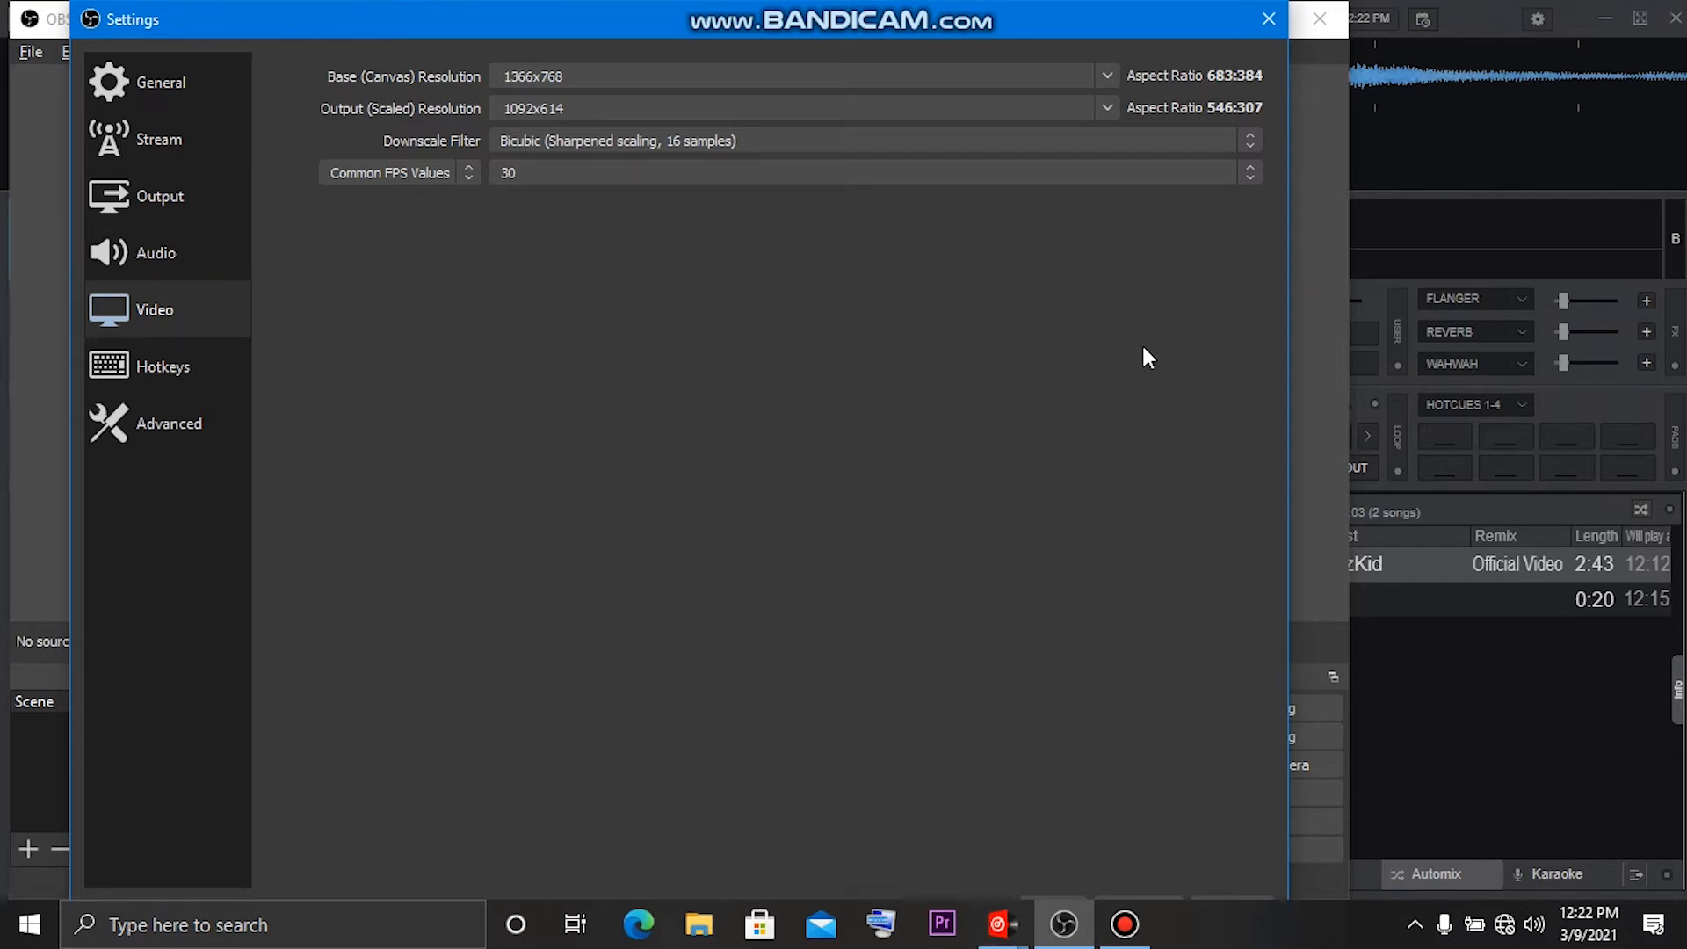
mouse_move(1171, 332)
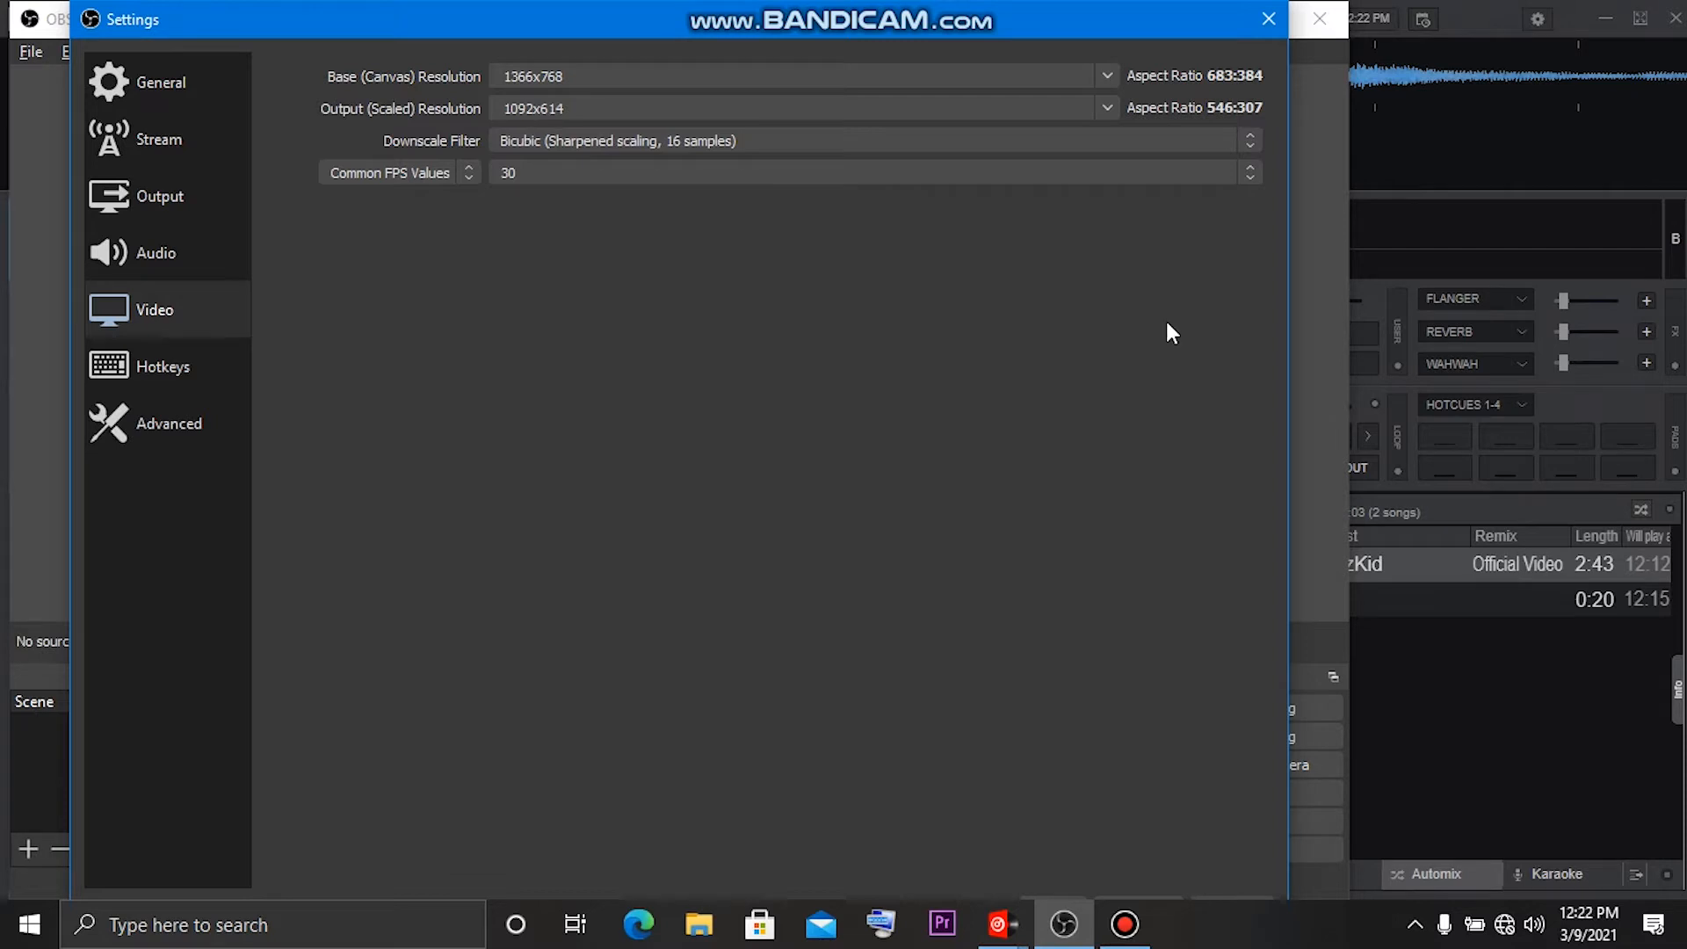
mouse_move(1267, 19)
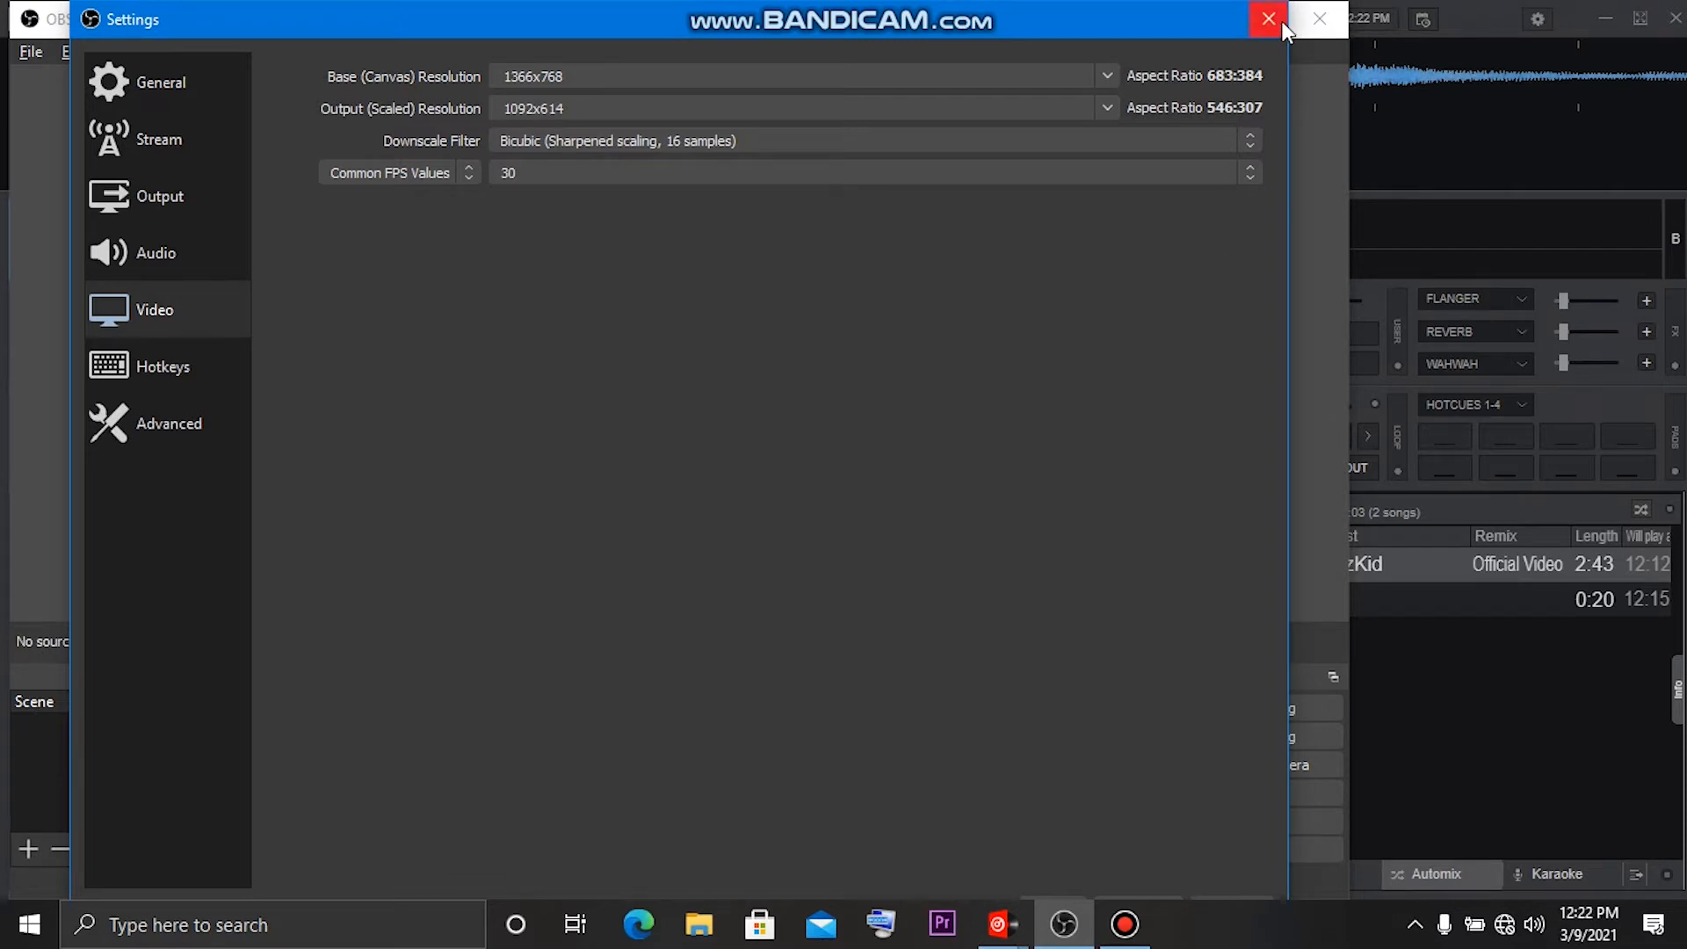
left_click(1267, 19)
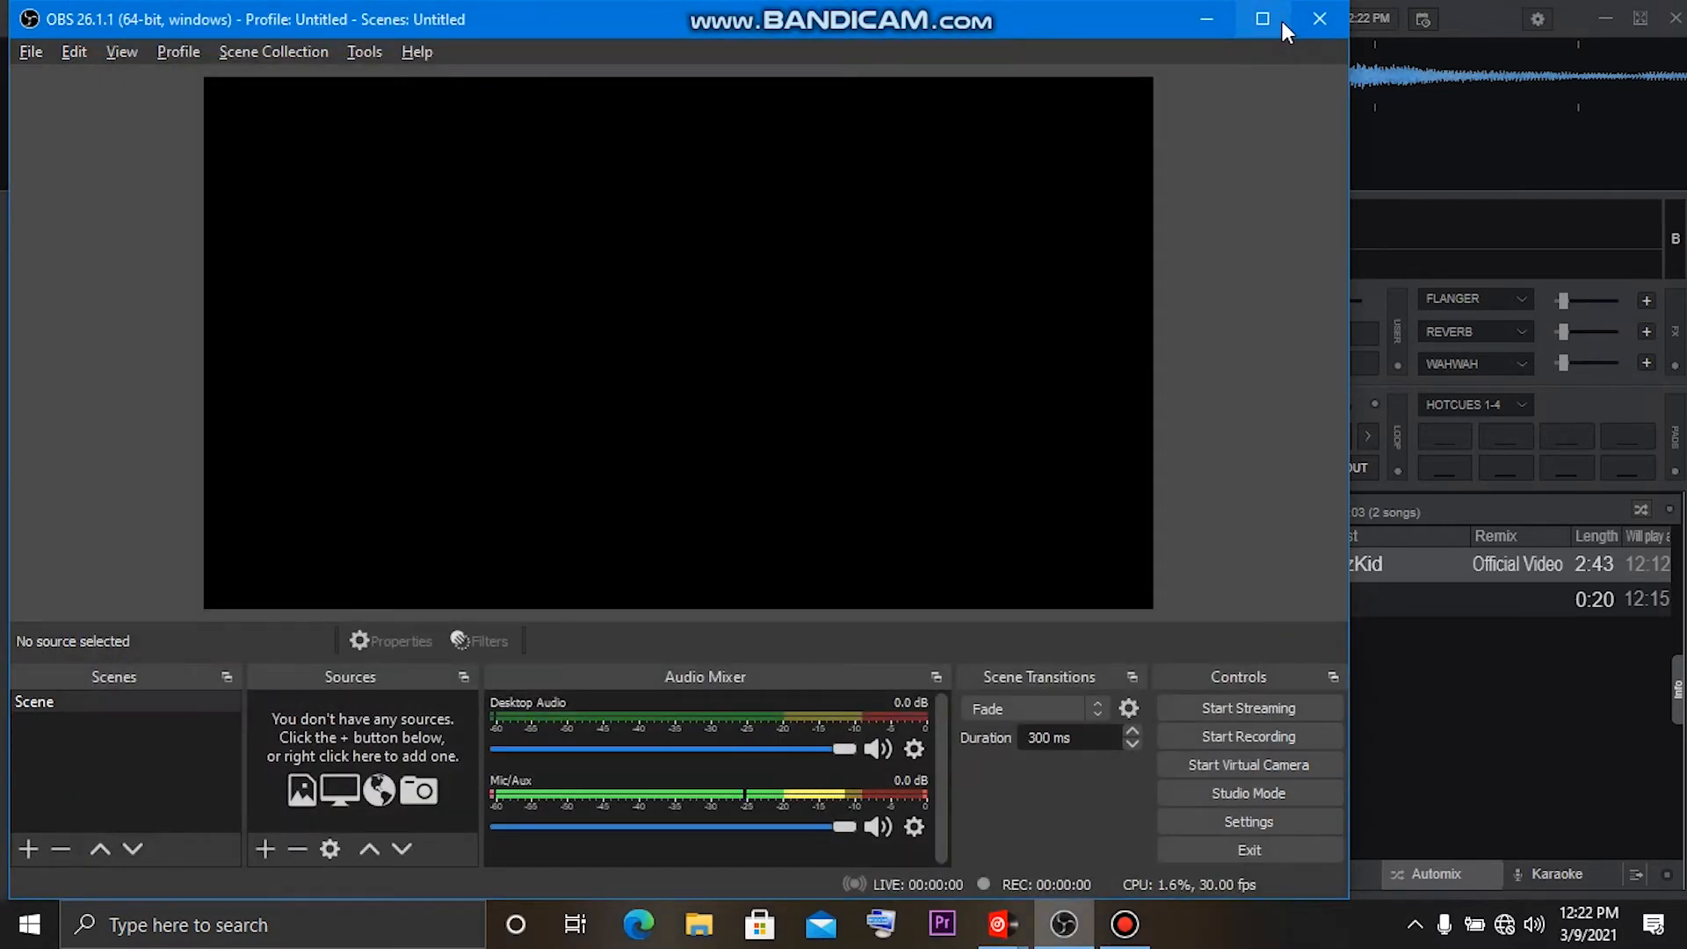
mouse_move(656, 512)
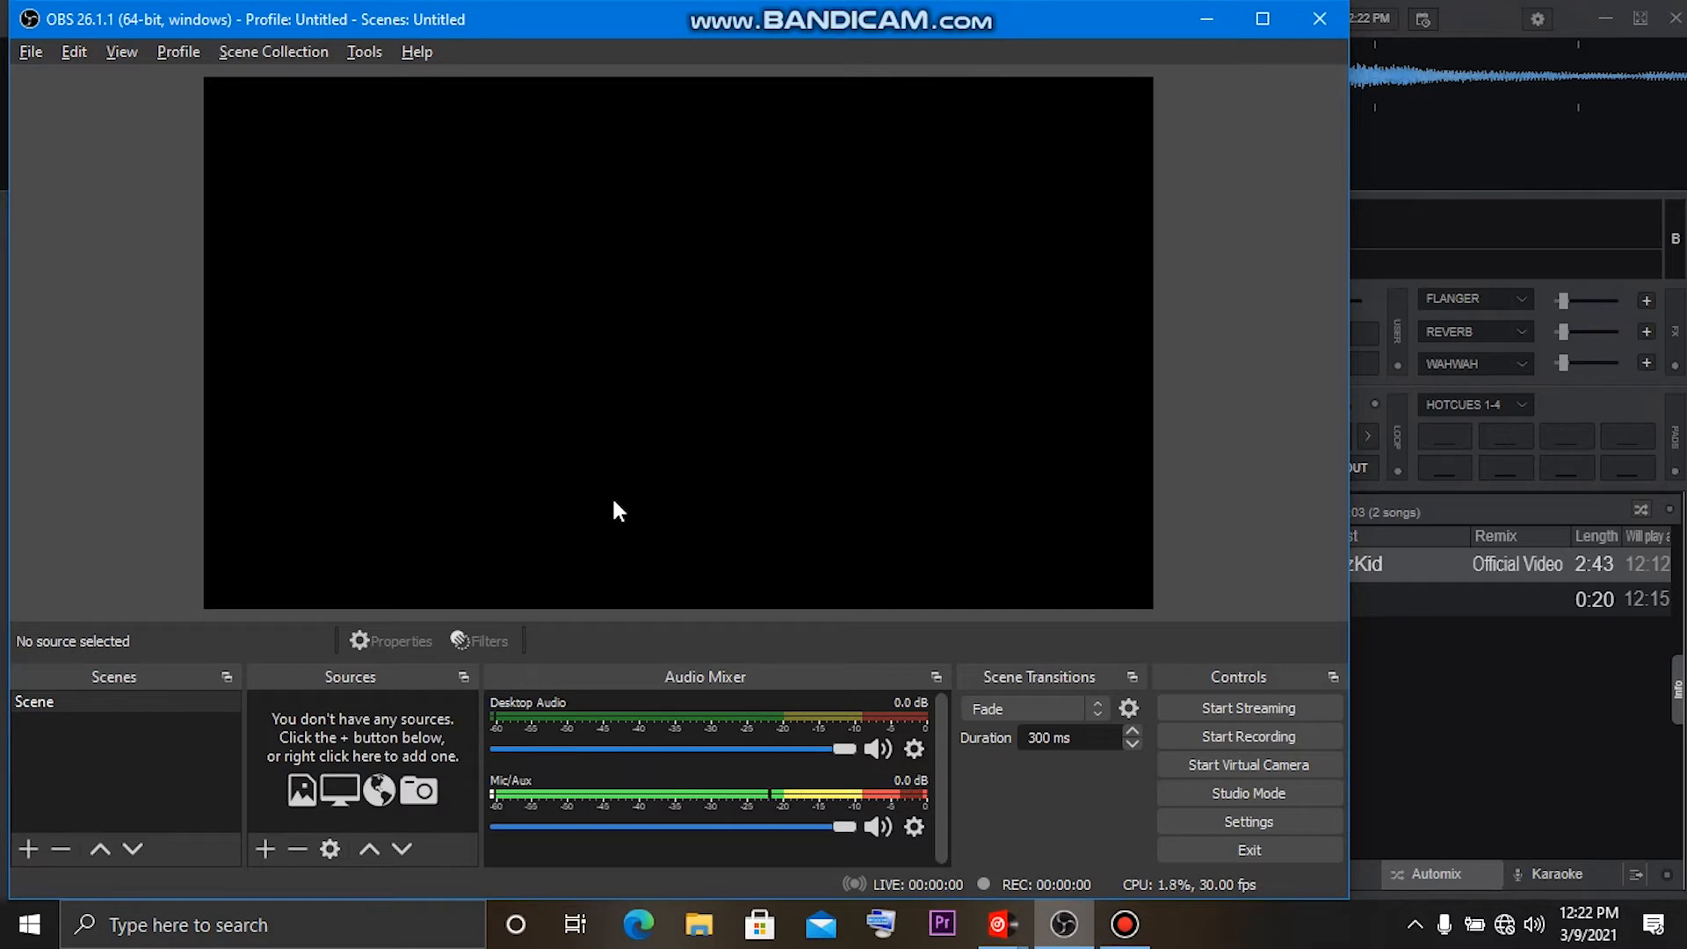
mouse_move(378, 661)
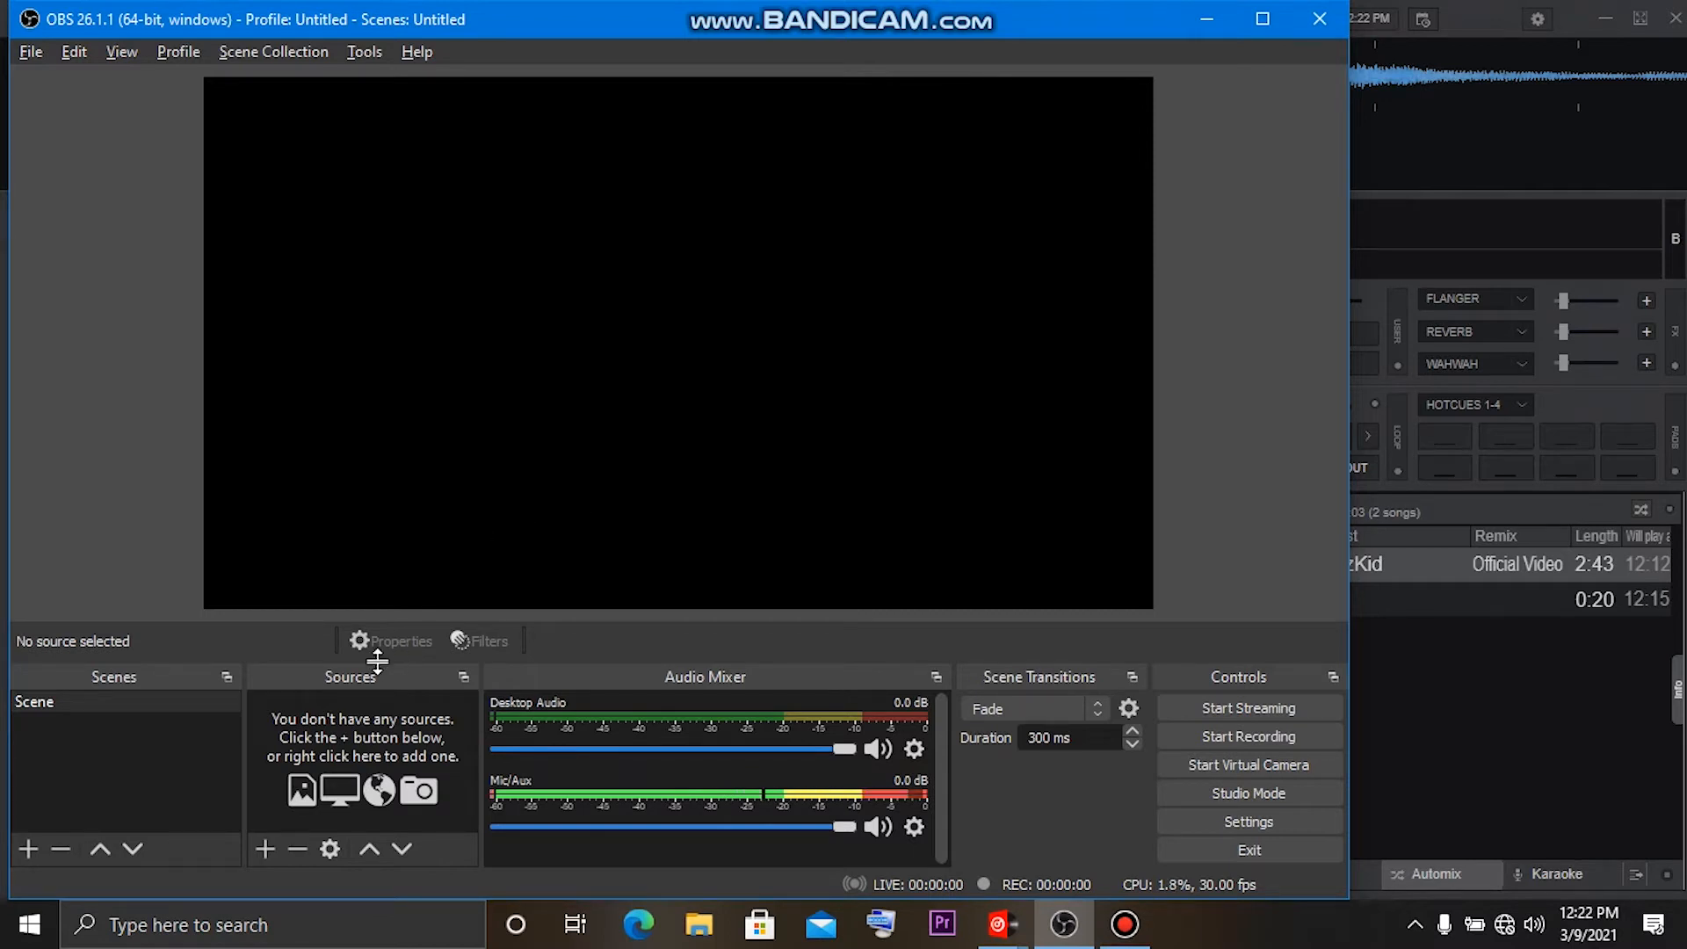
mouse_move(267, 850)
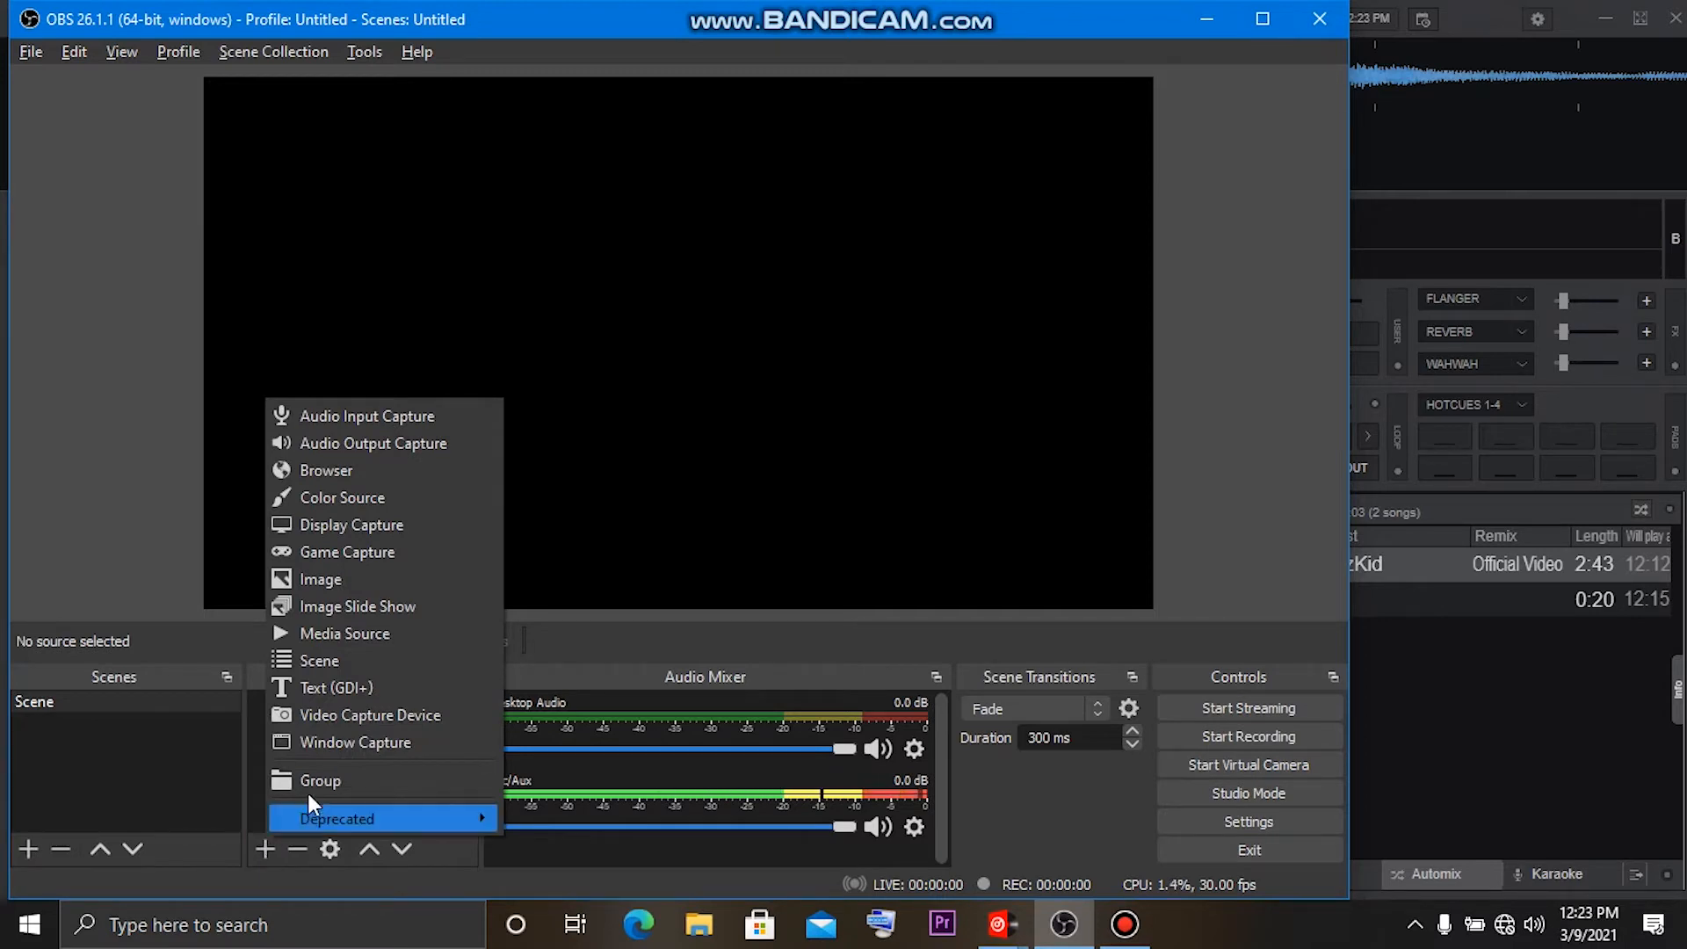
Add a Window Capture of 'virtualdj8 Video' with Windows Graphics Capture and exact title matching.
left_click(355, 743)
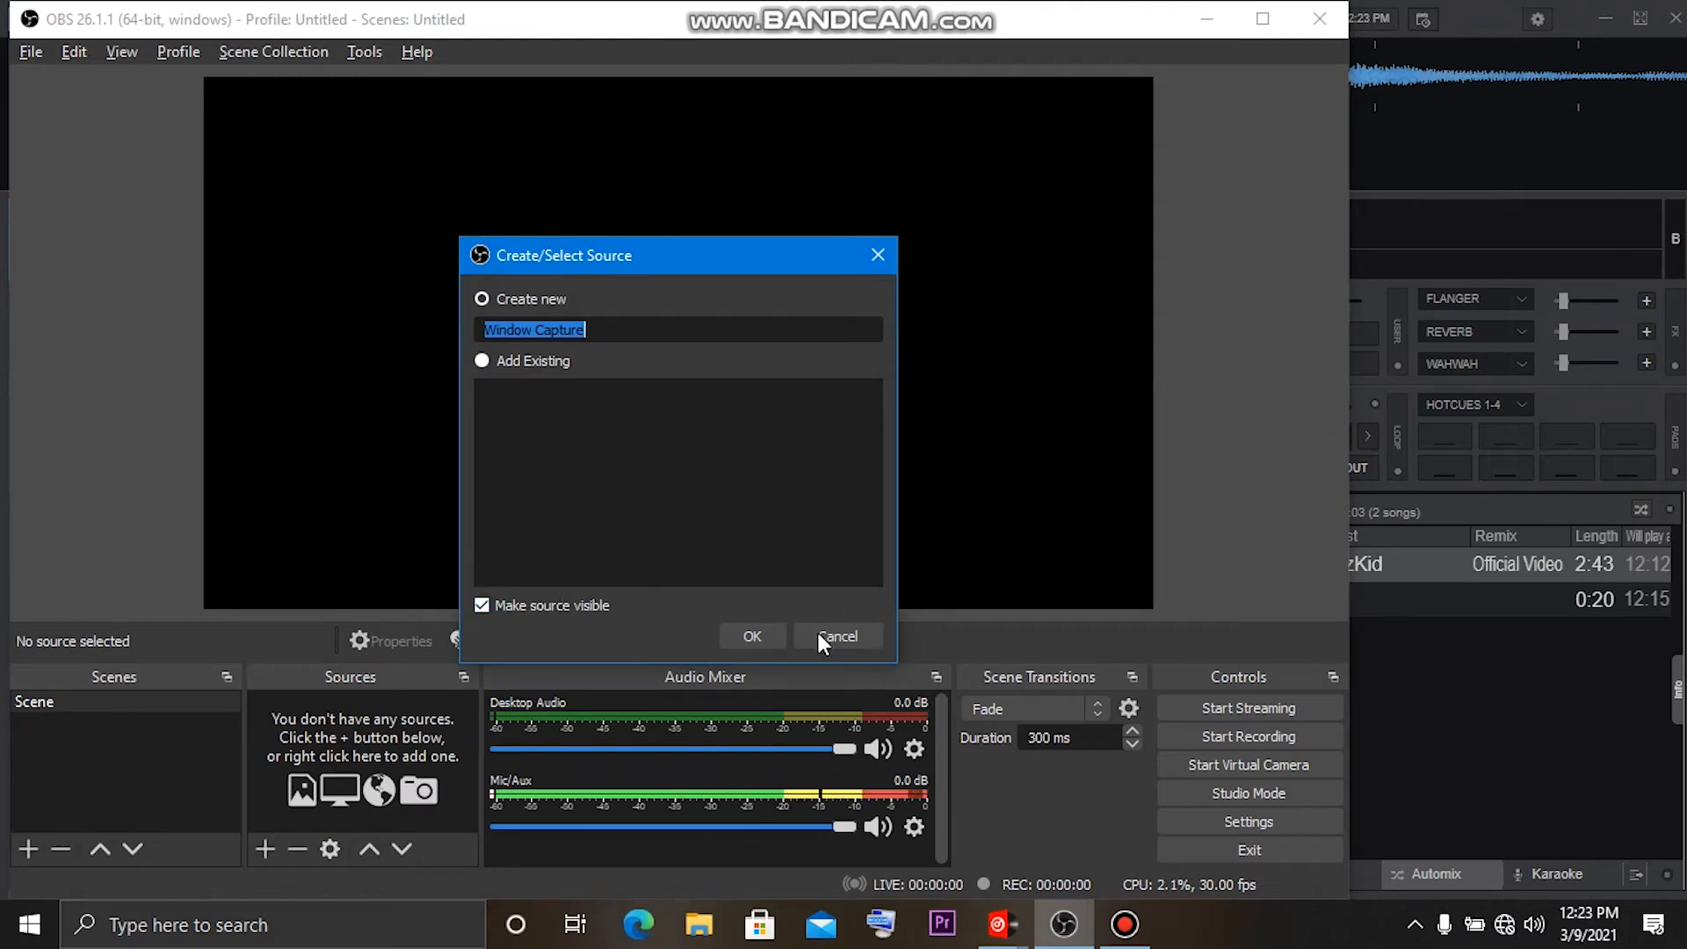
left_click(752, 636)
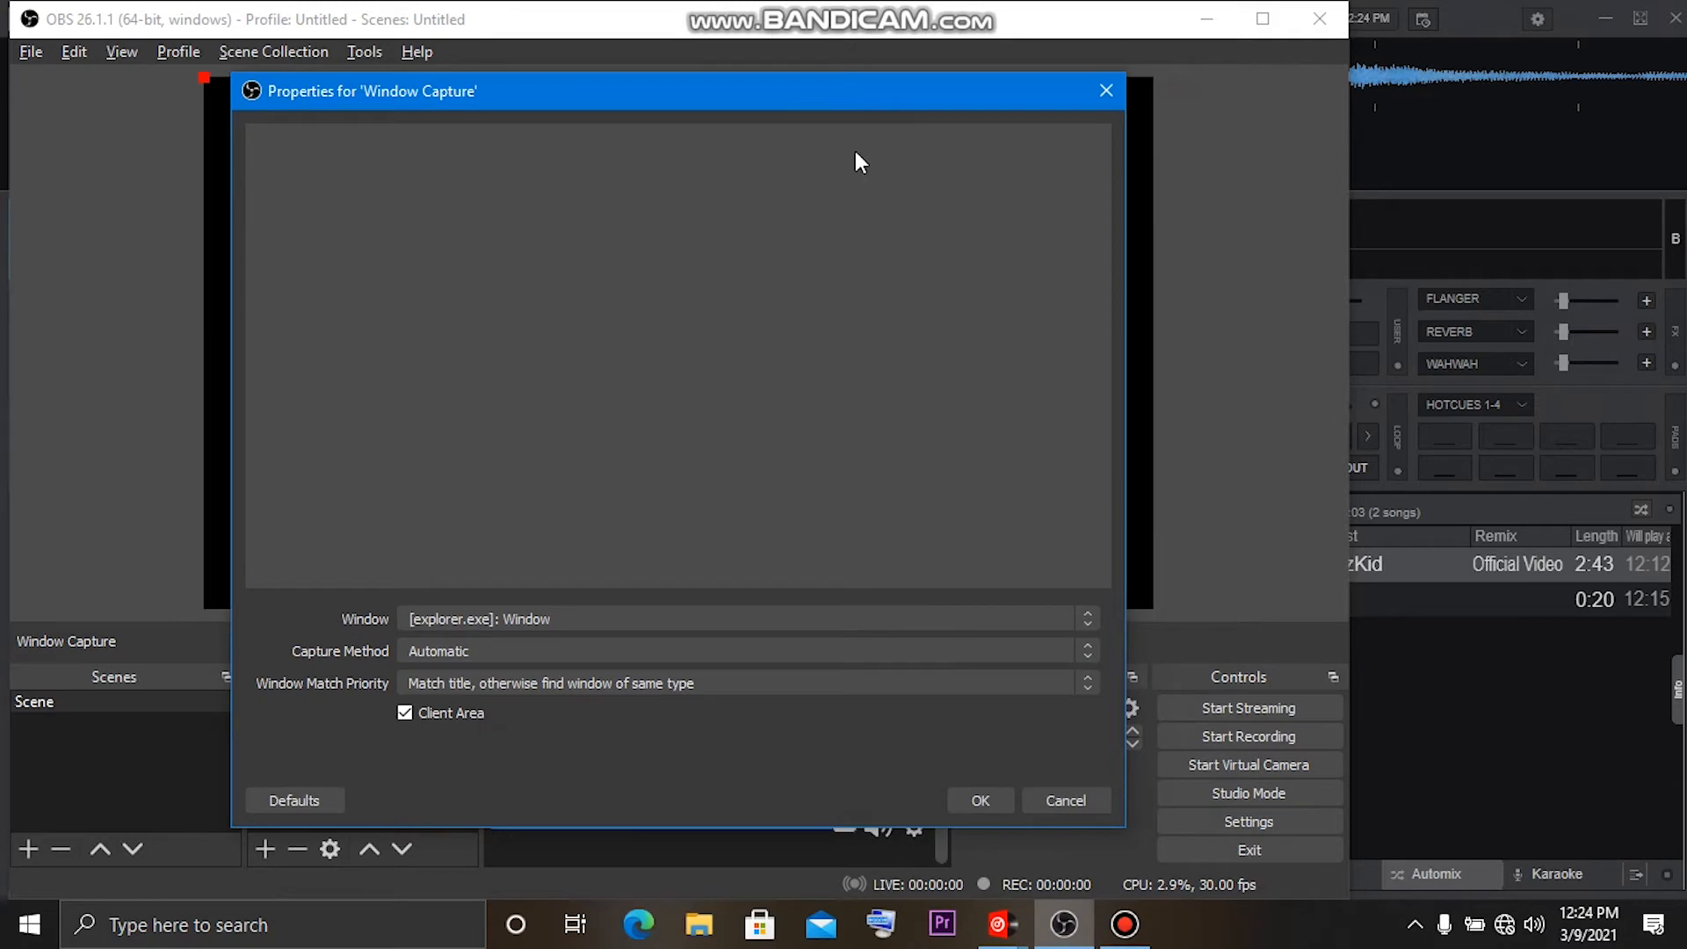
mouse_move(702, 549)
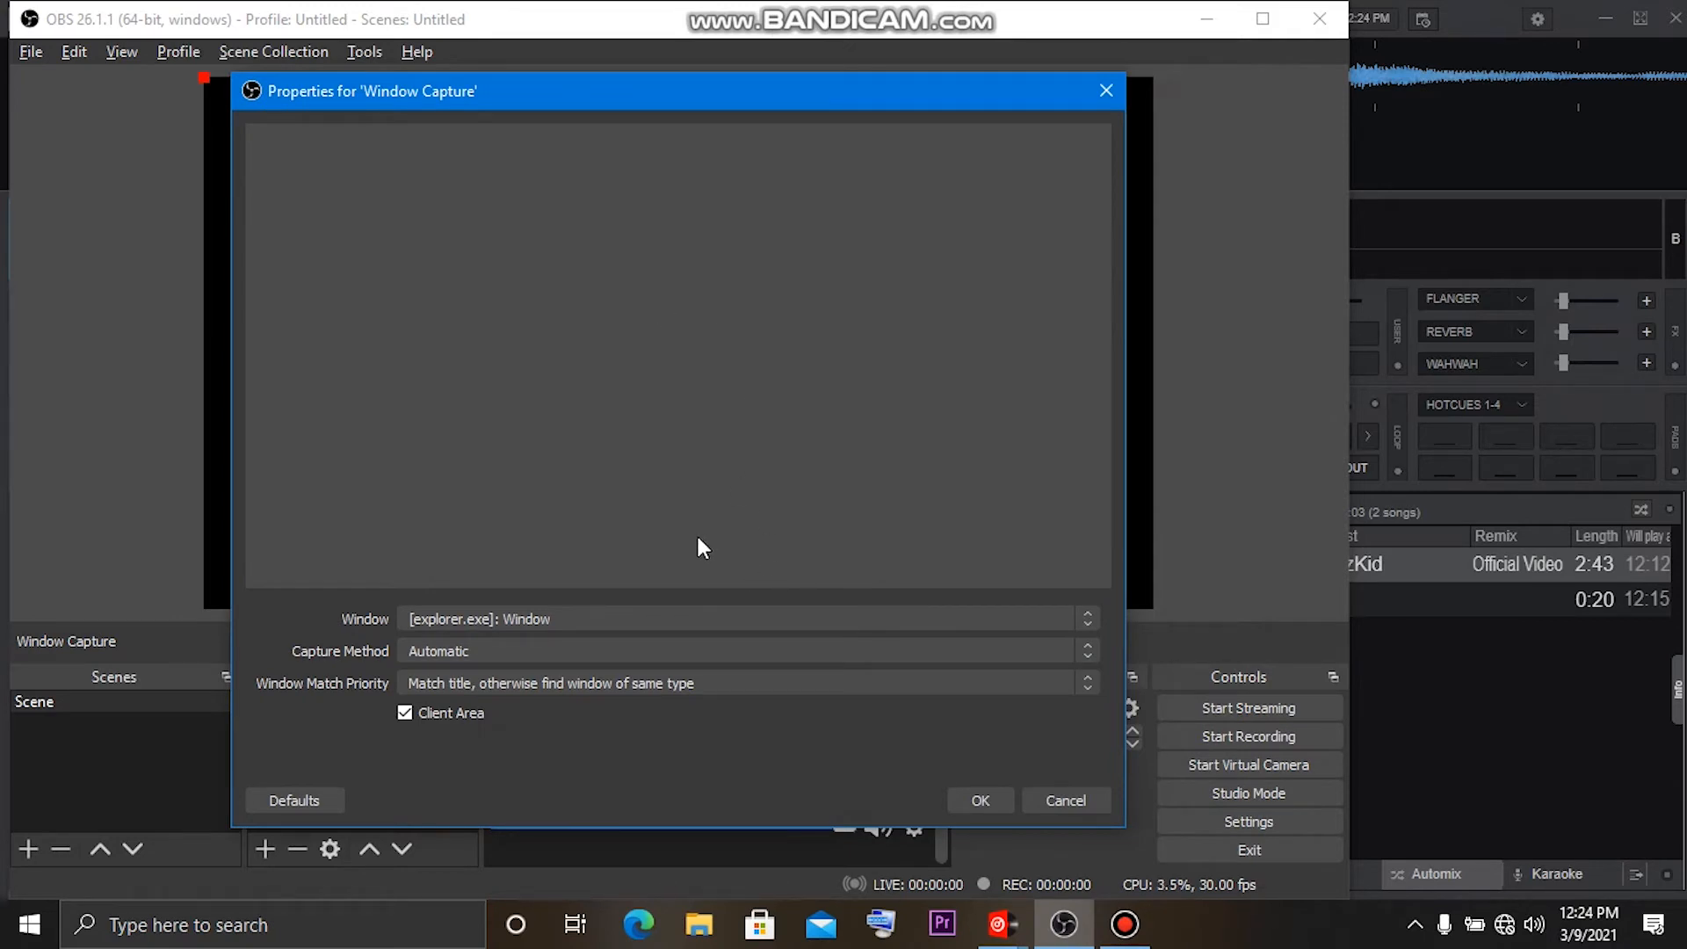
mouse_move(376, 629)
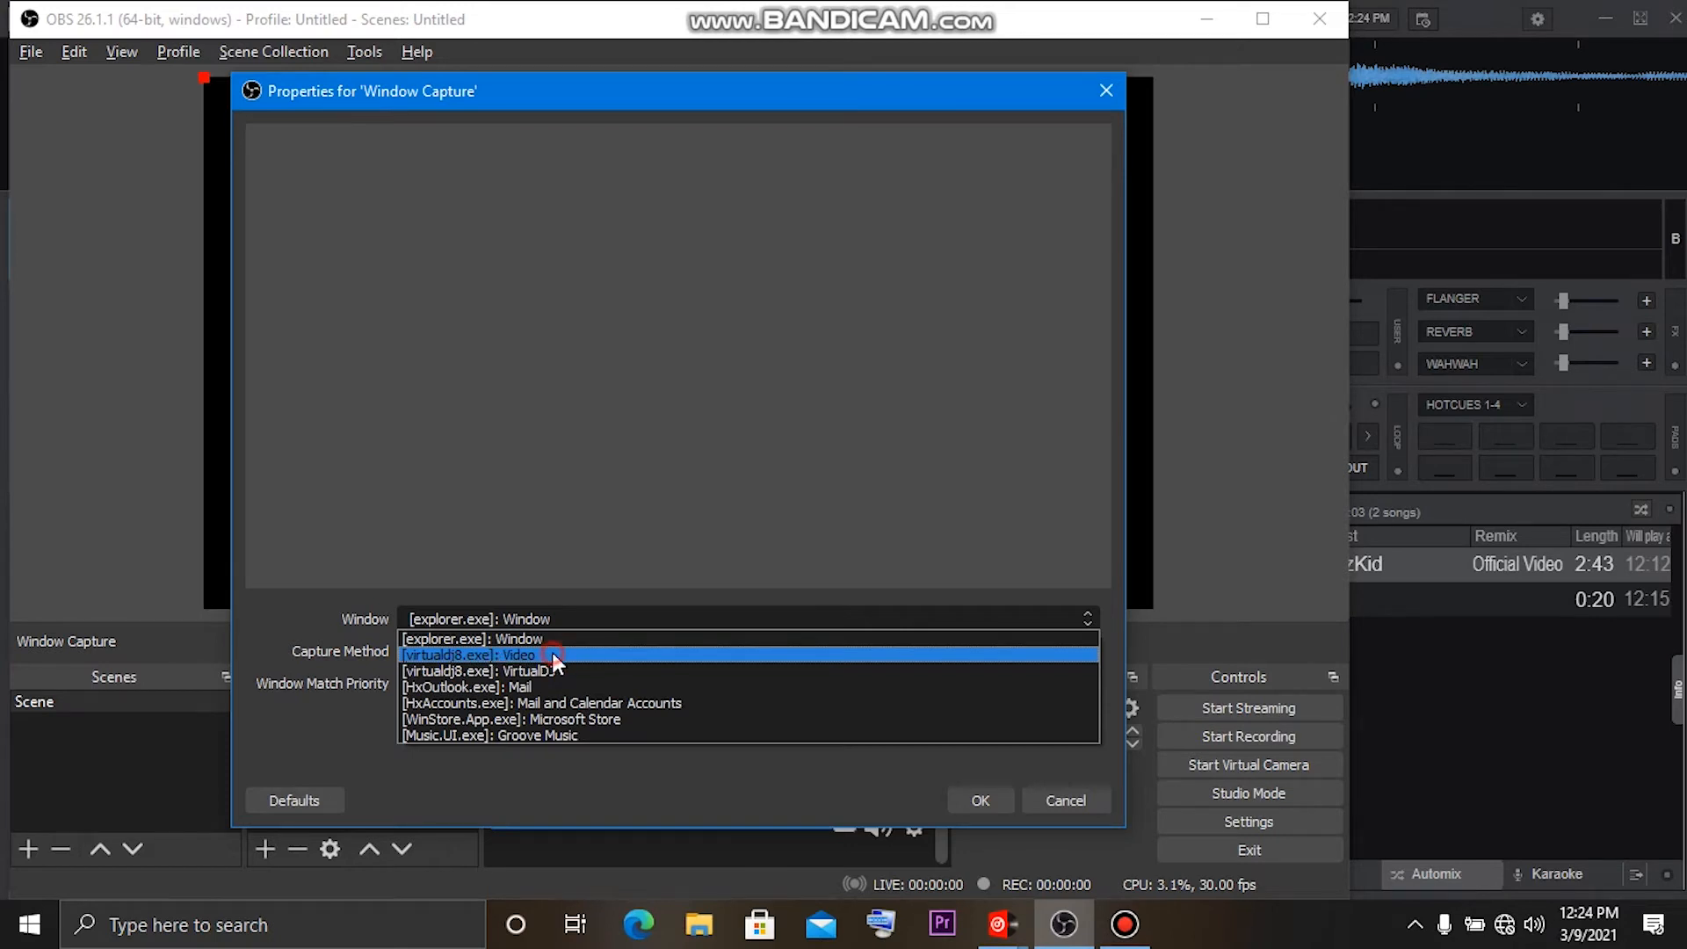
left_click(469, 654)
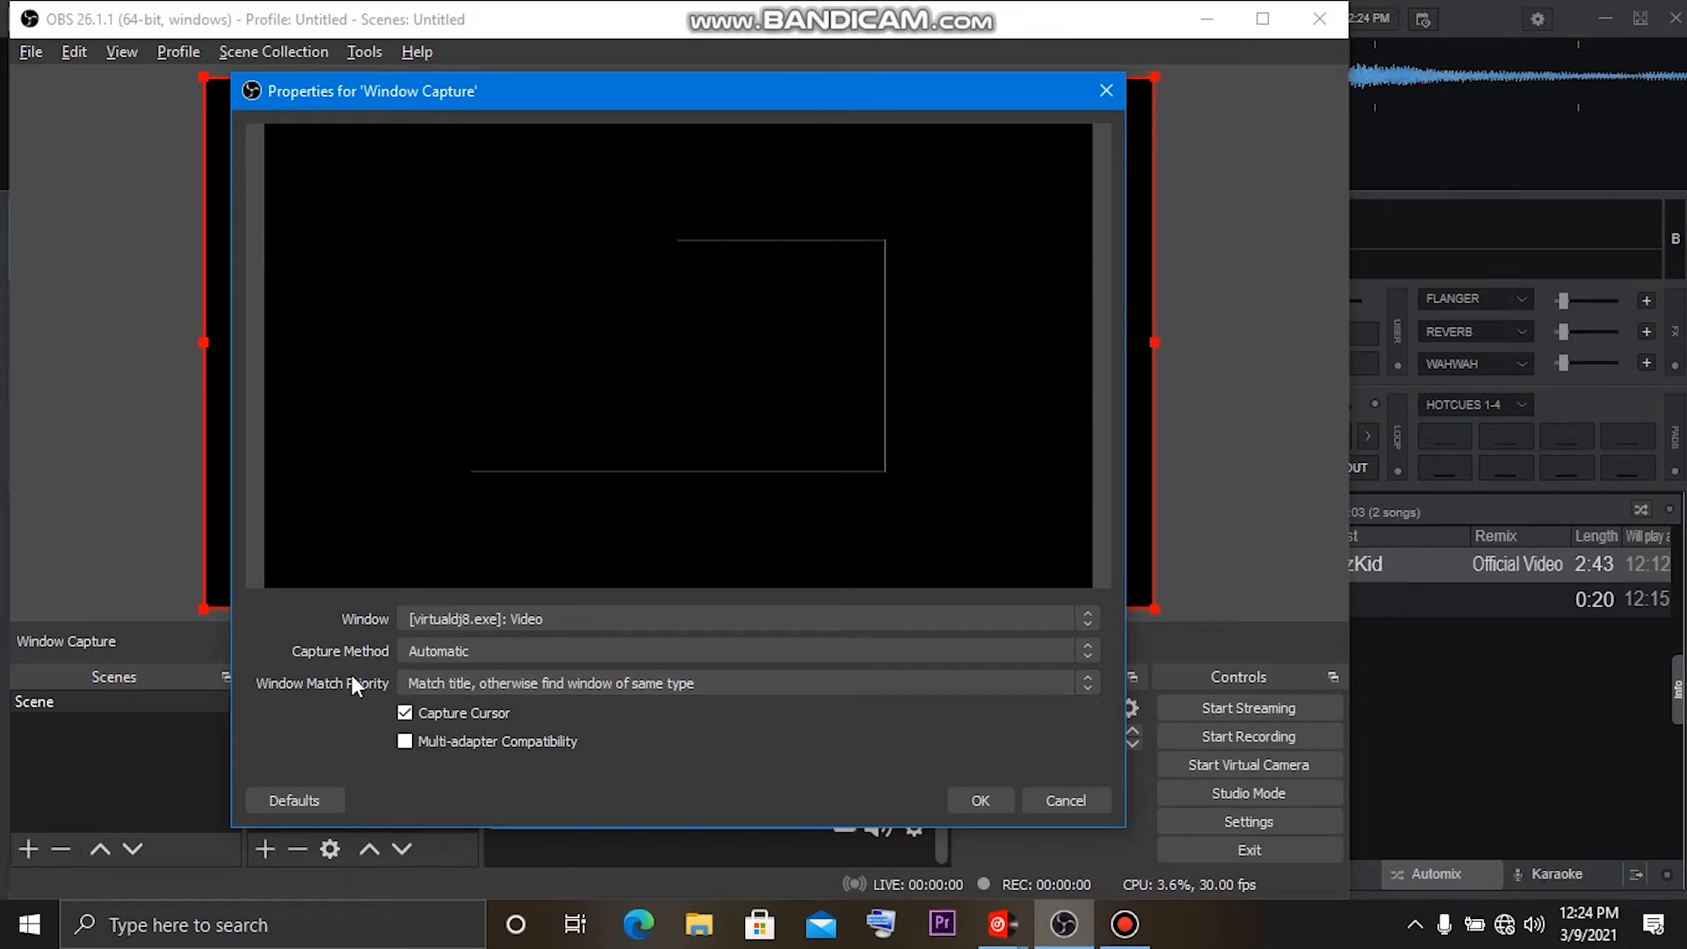
mouse_move(403, 691)
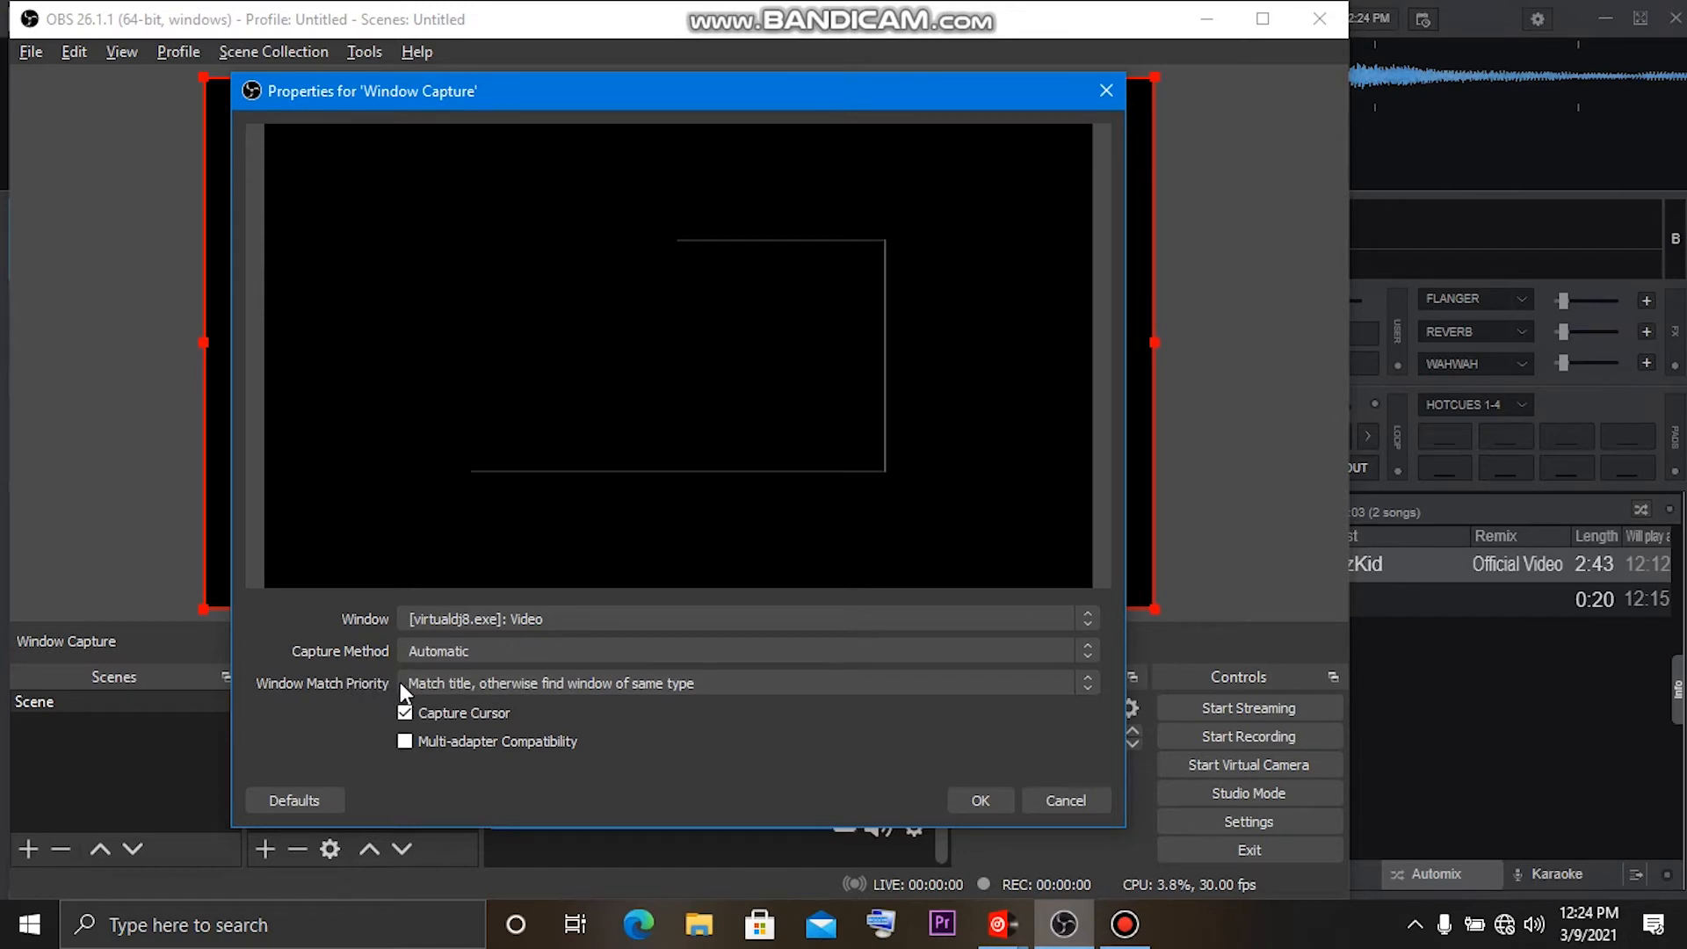
left_click(743, 682)
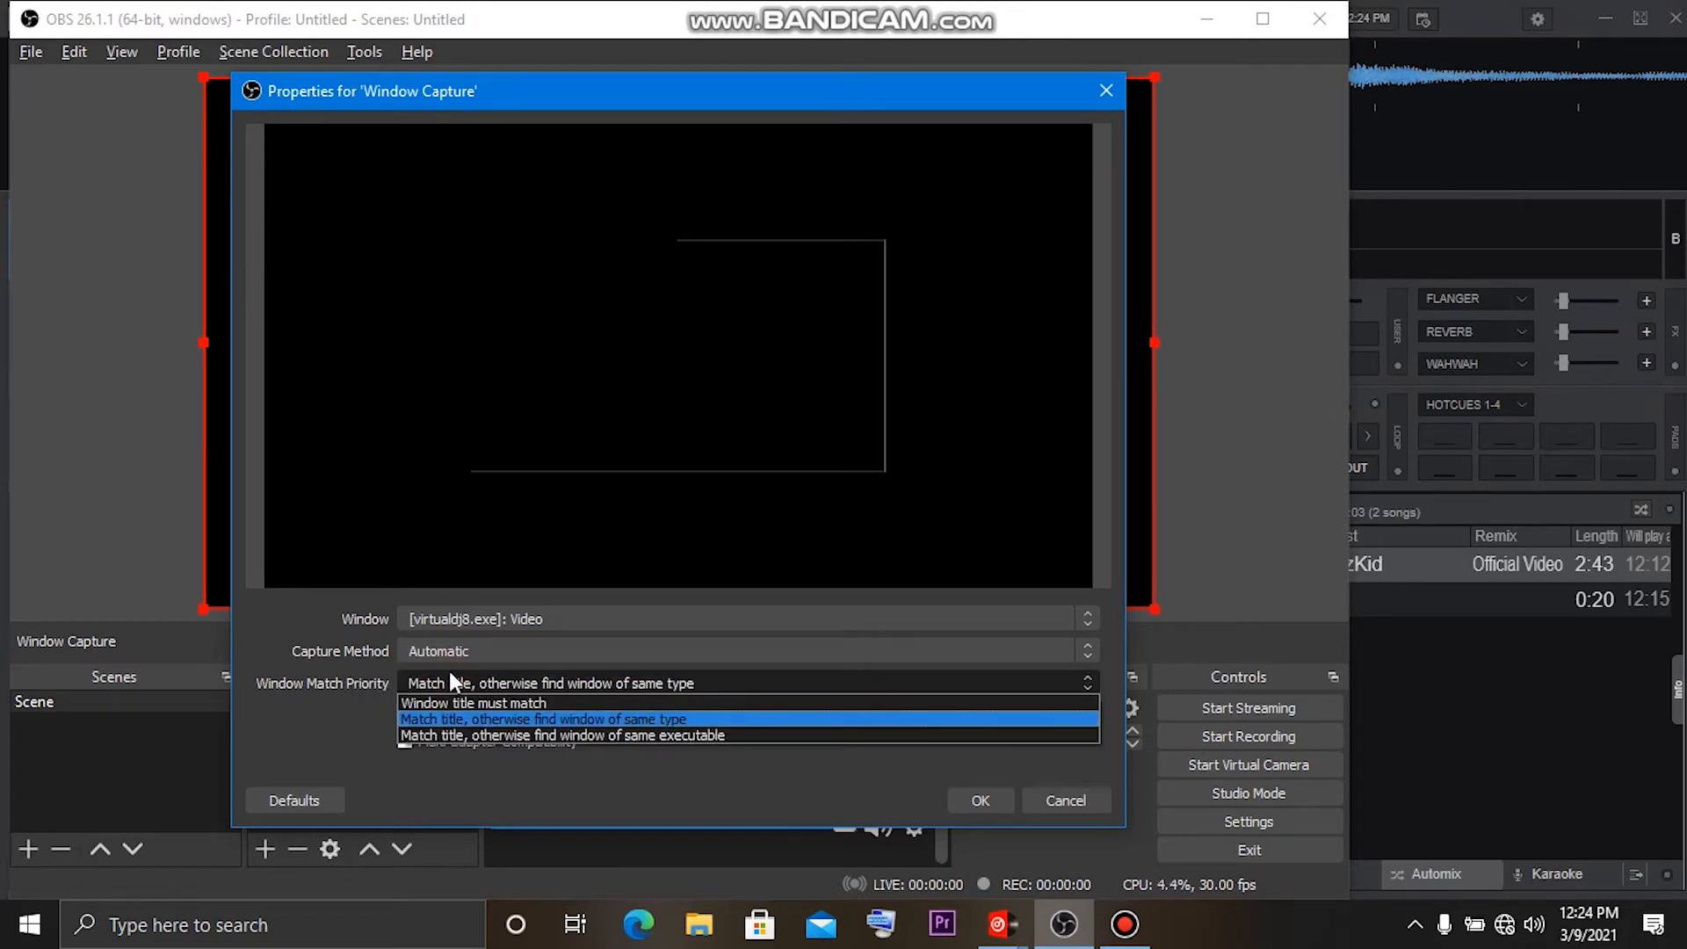
mouse_move(474, 703)
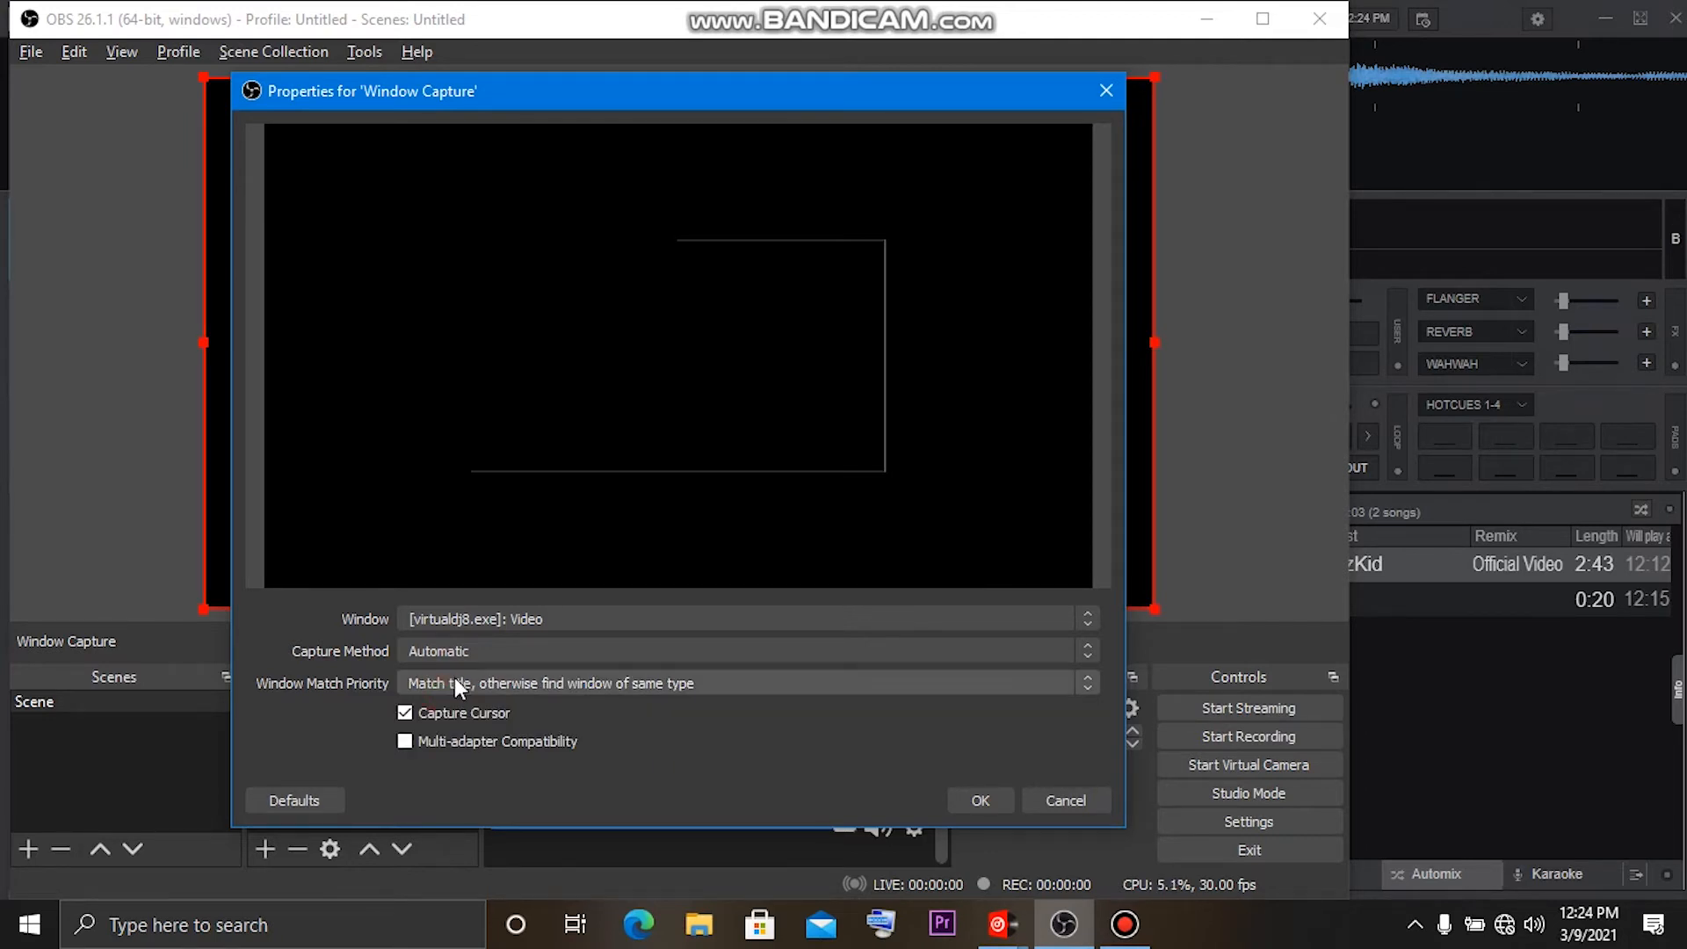
left_click(746, 682)
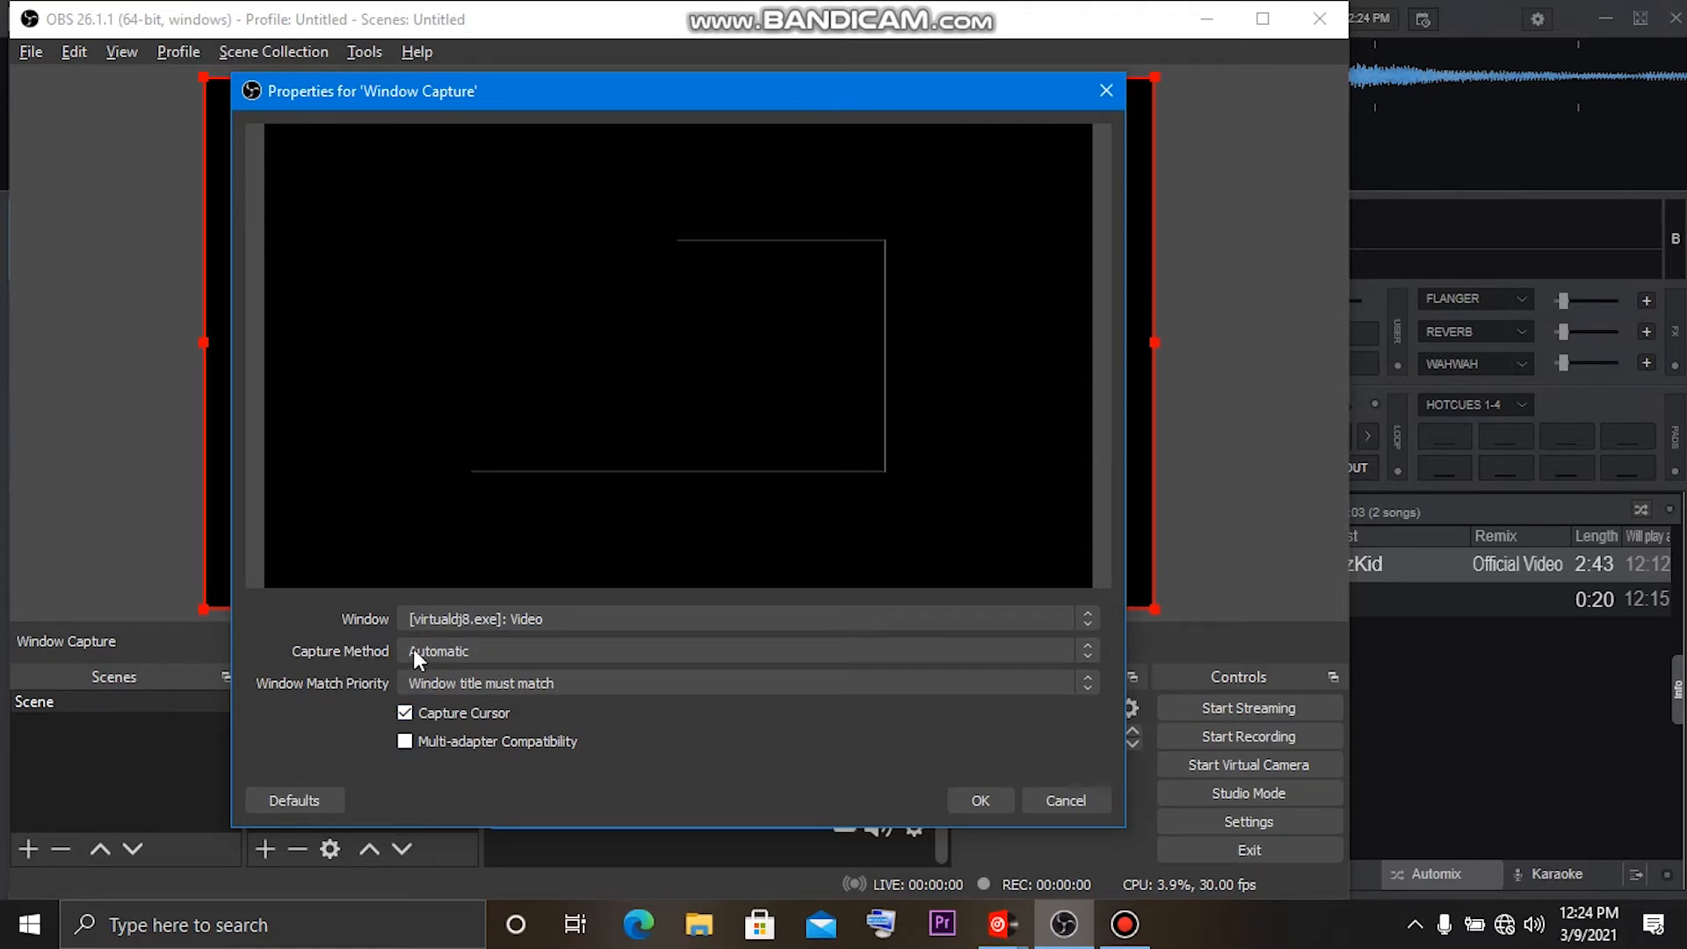
left_click(742, 650)
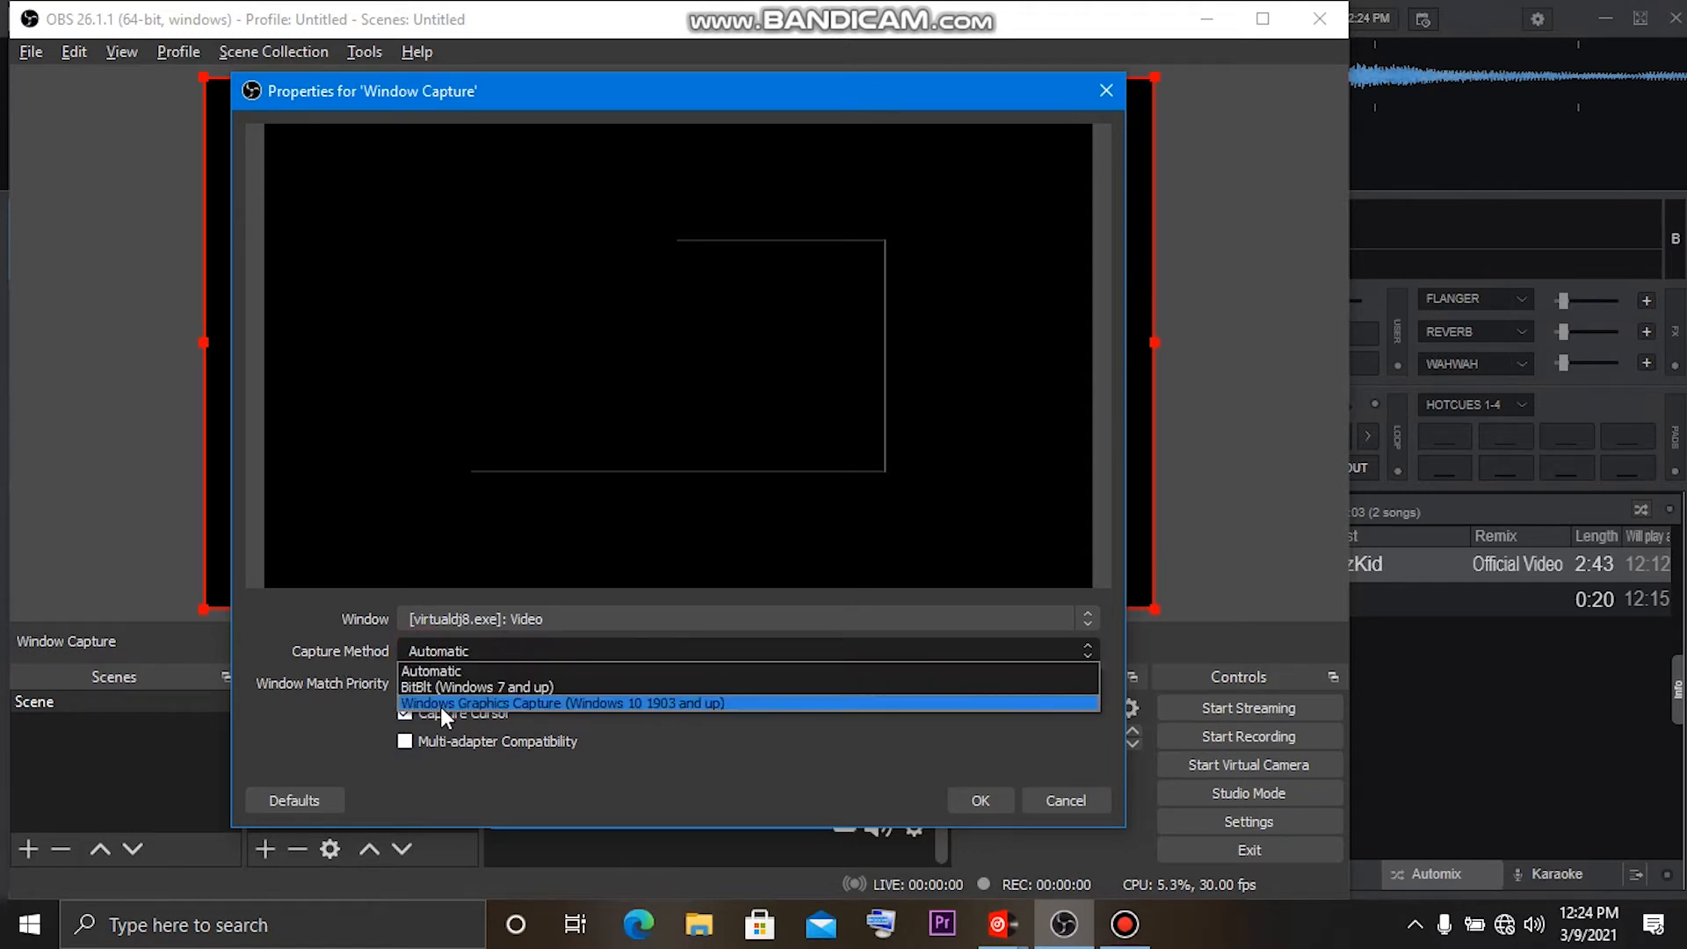
left_click(561, 703)
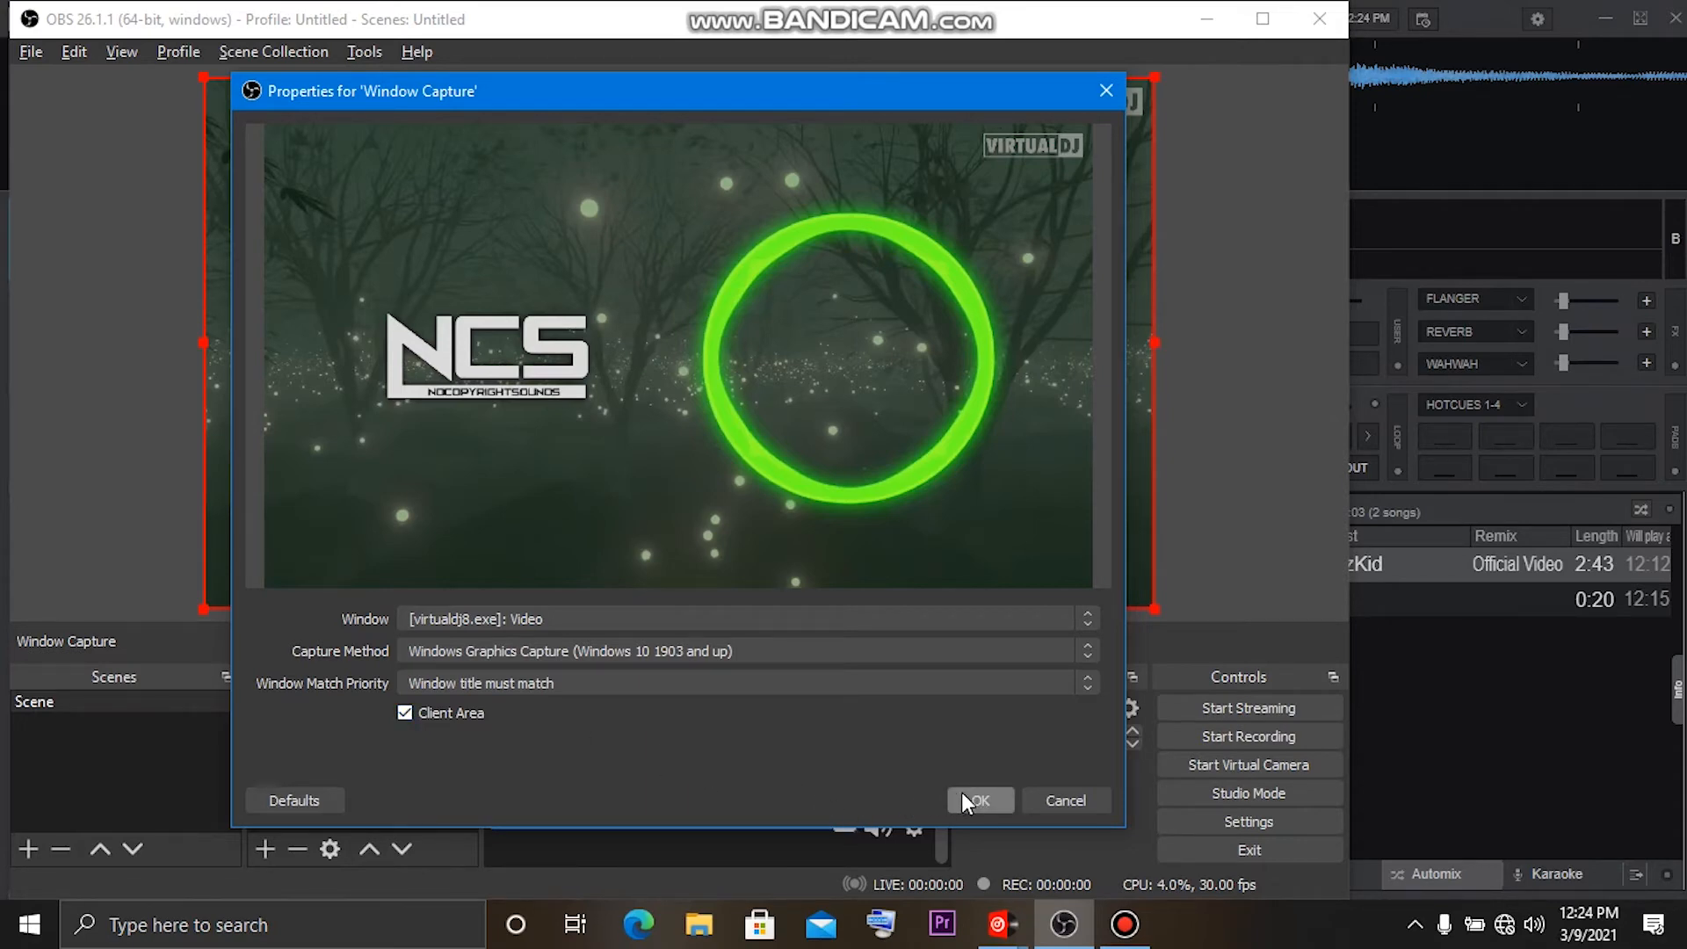
left_click(978, 800)
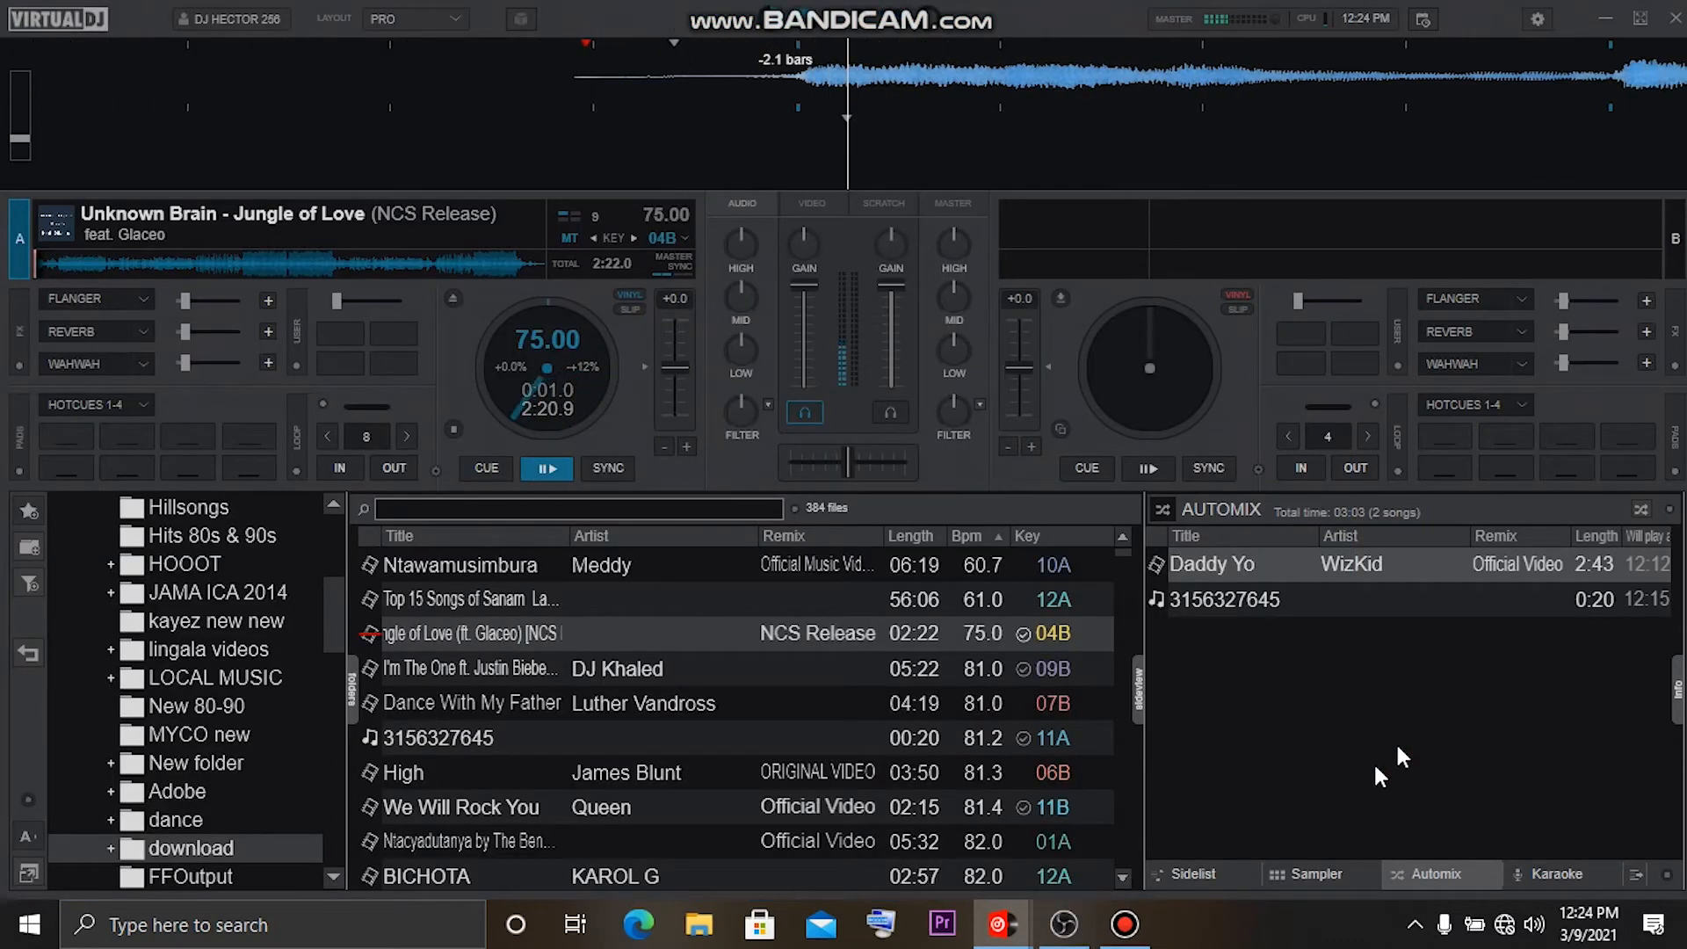
Switch from VirtualDJ back to OBS Studio's Settings on the General page.
left_click(1063, 924)
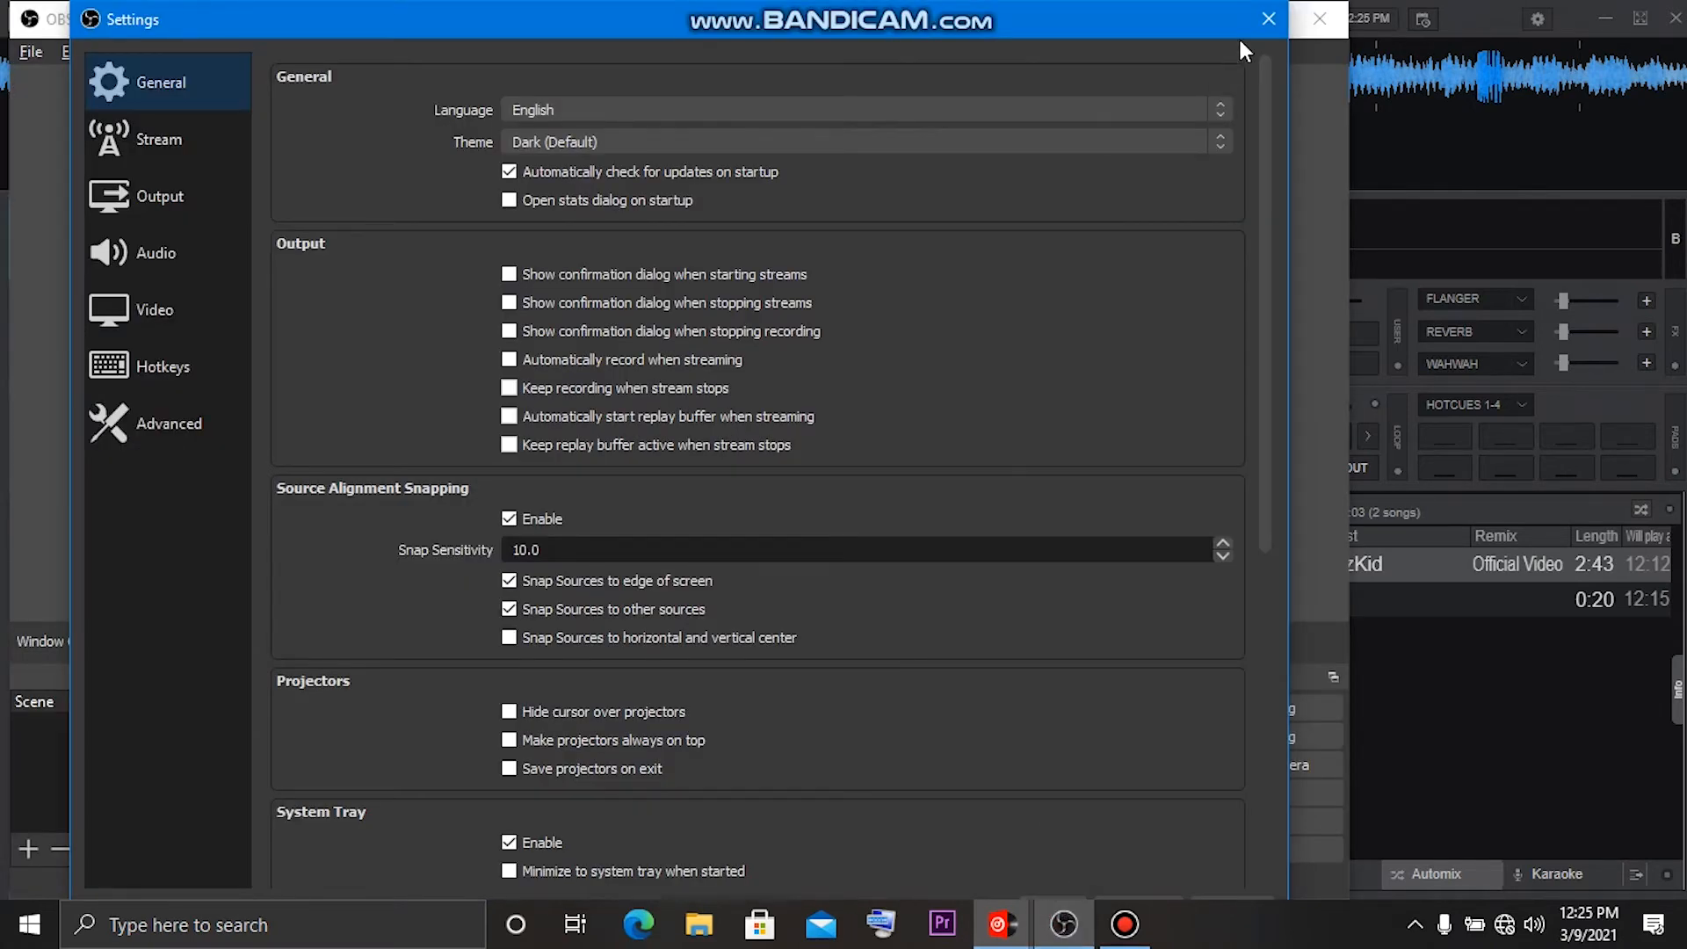
Close OBS Settings and mute the Mic/Aux input in the Audio Mixer.
left_click(1268, 19)
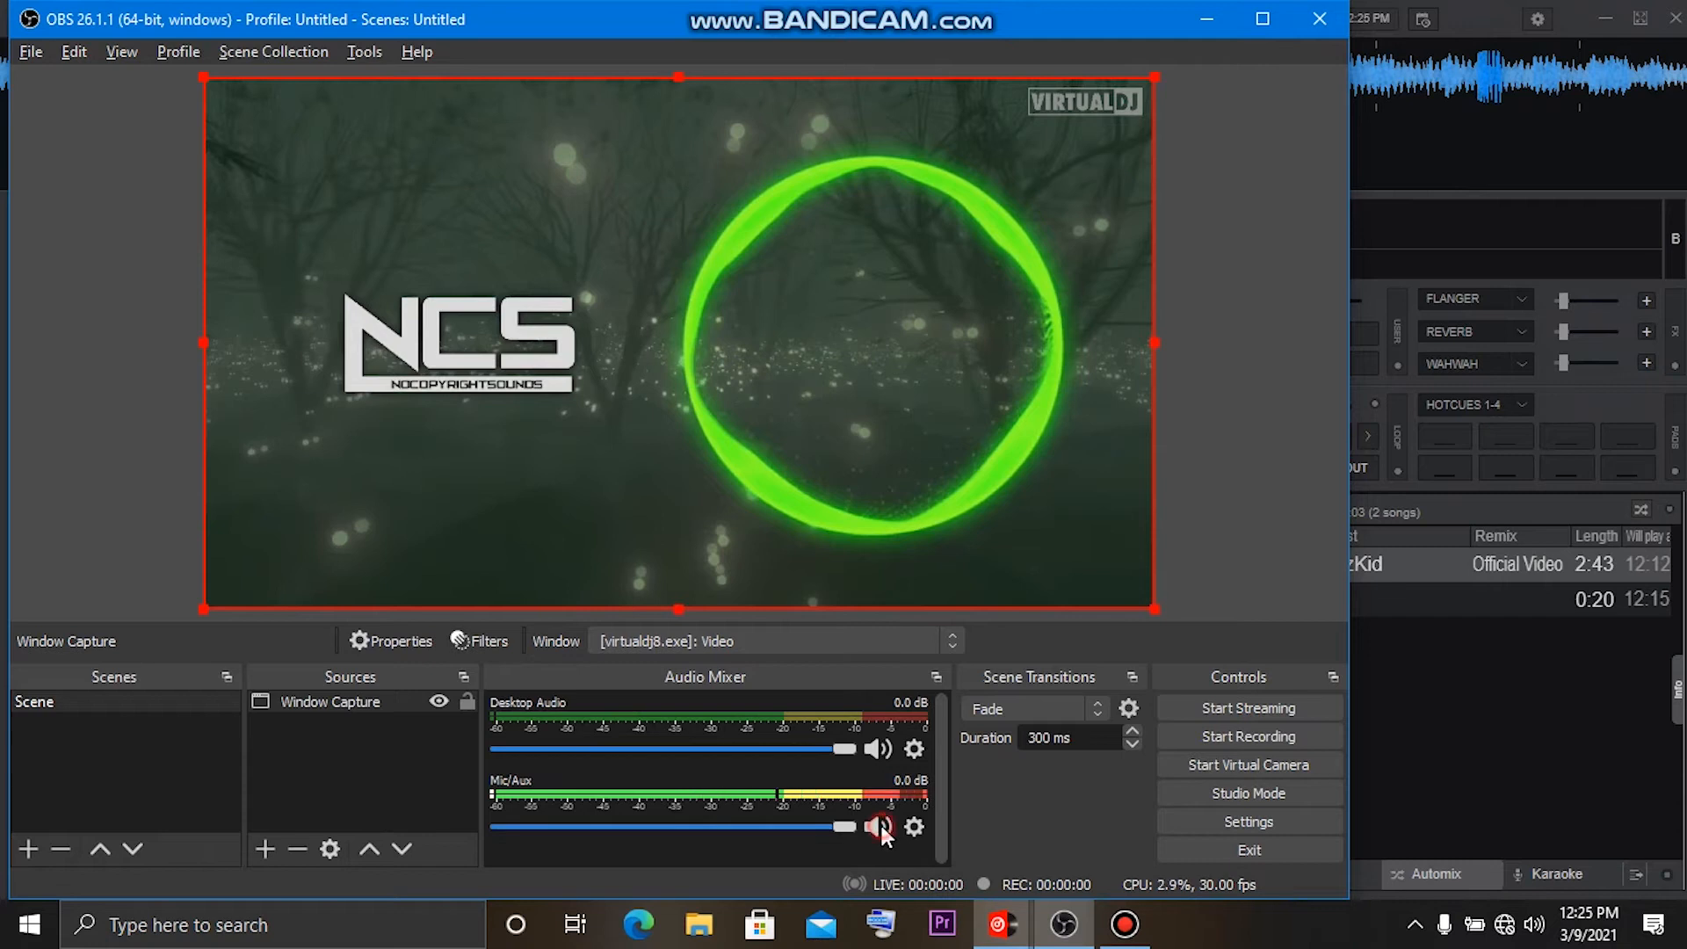
left_click(879, 826)
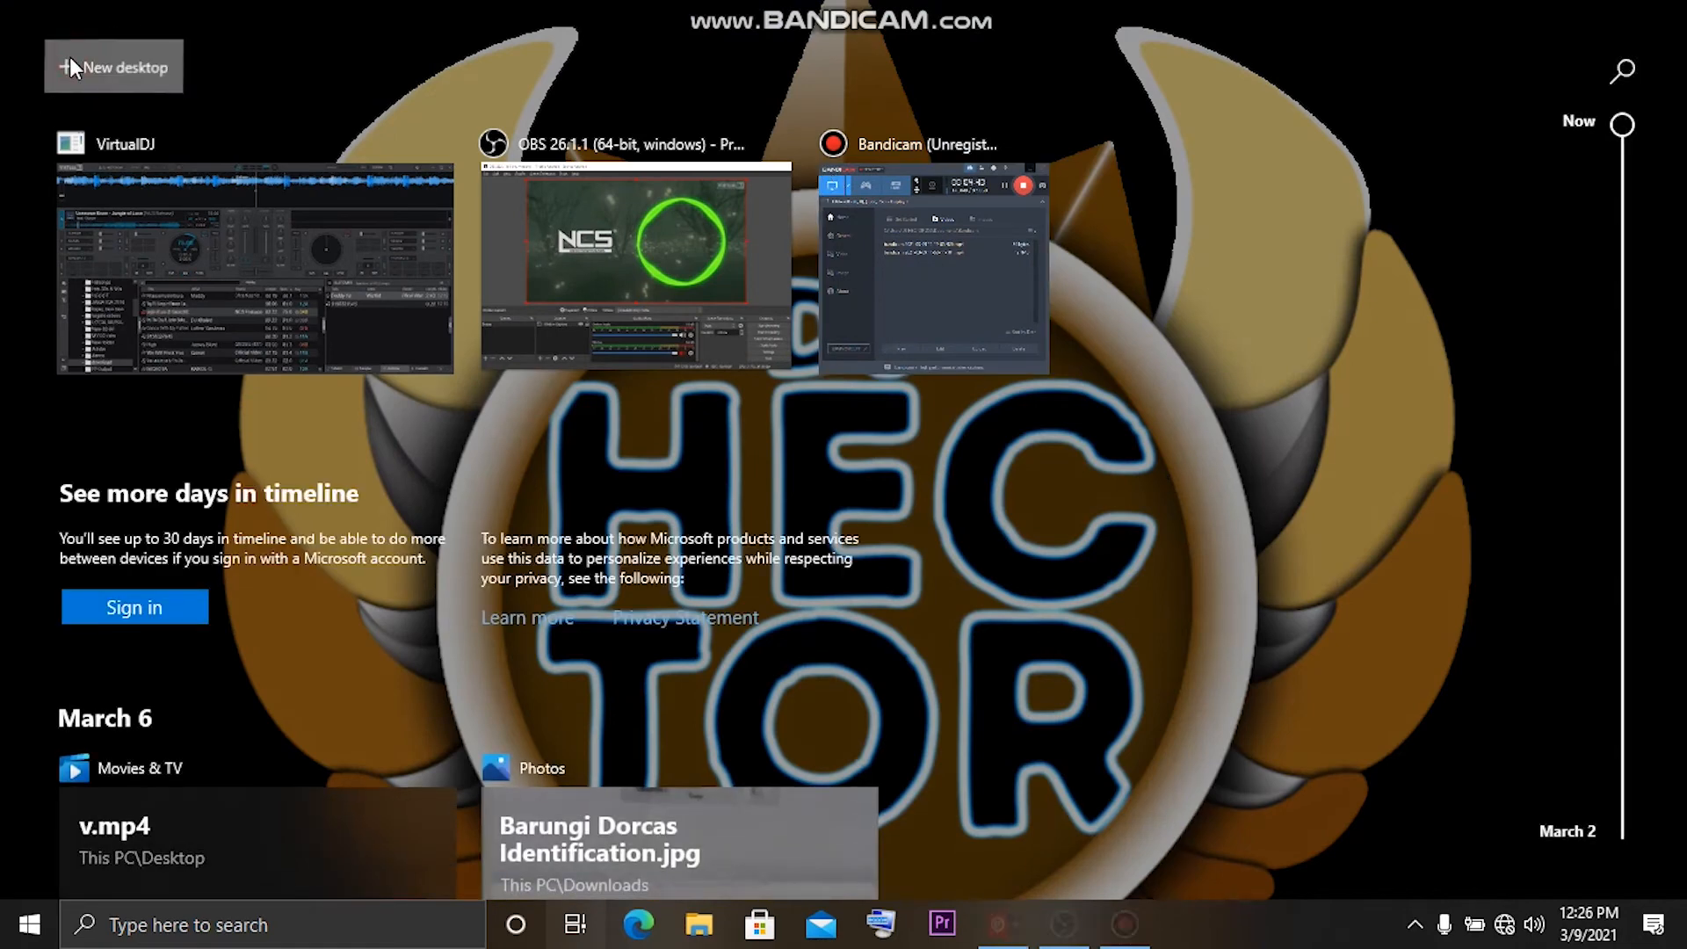
Reveal the virtual desktop strip in Task View and view Desktop 1's windows.
left_click(113, 66)
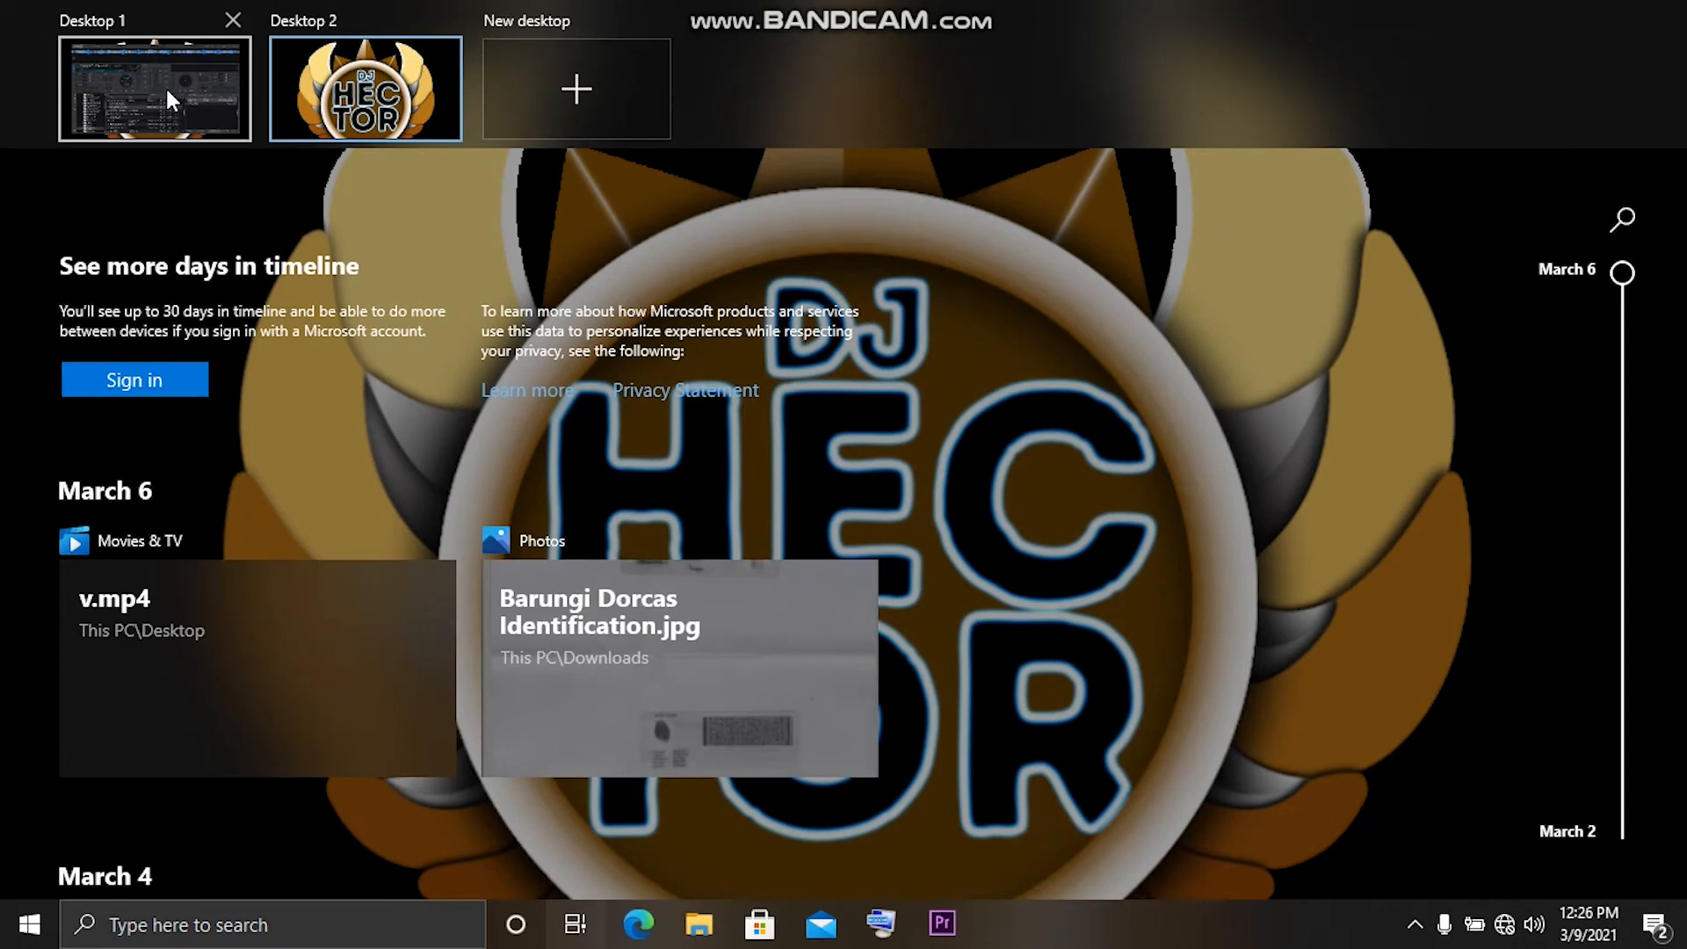
left_click(154, 88)
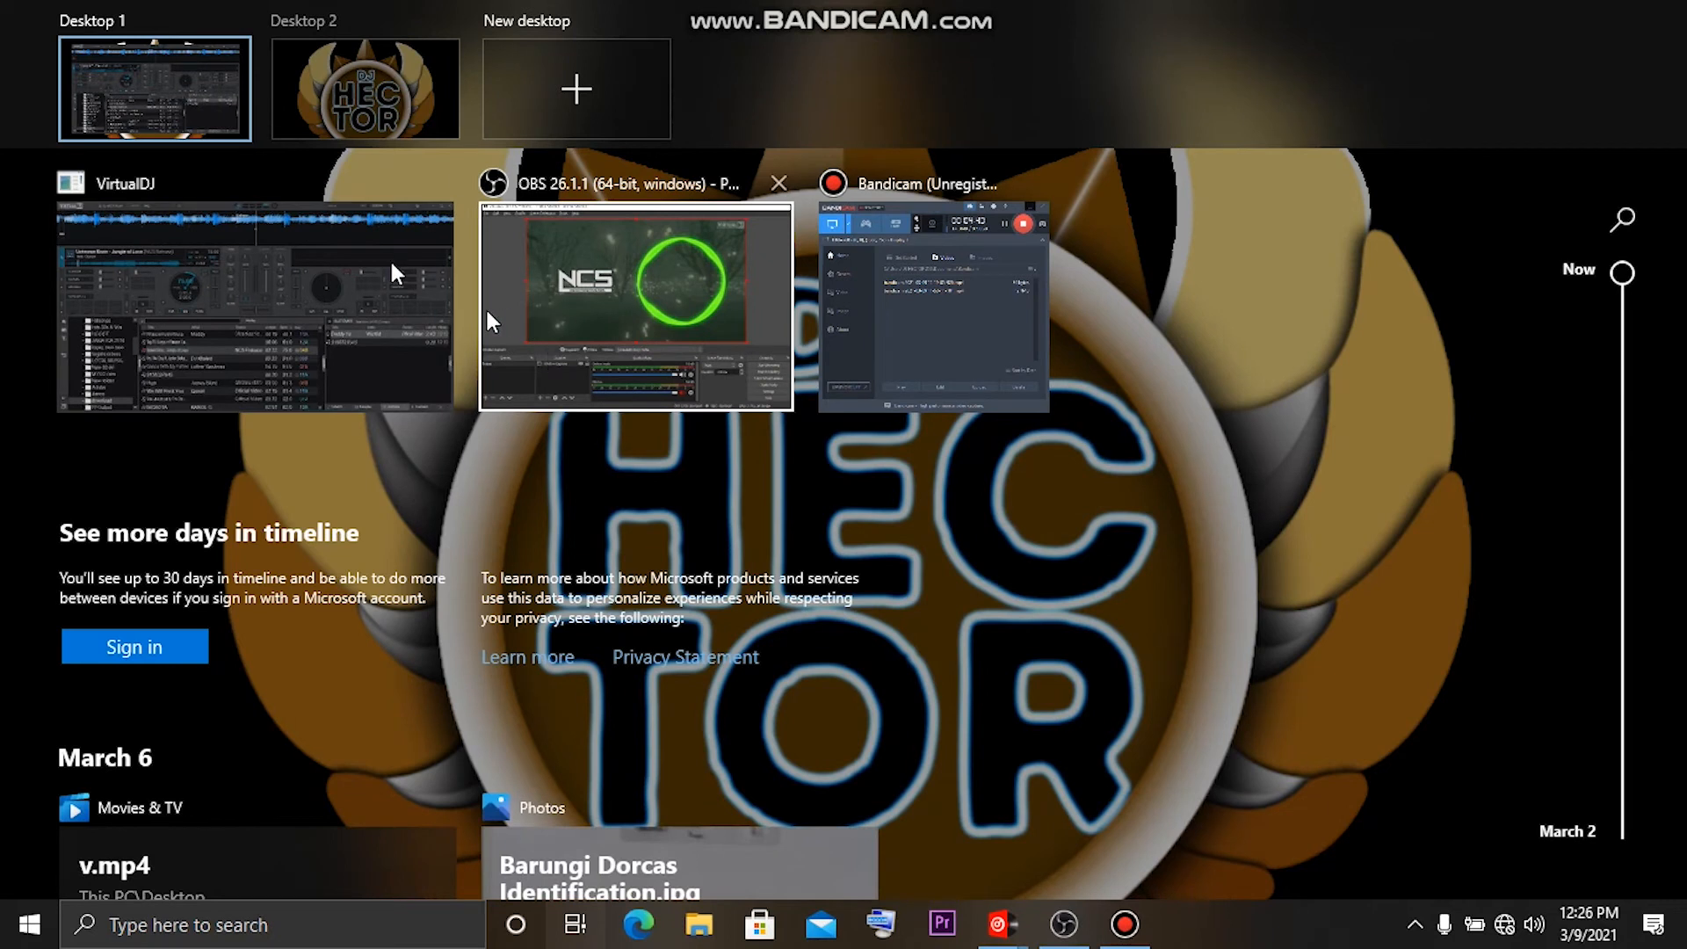
mouse_move(379, 303)
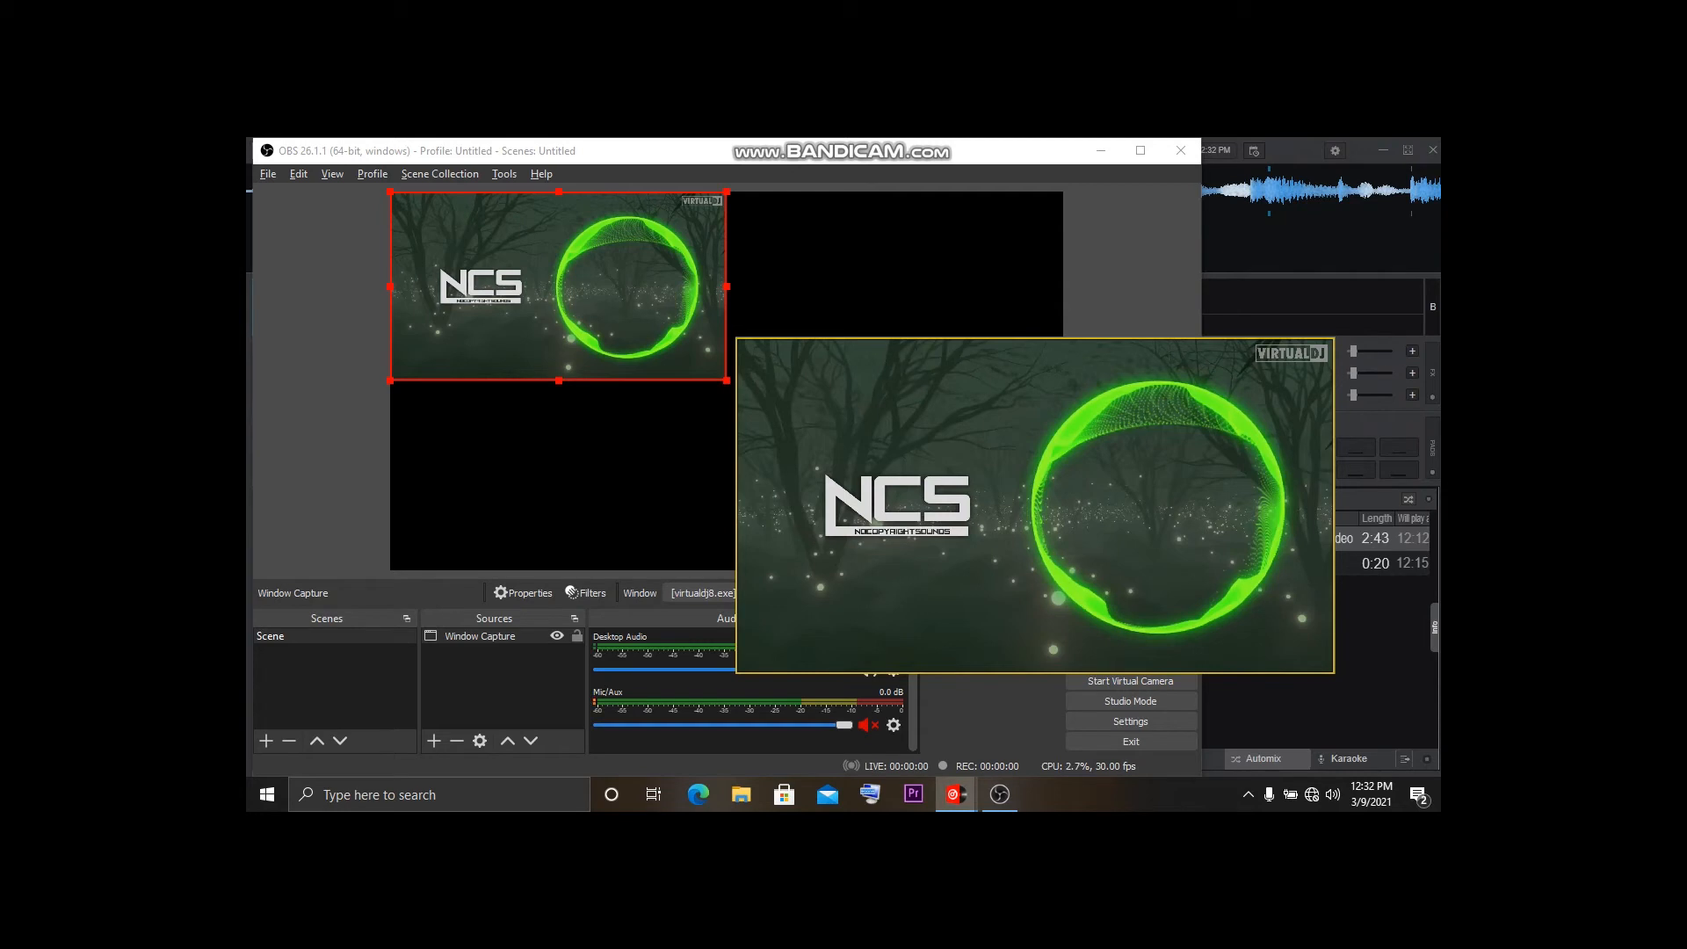
mouse_move(929, 439)
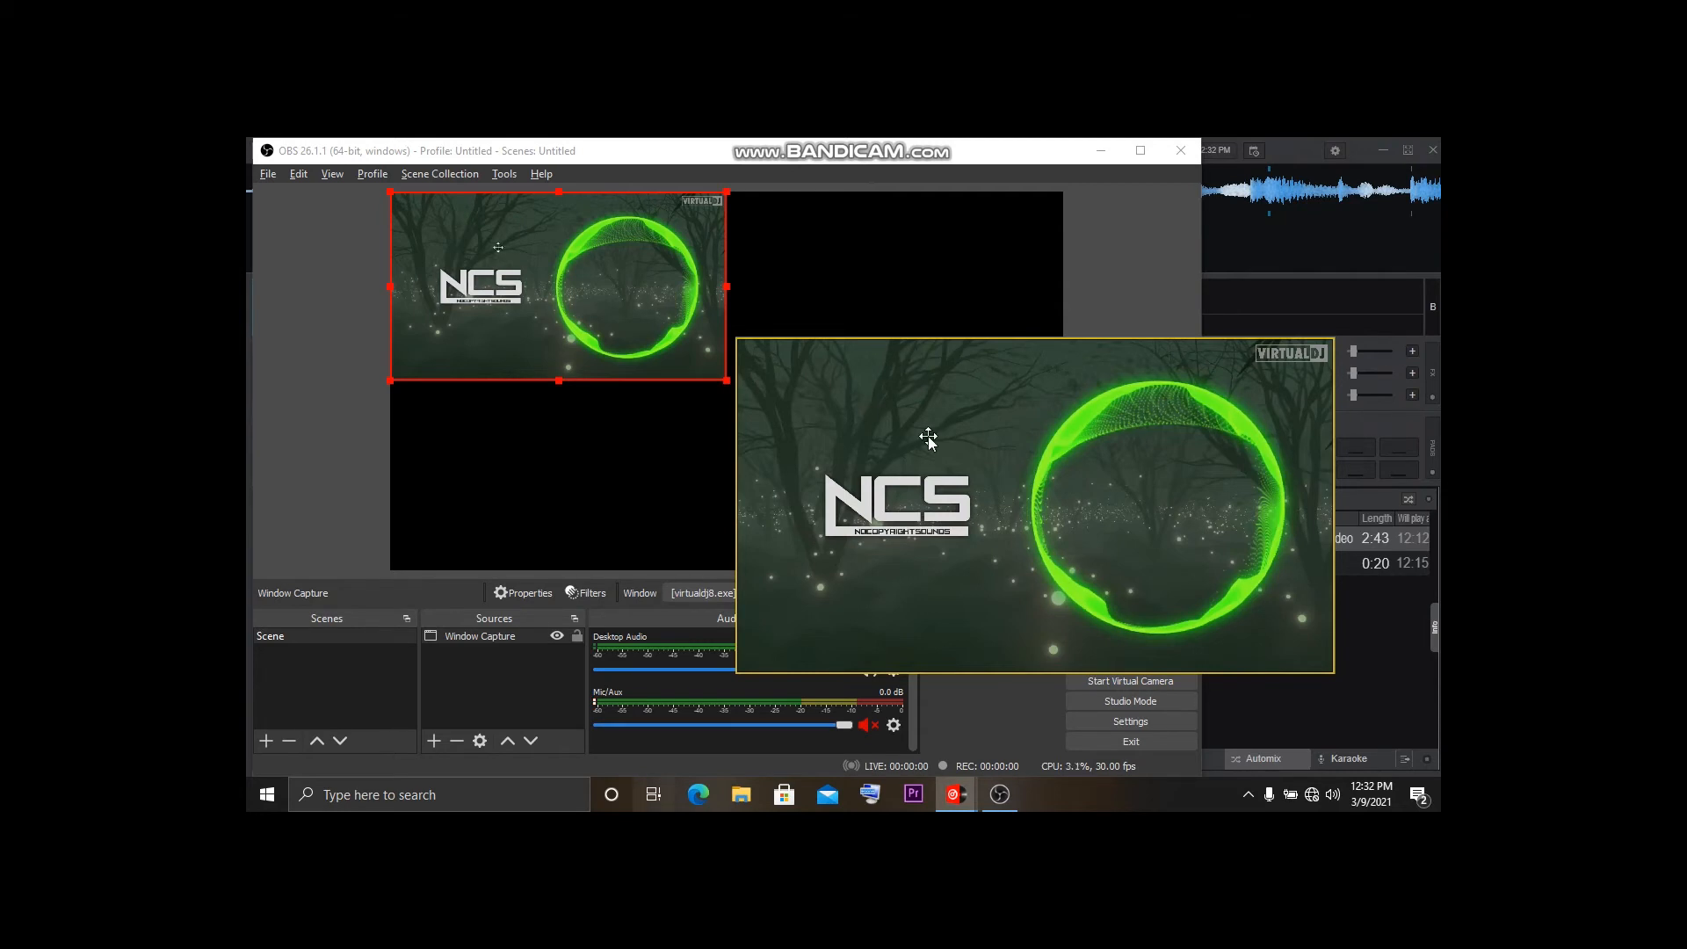
Select the VirtualDJ Window Capture source in the OBS preview canvas.
left_click(652, 794)
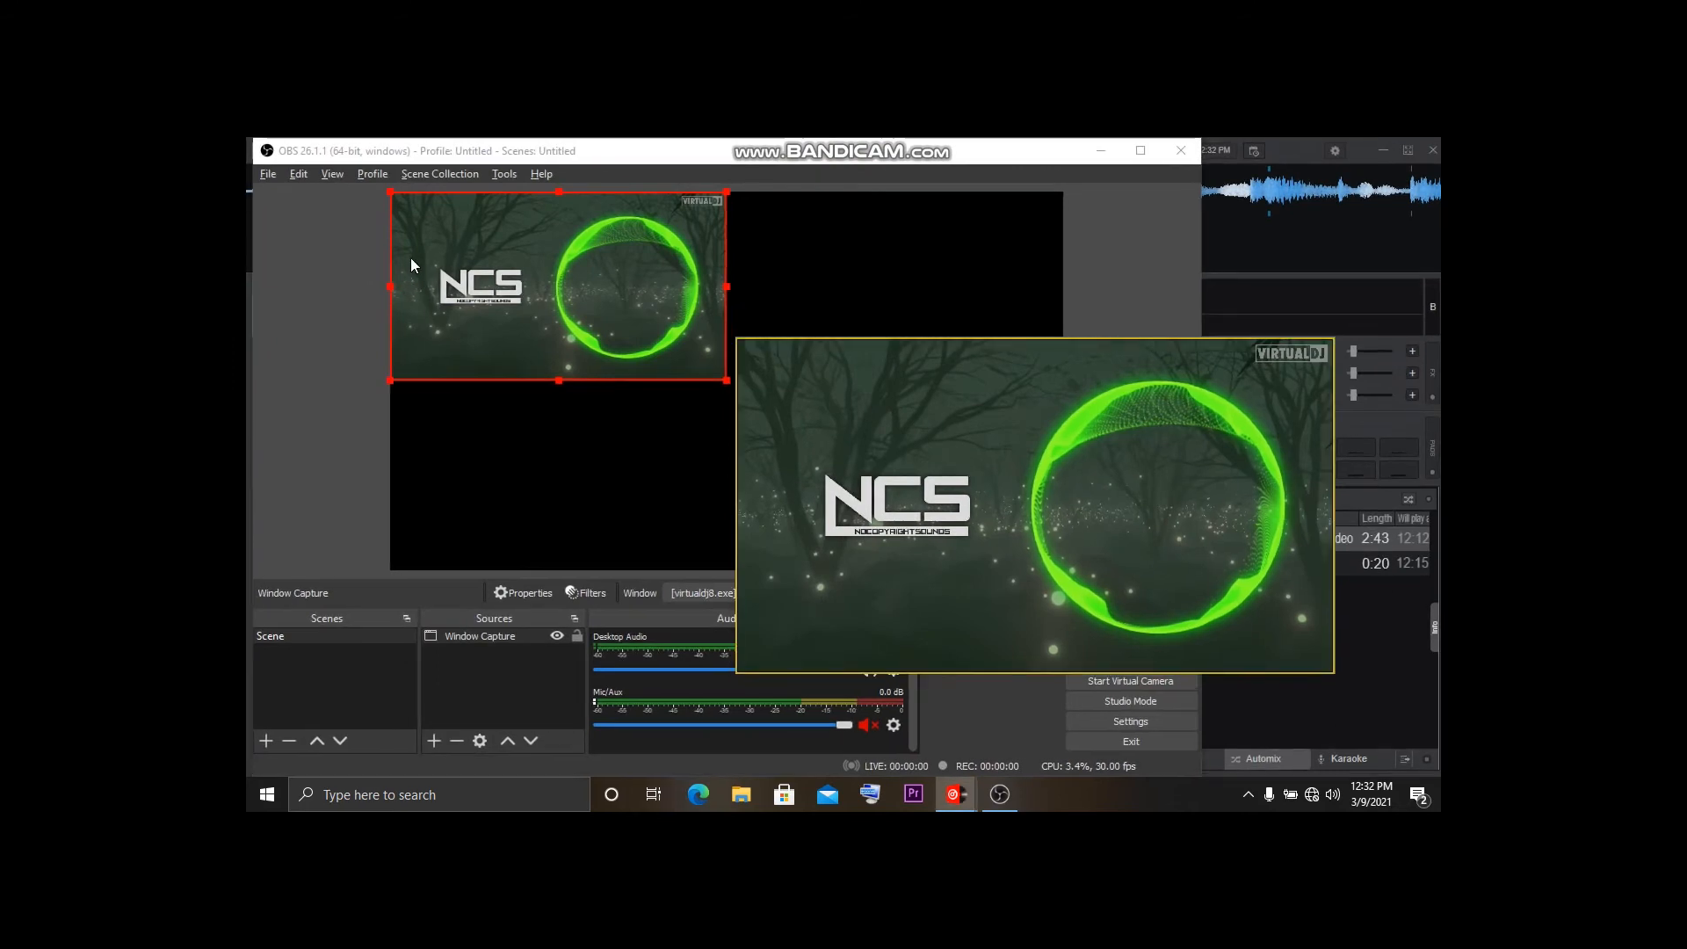
left_click(652, 795)
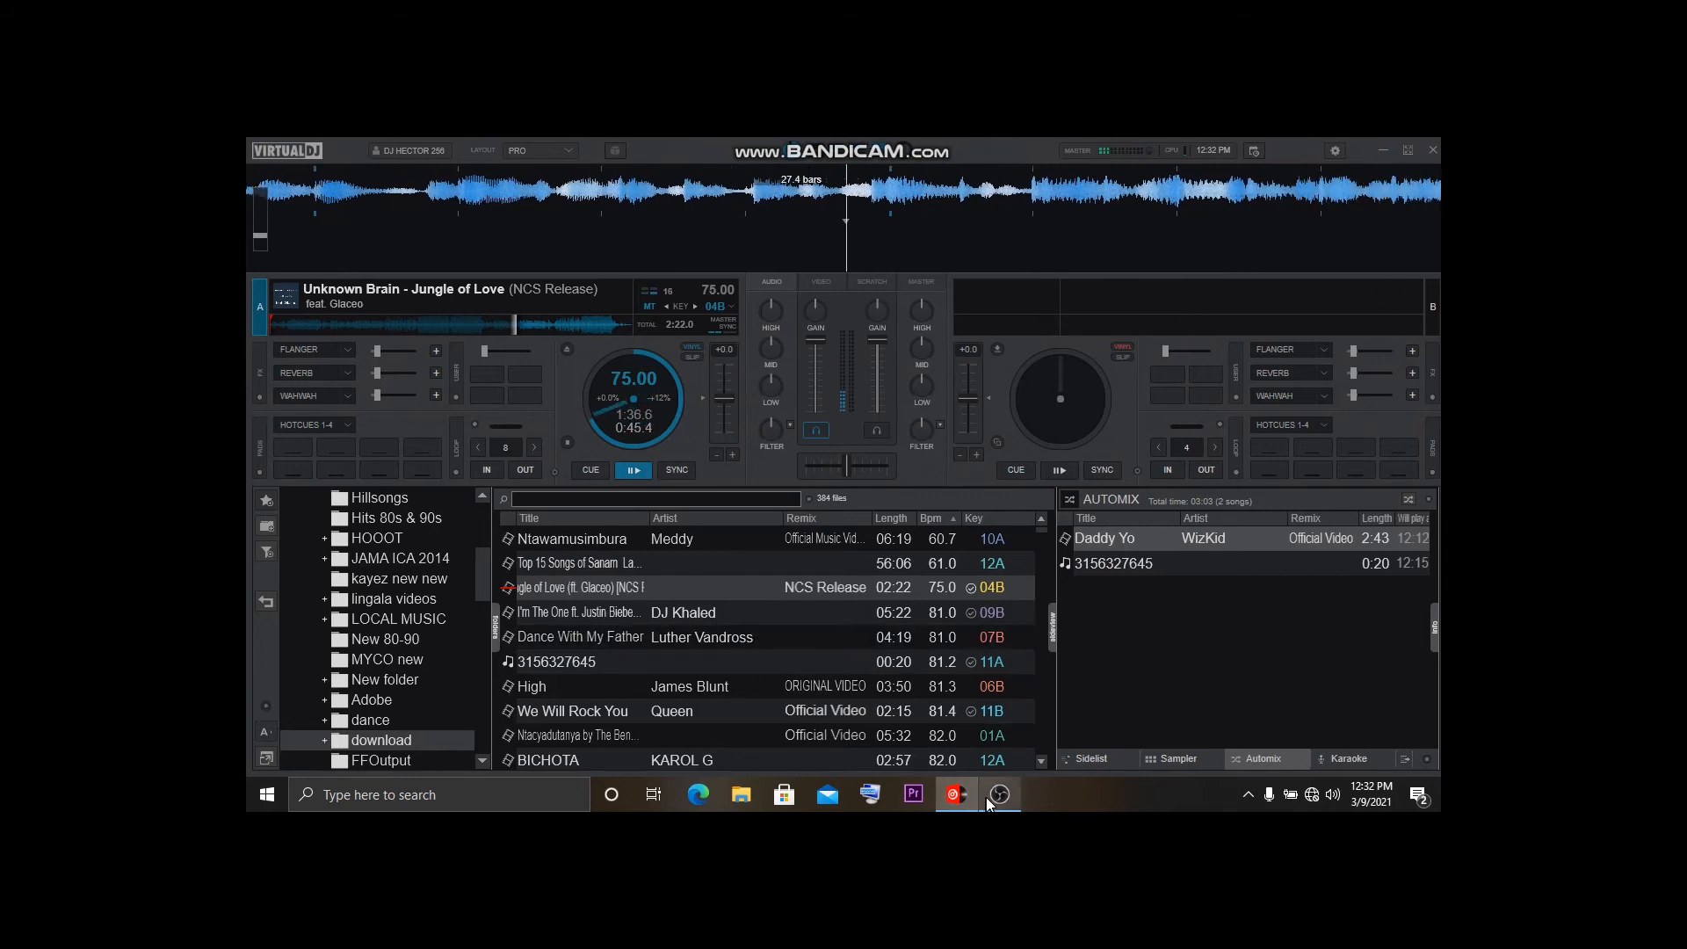
Bring OBS Studio back to the front via its taskbar icon.
left_click(999, 794)
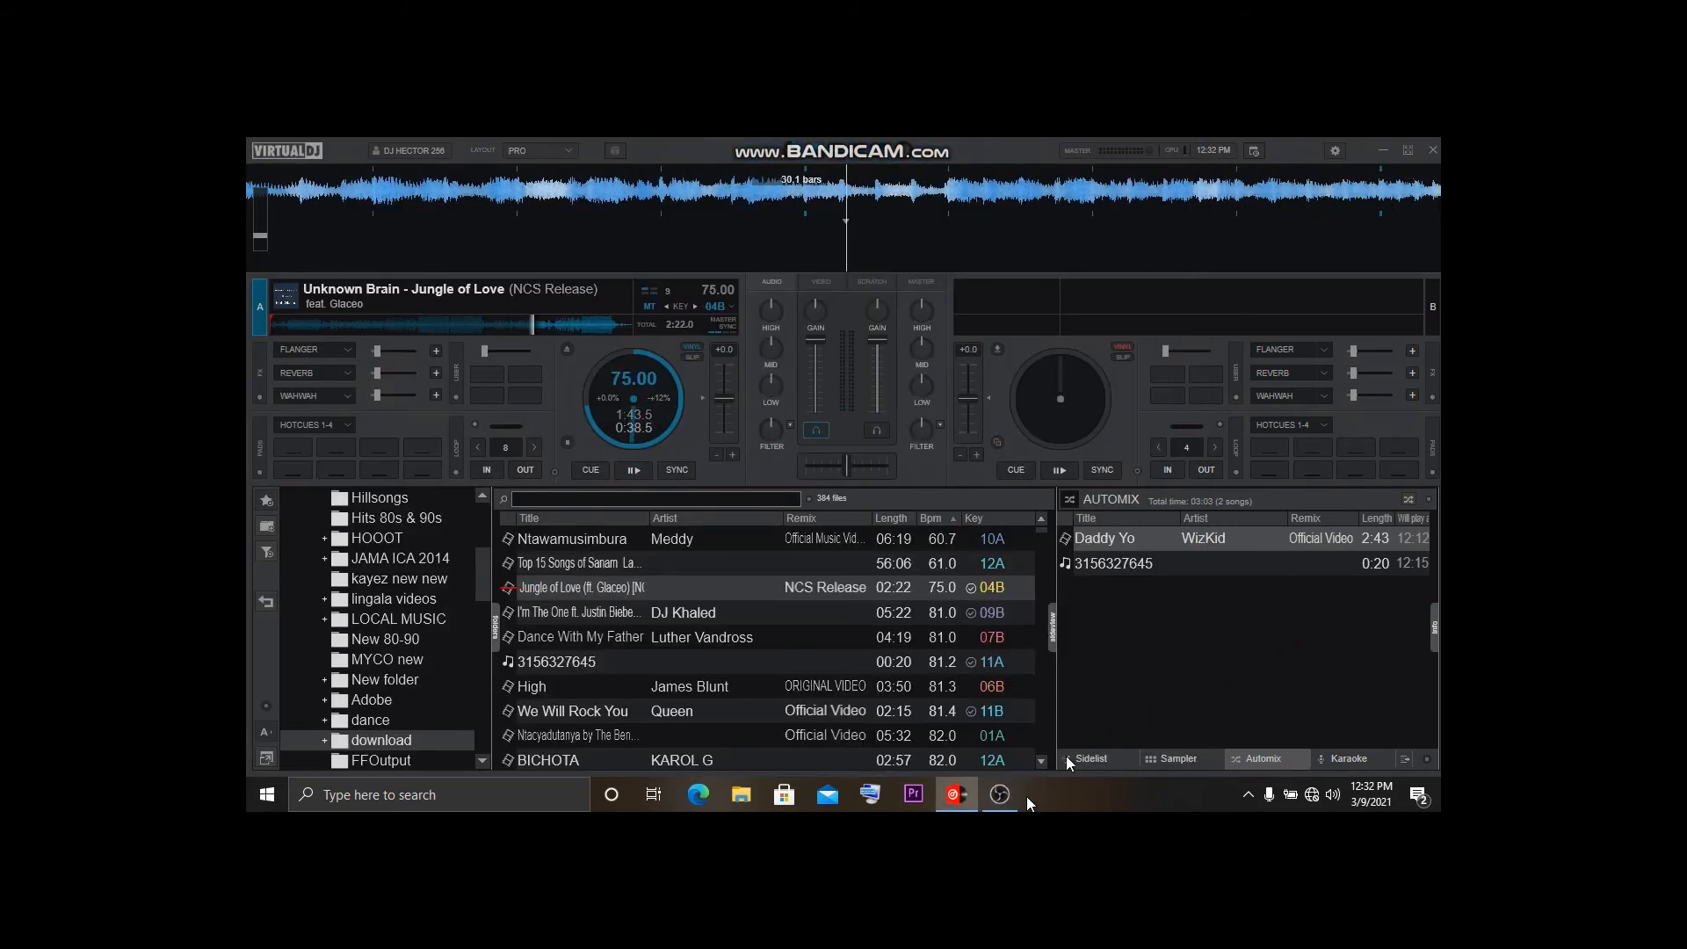
left_click(1000, 795)
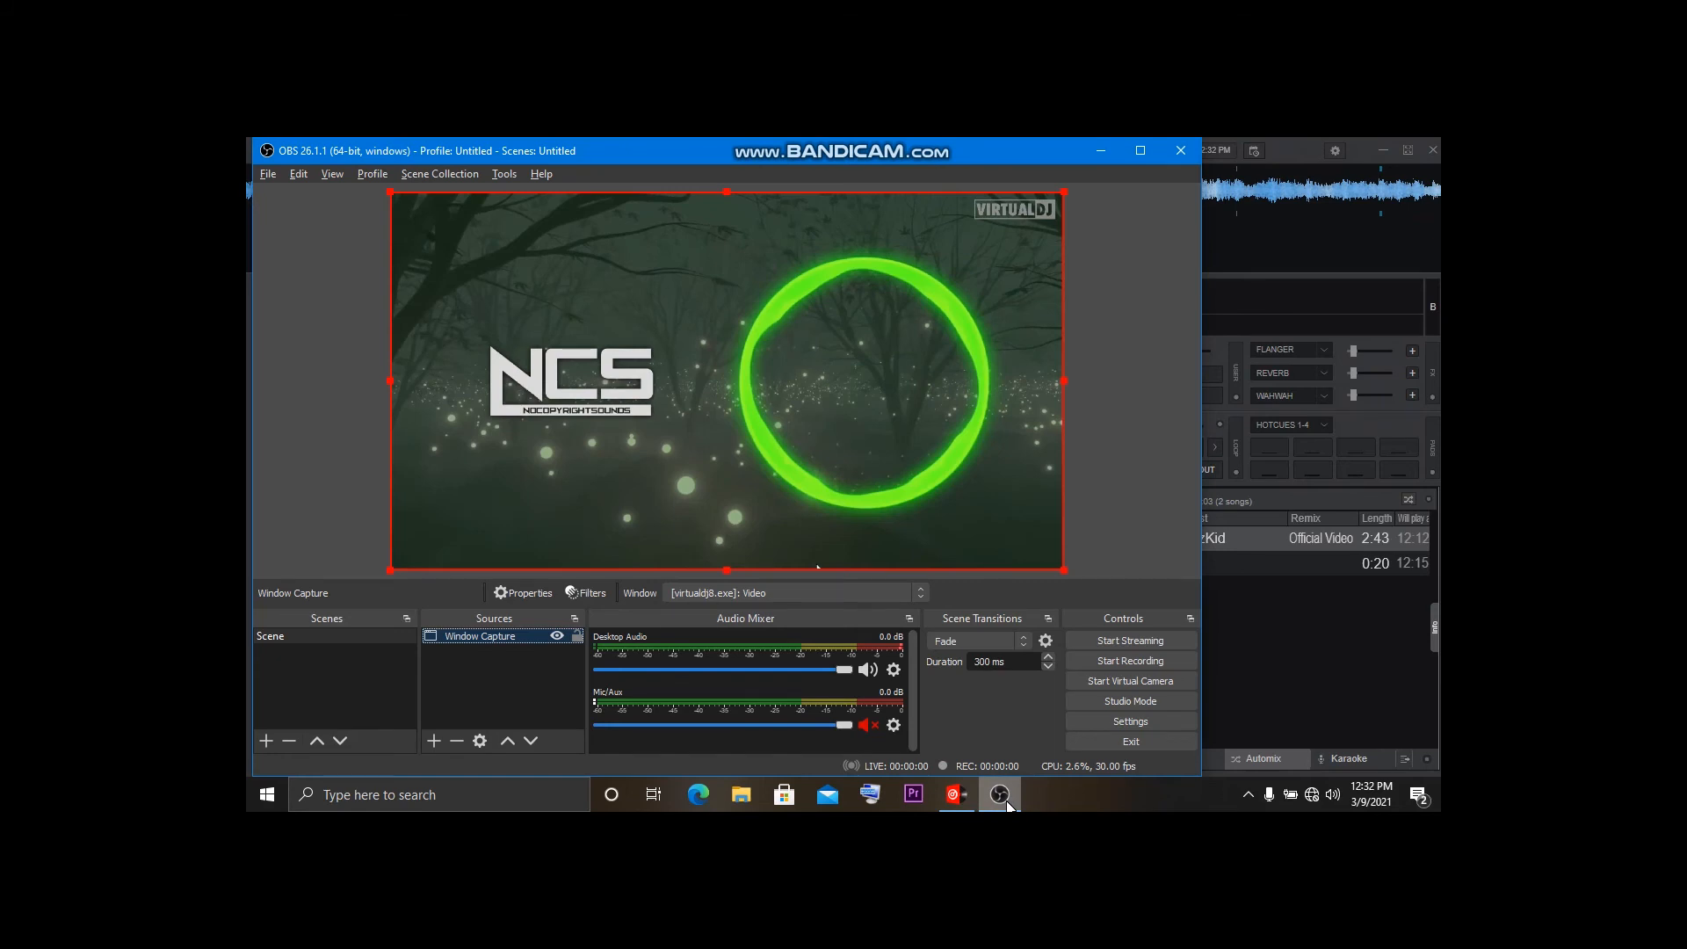
right_click(997, 794)
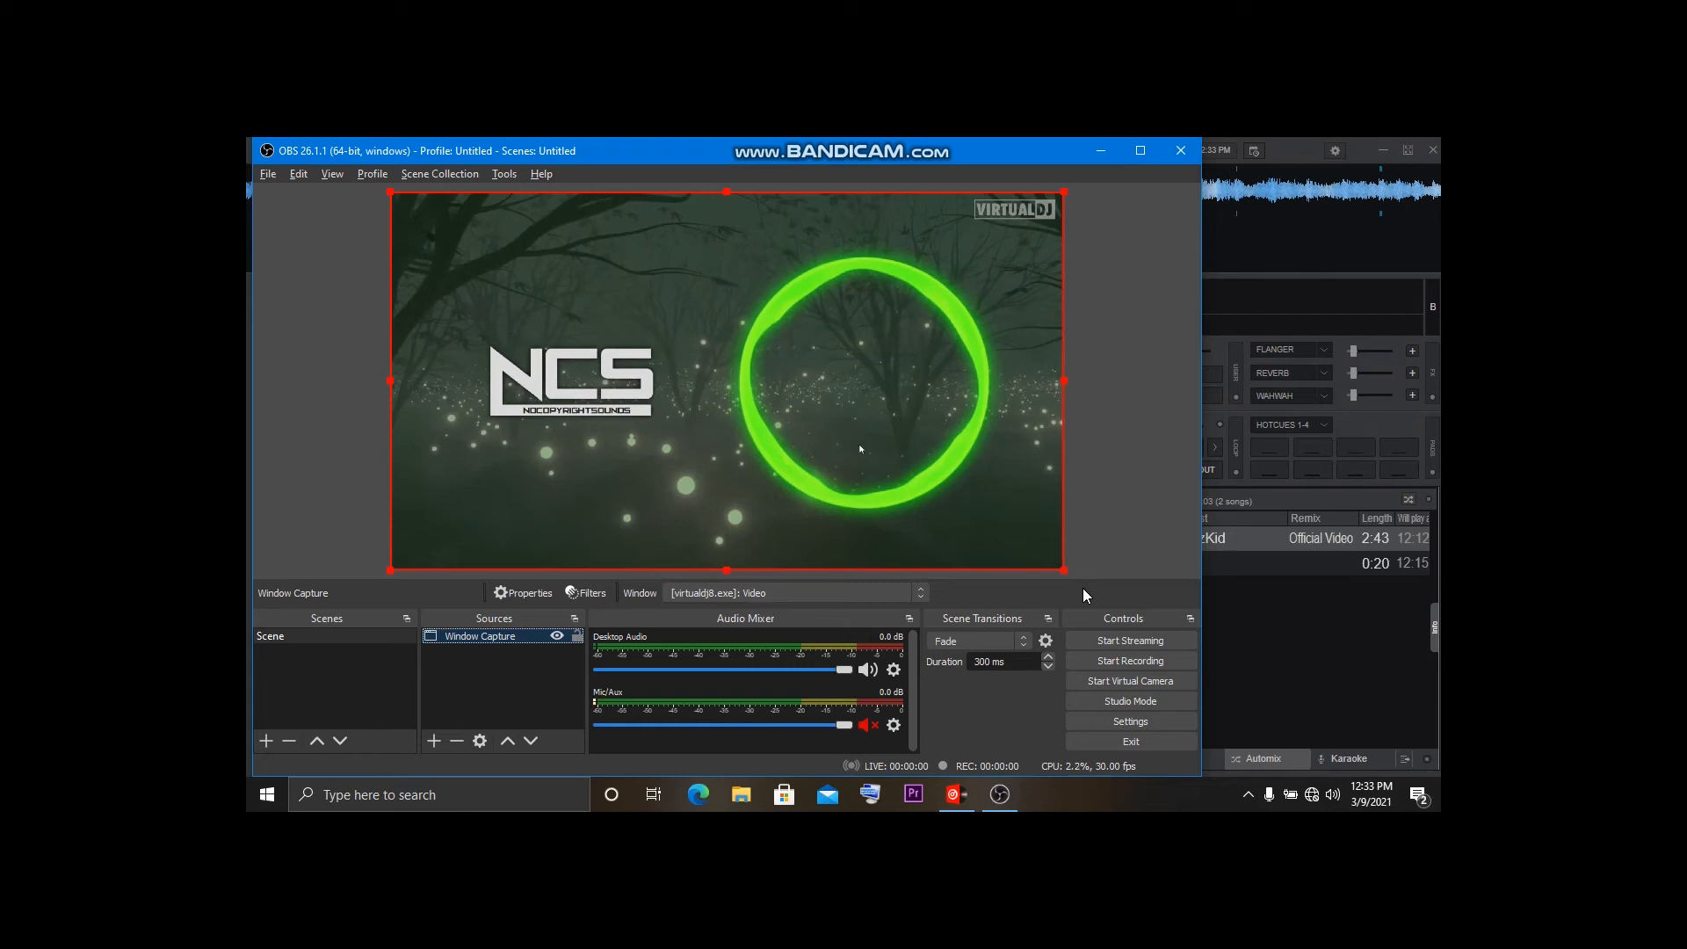
left_click(1129, 640)
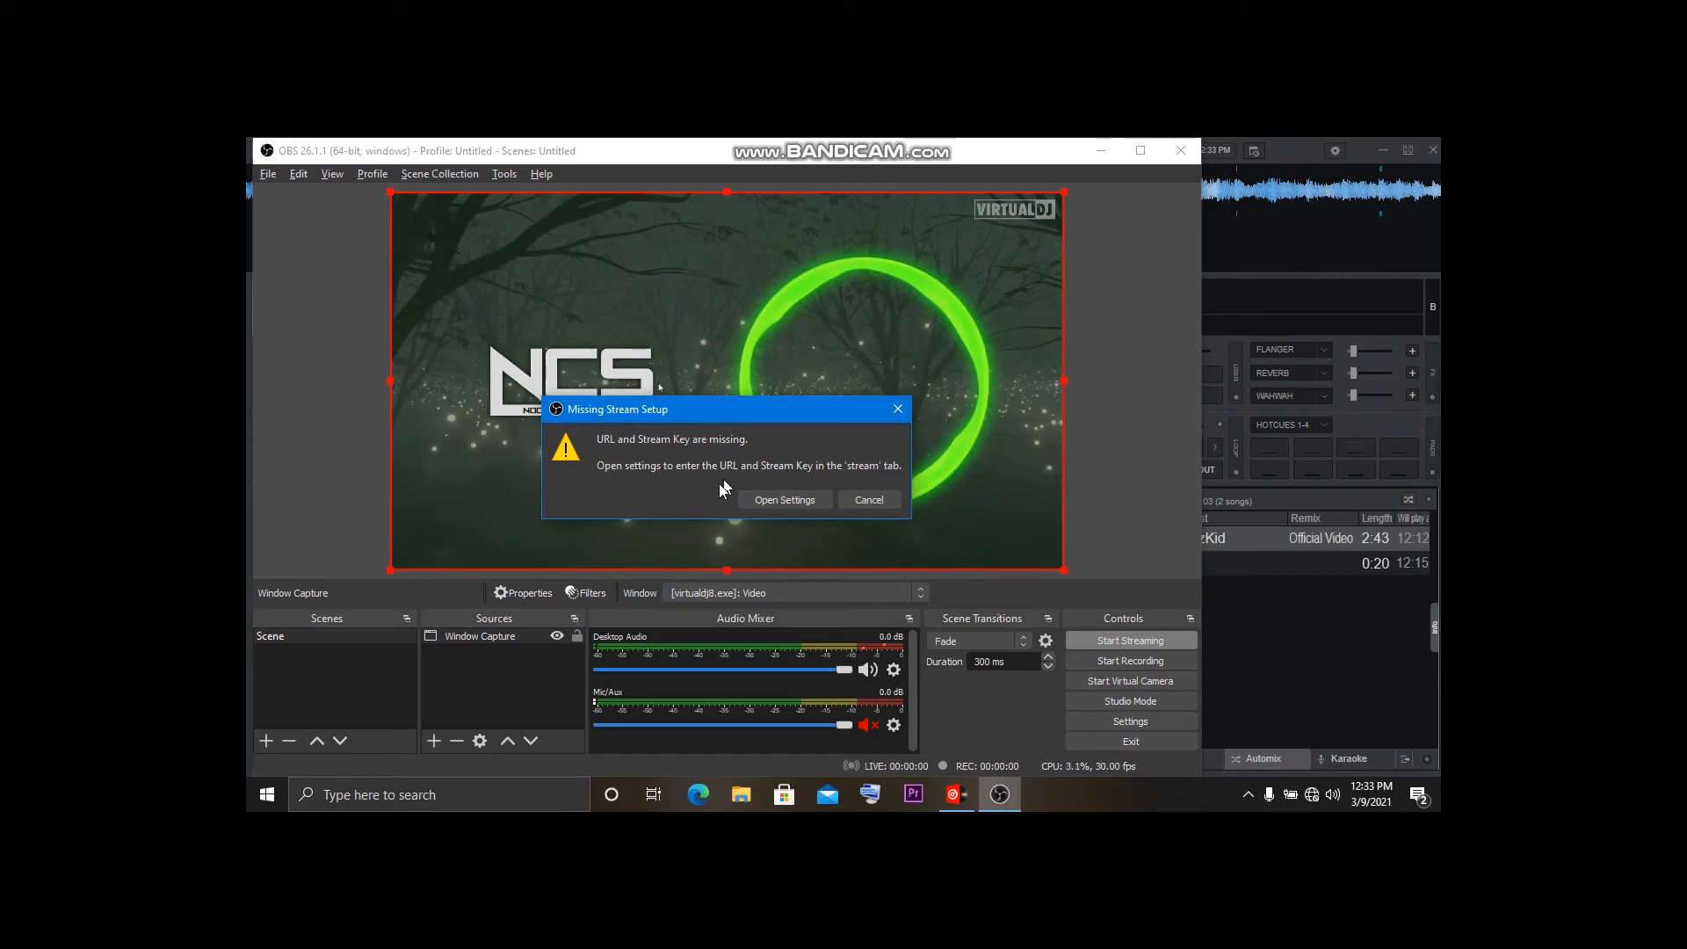
mouse_move(692, 485)
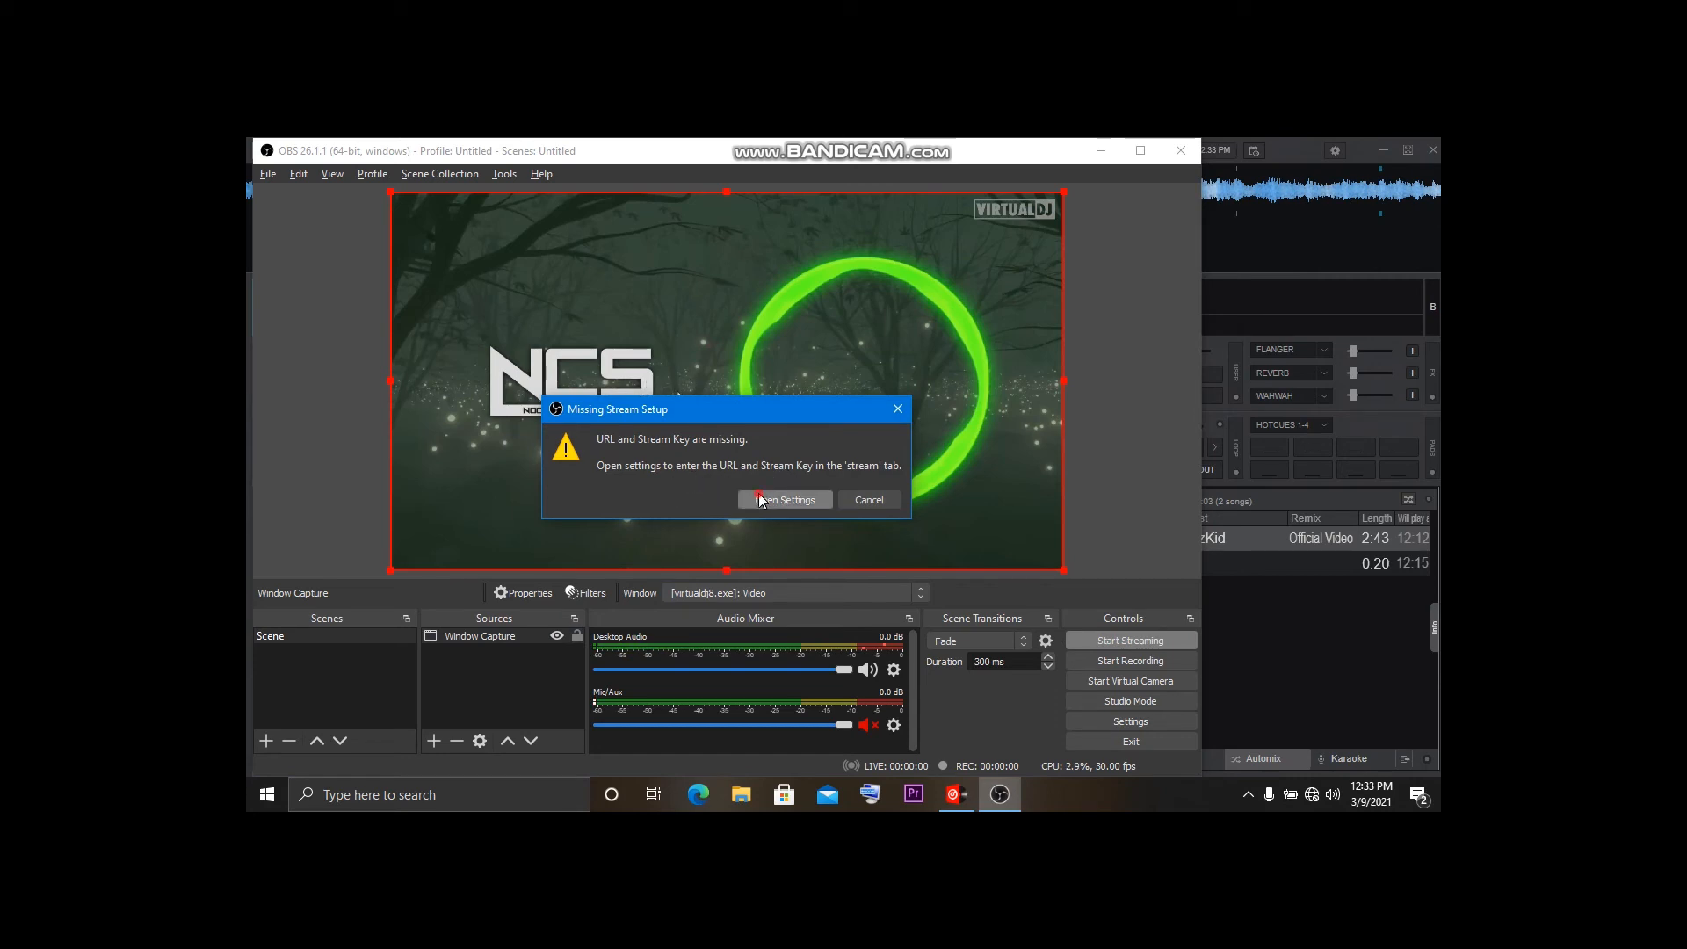
left_click(785, 499)
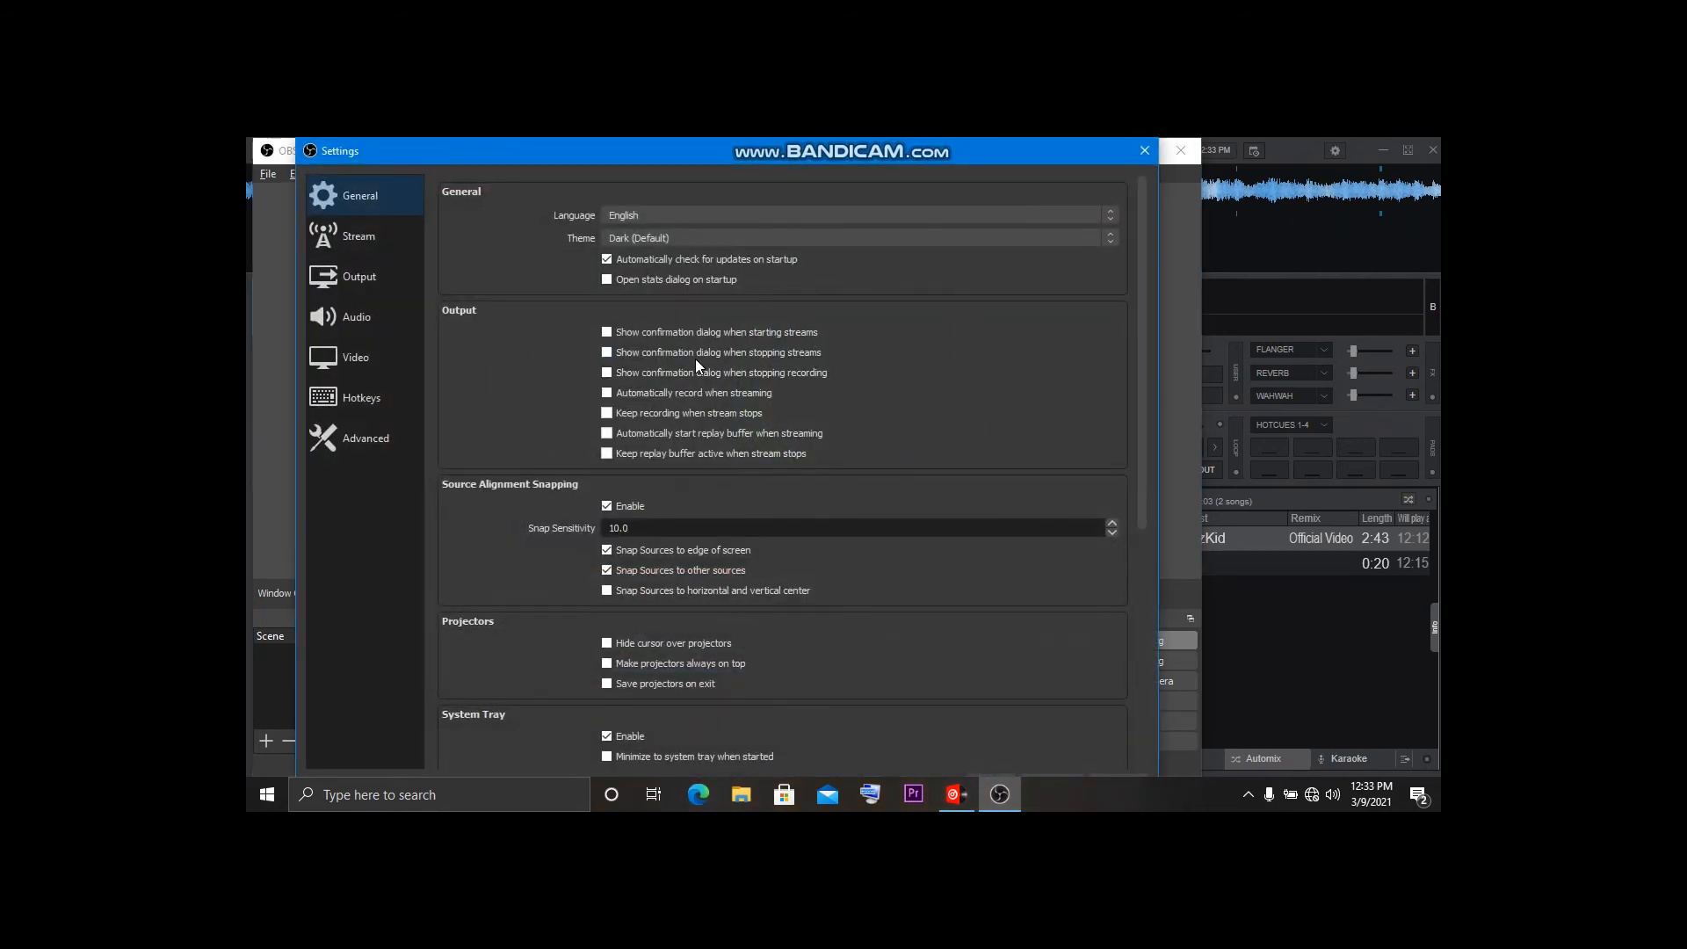
mouse_move(786, 345)
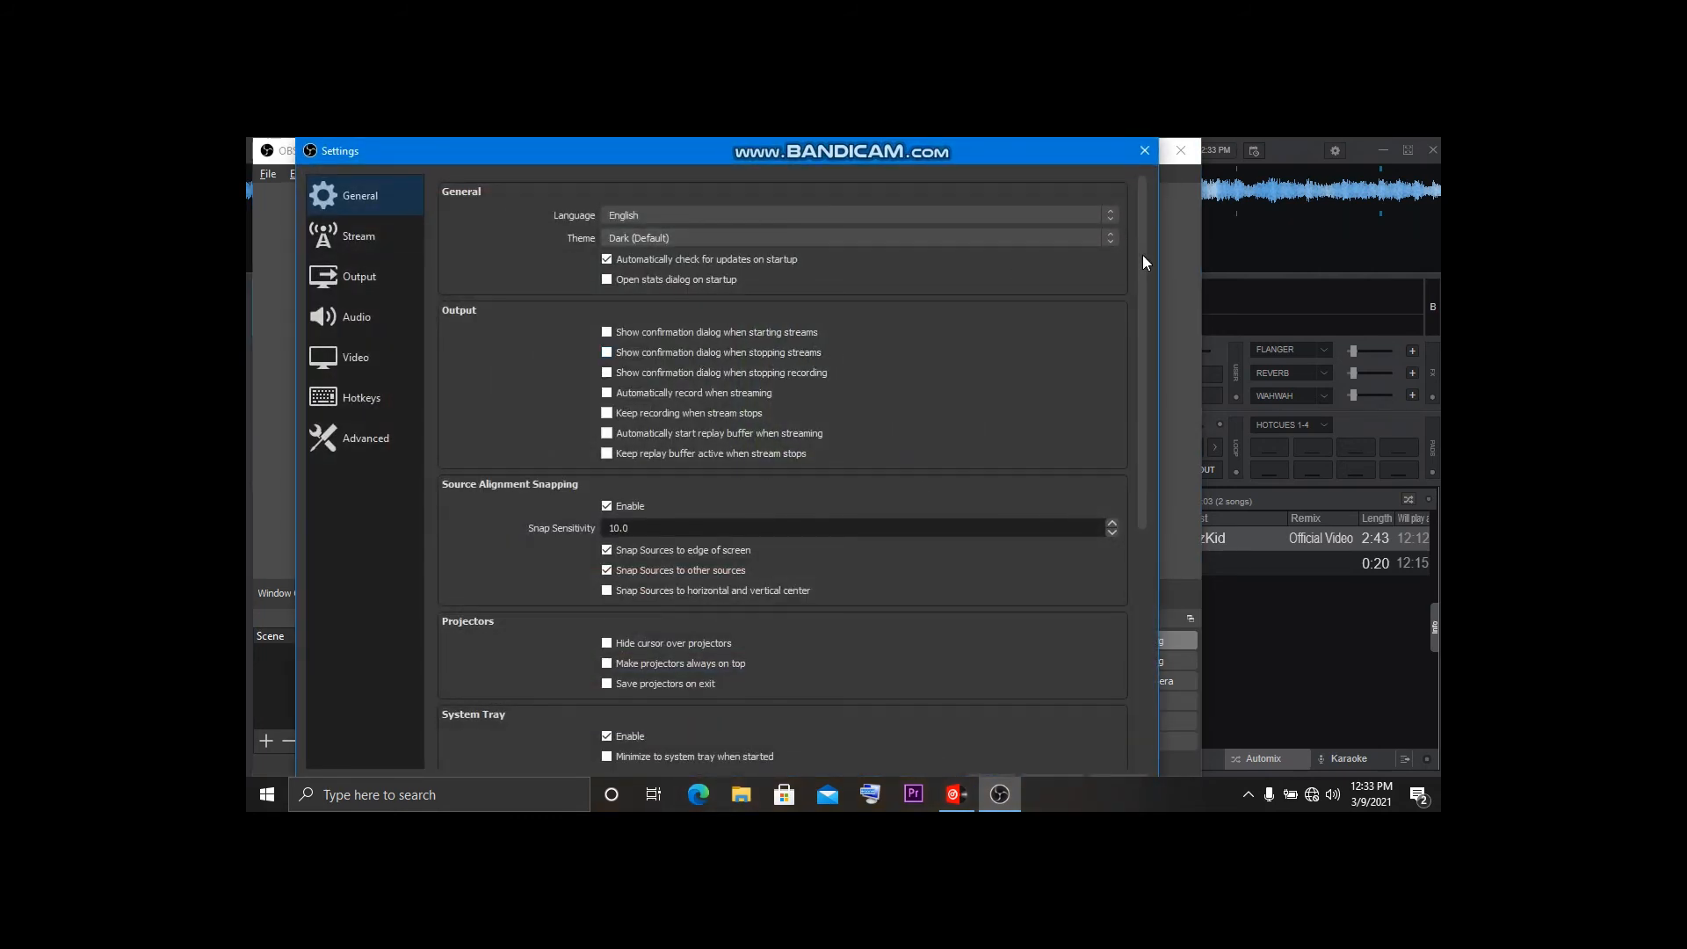
scroll("down", 3)
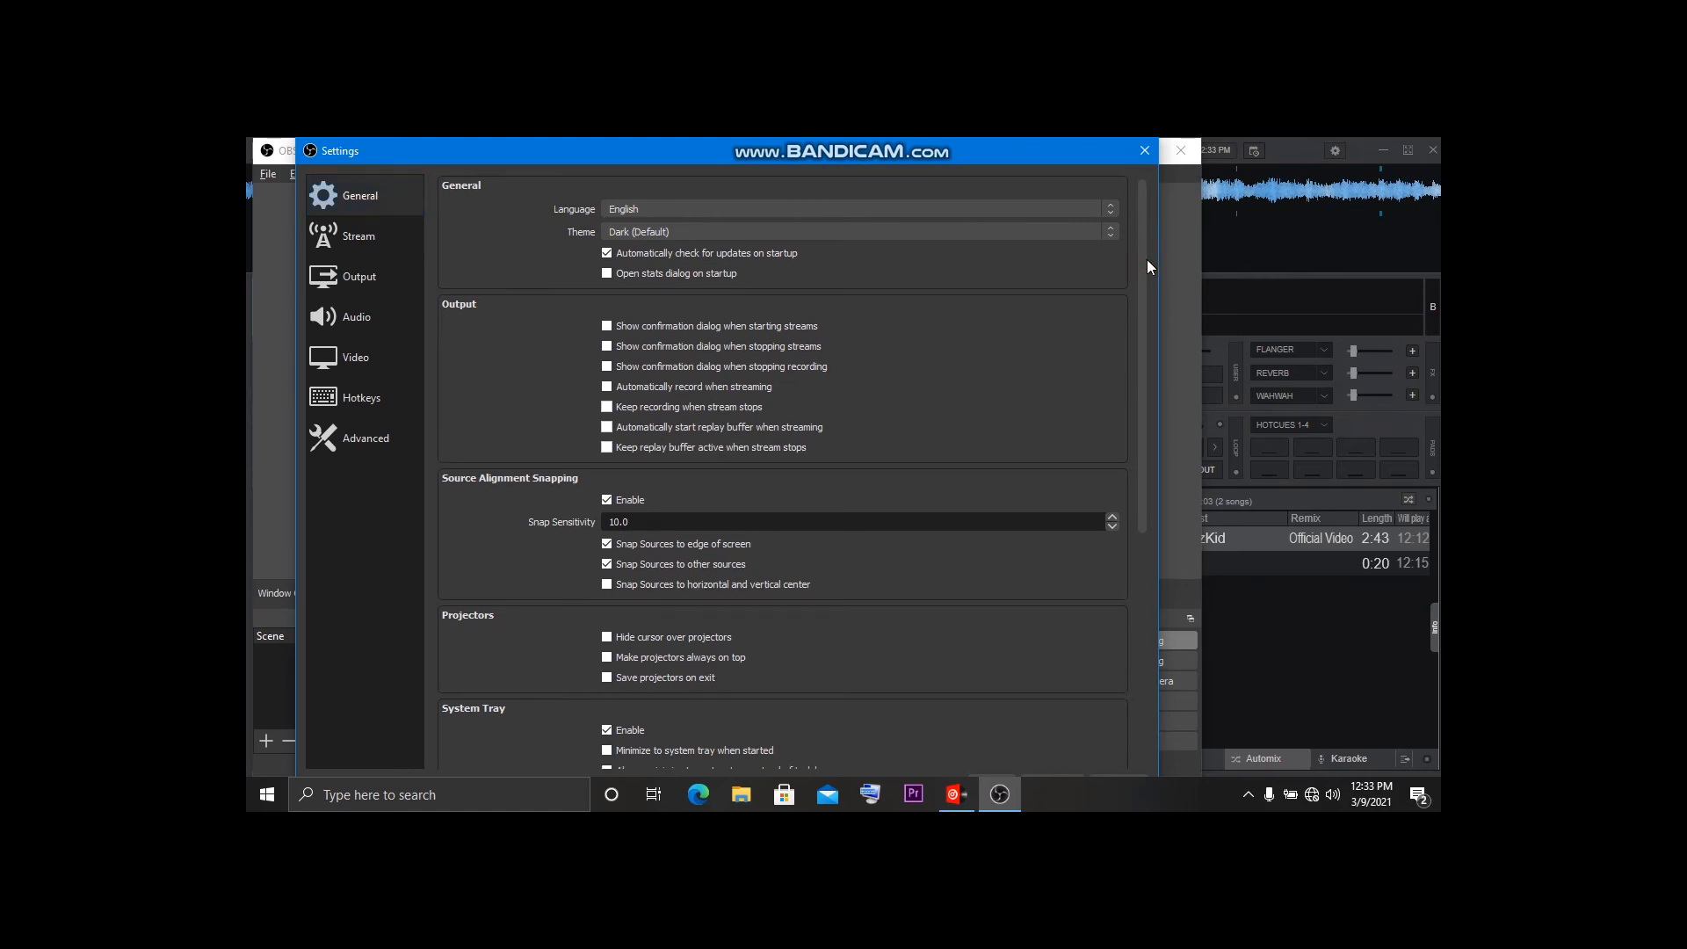
scroll("down", 3)
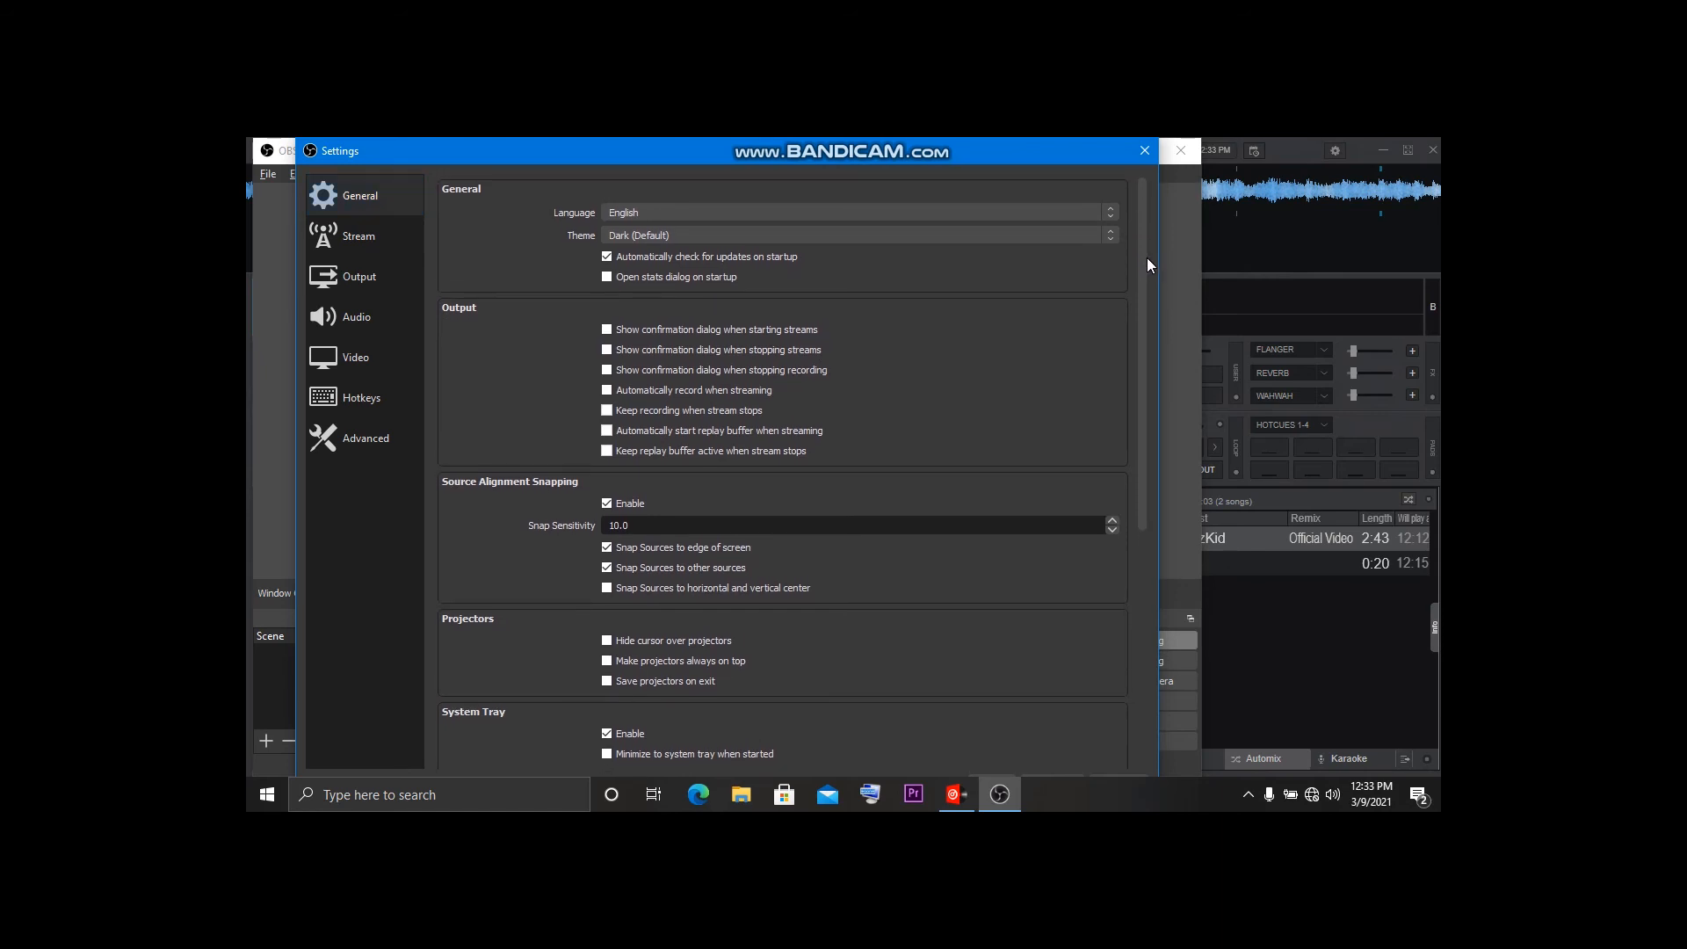
scroll("down", 3)
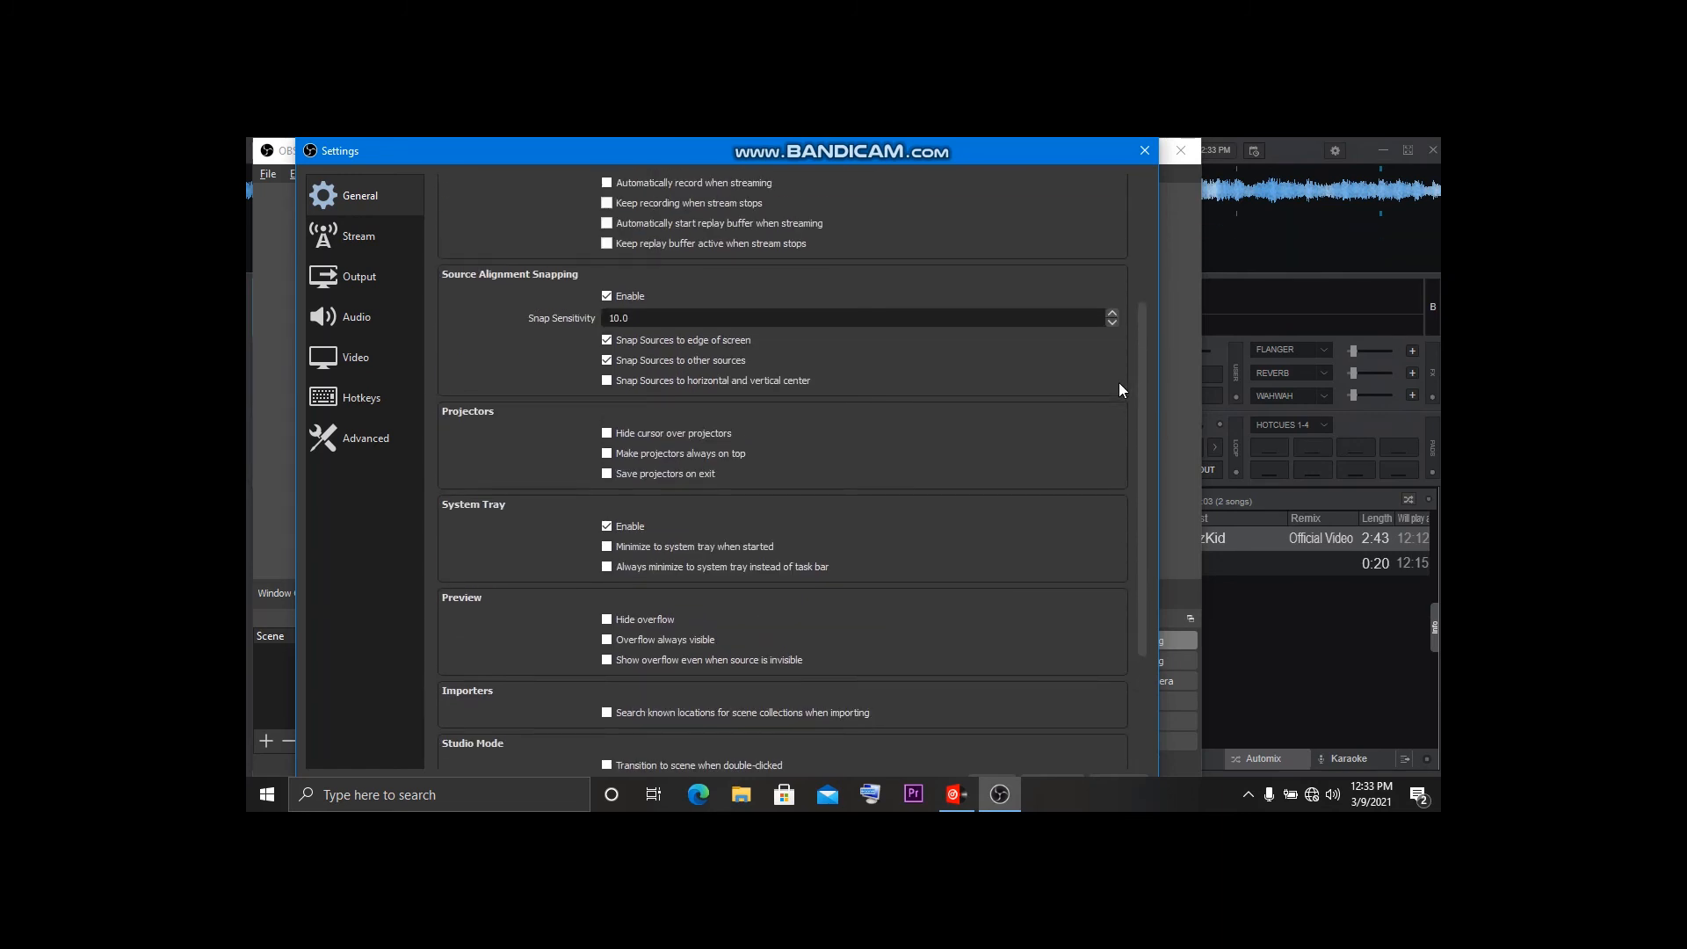
scroll("up", 3)
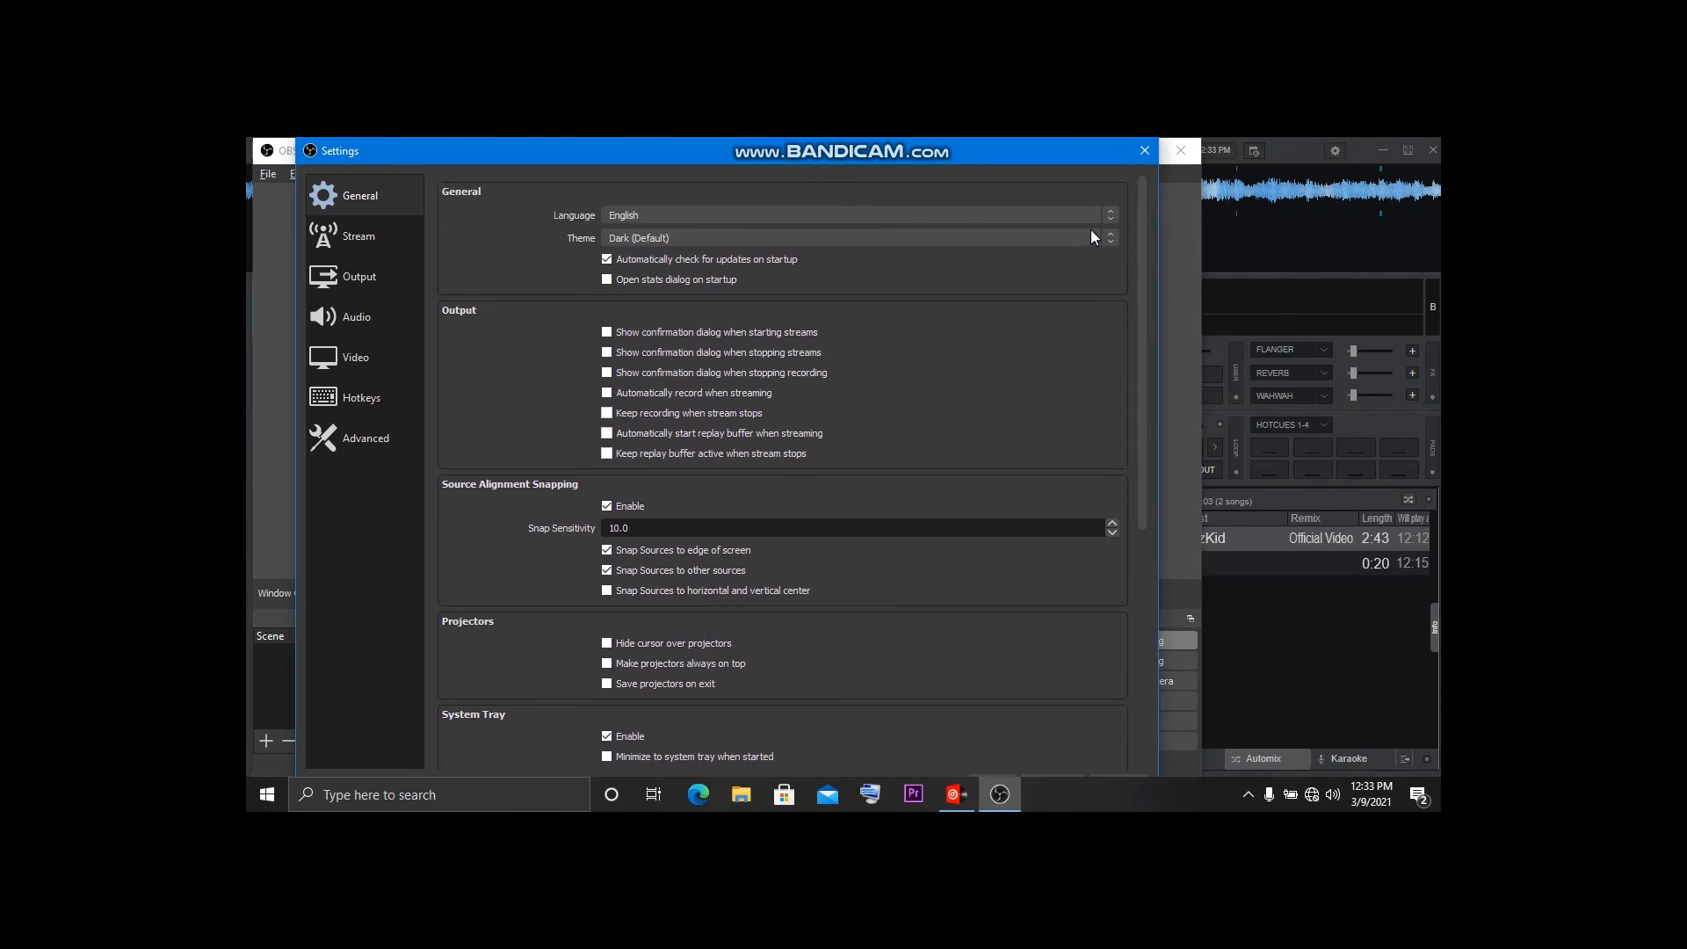
mouse_move(692, 320)
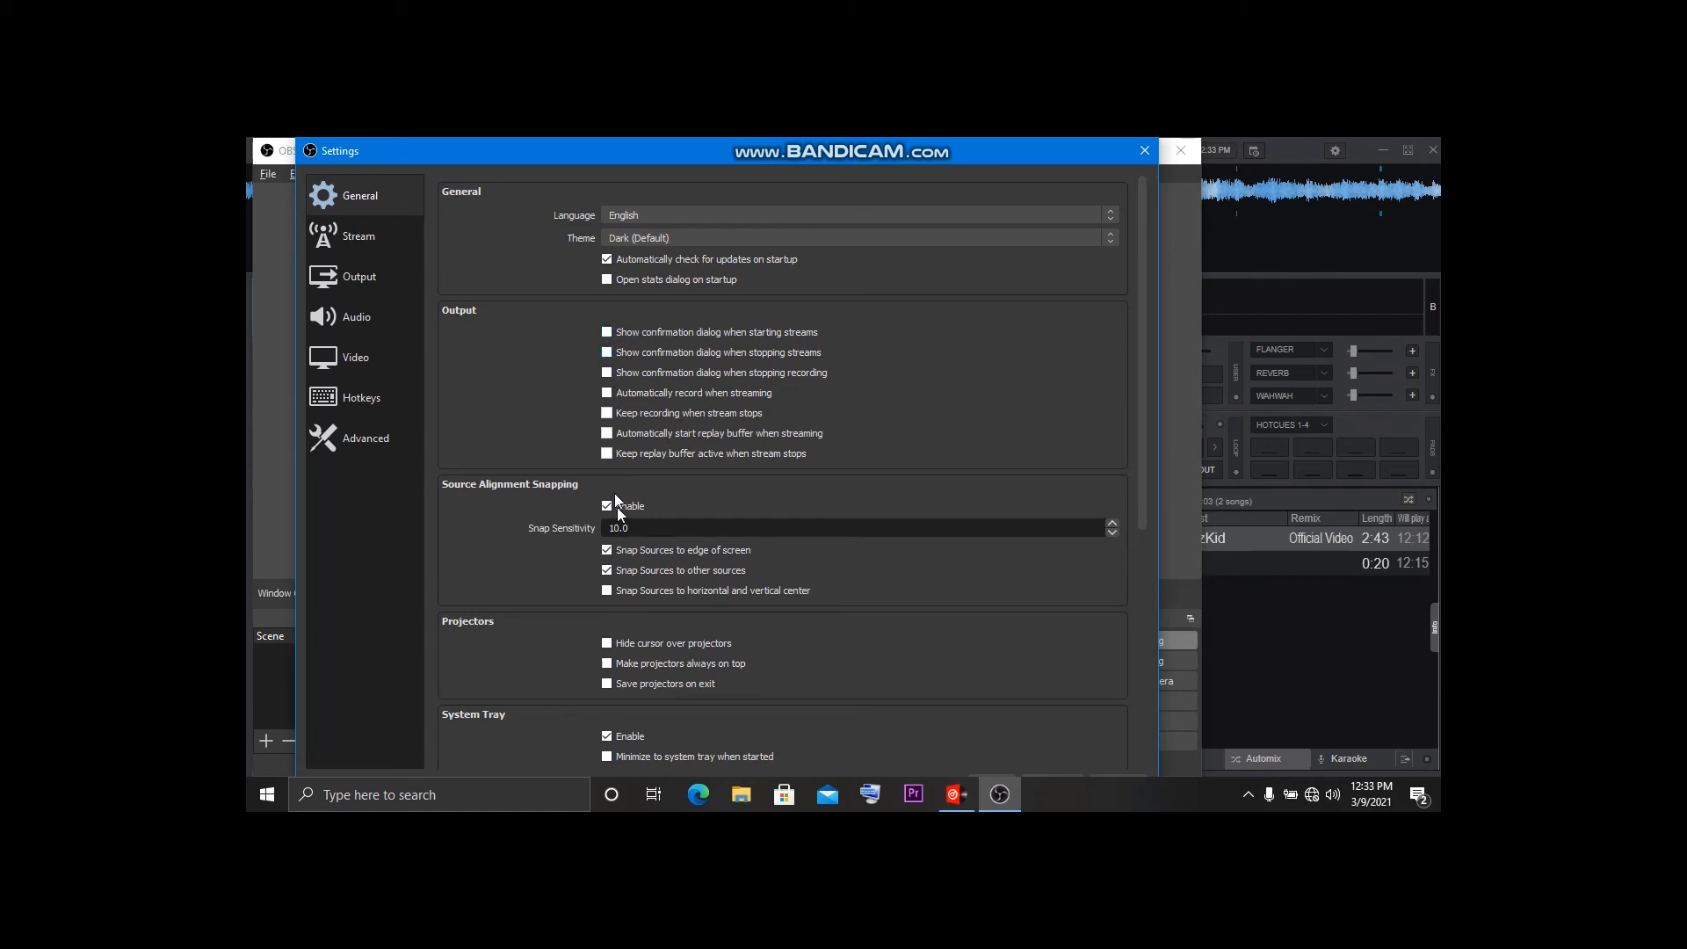
mouse_move(1092, 199)
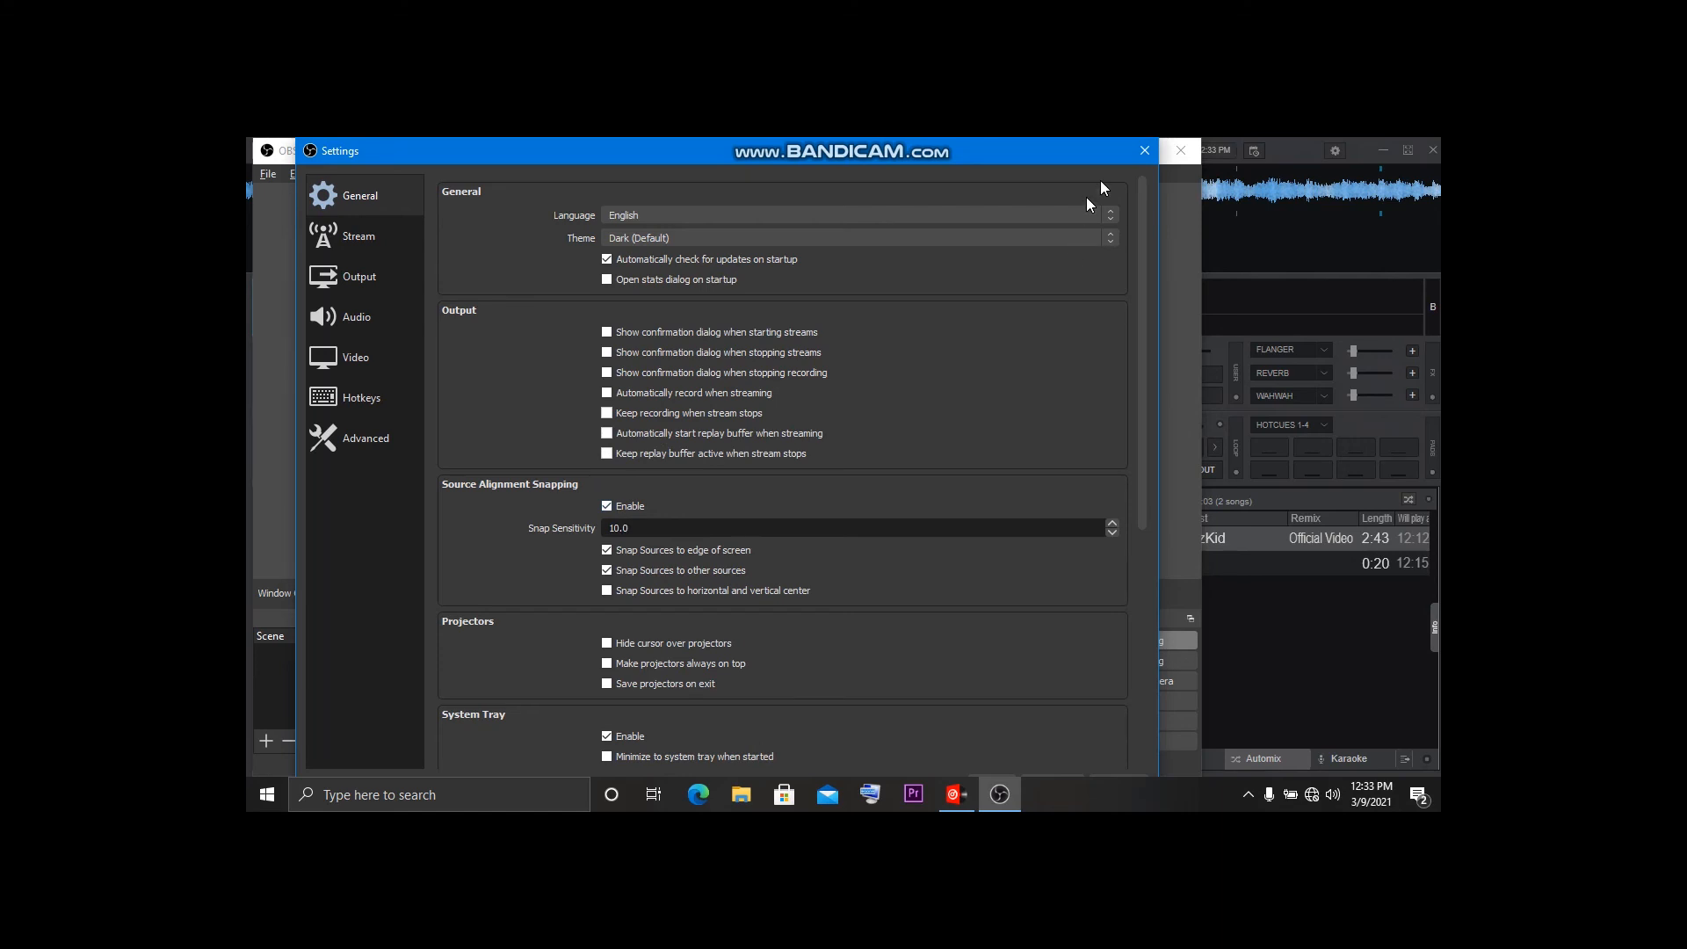
left_click(1145, 151)
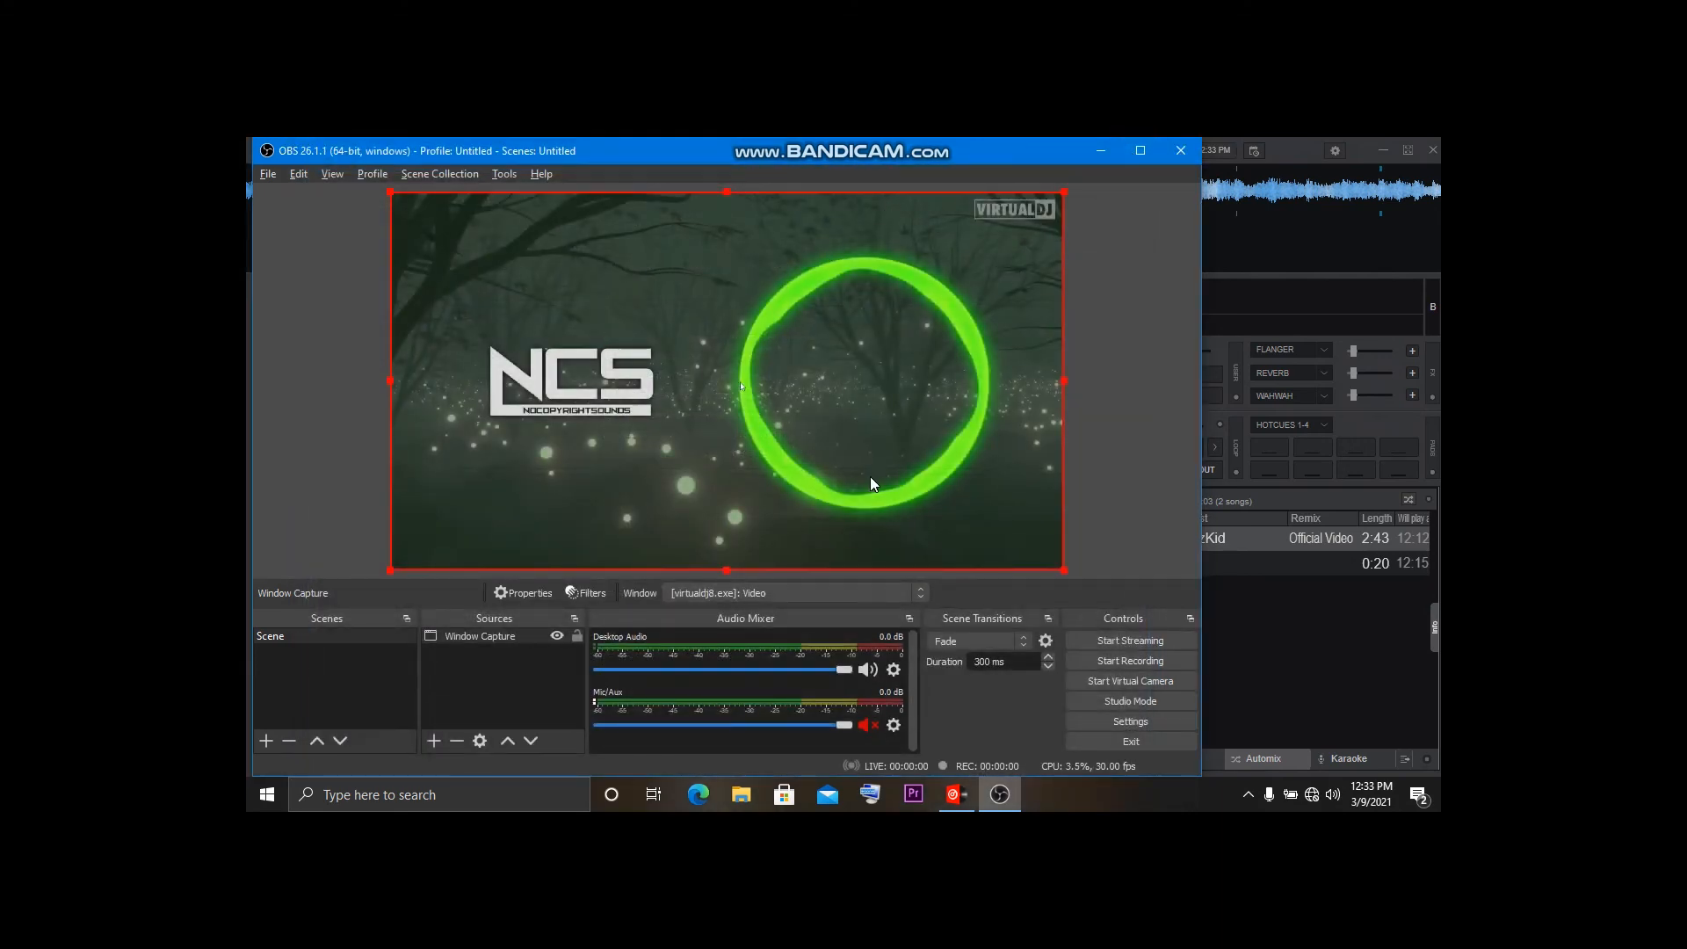
mouse_move(1130, 641)
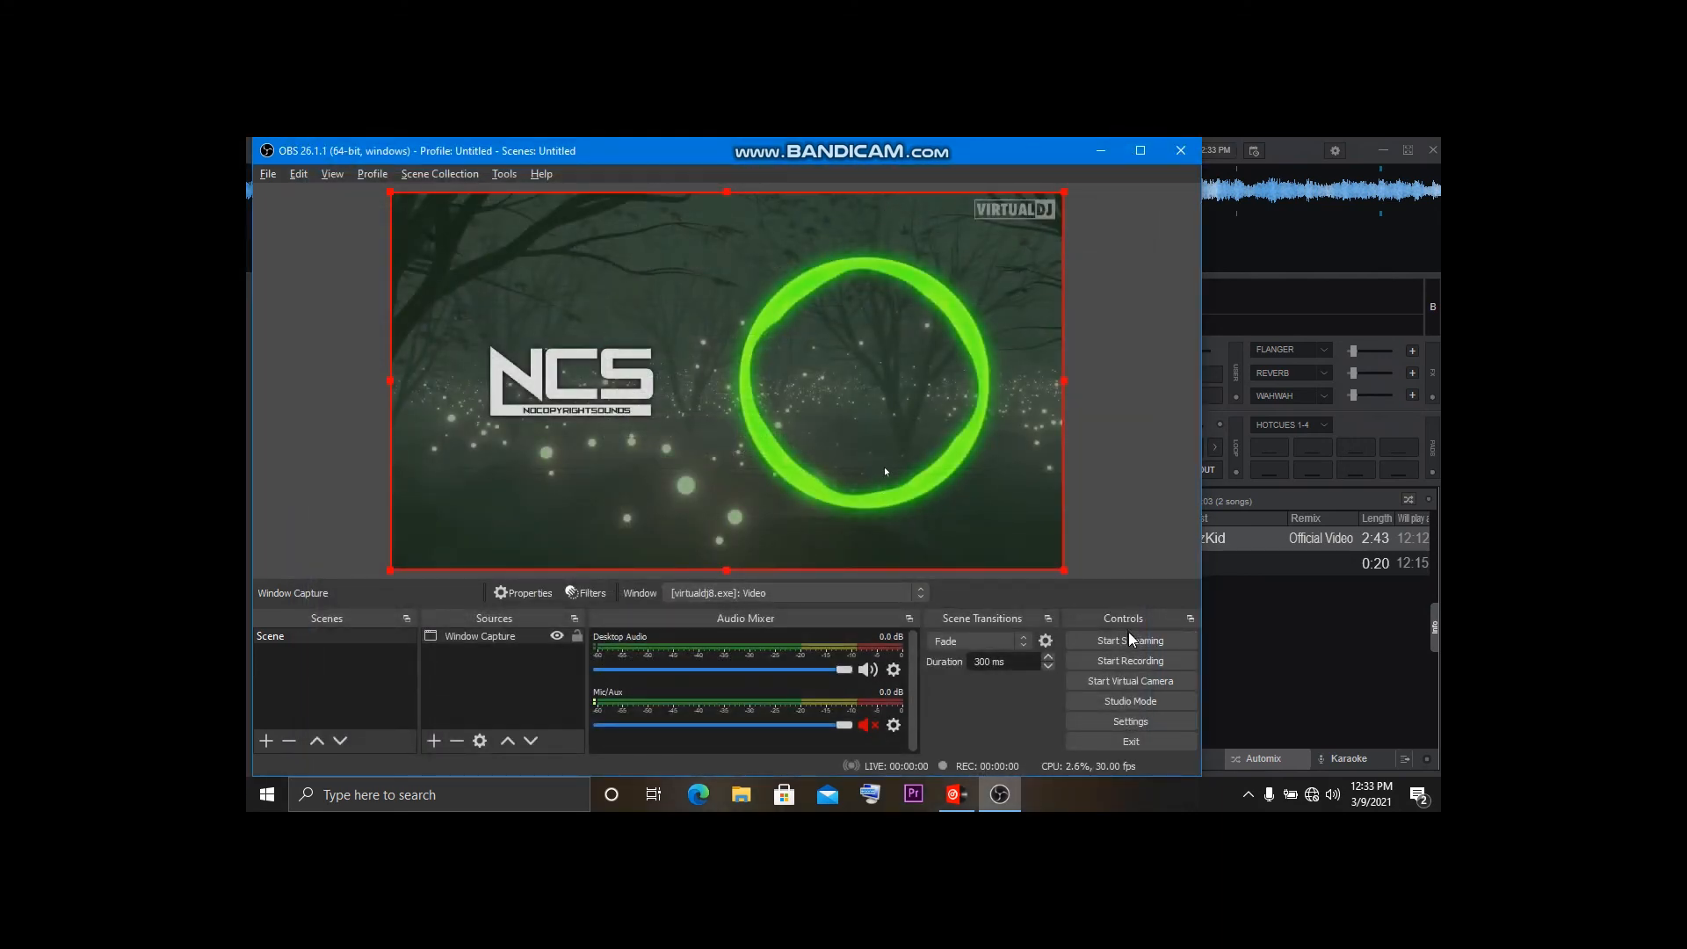
From the Start Streaming prompt, choose Facebook Live as the service in Stream settings.
left_click(1130, 641)
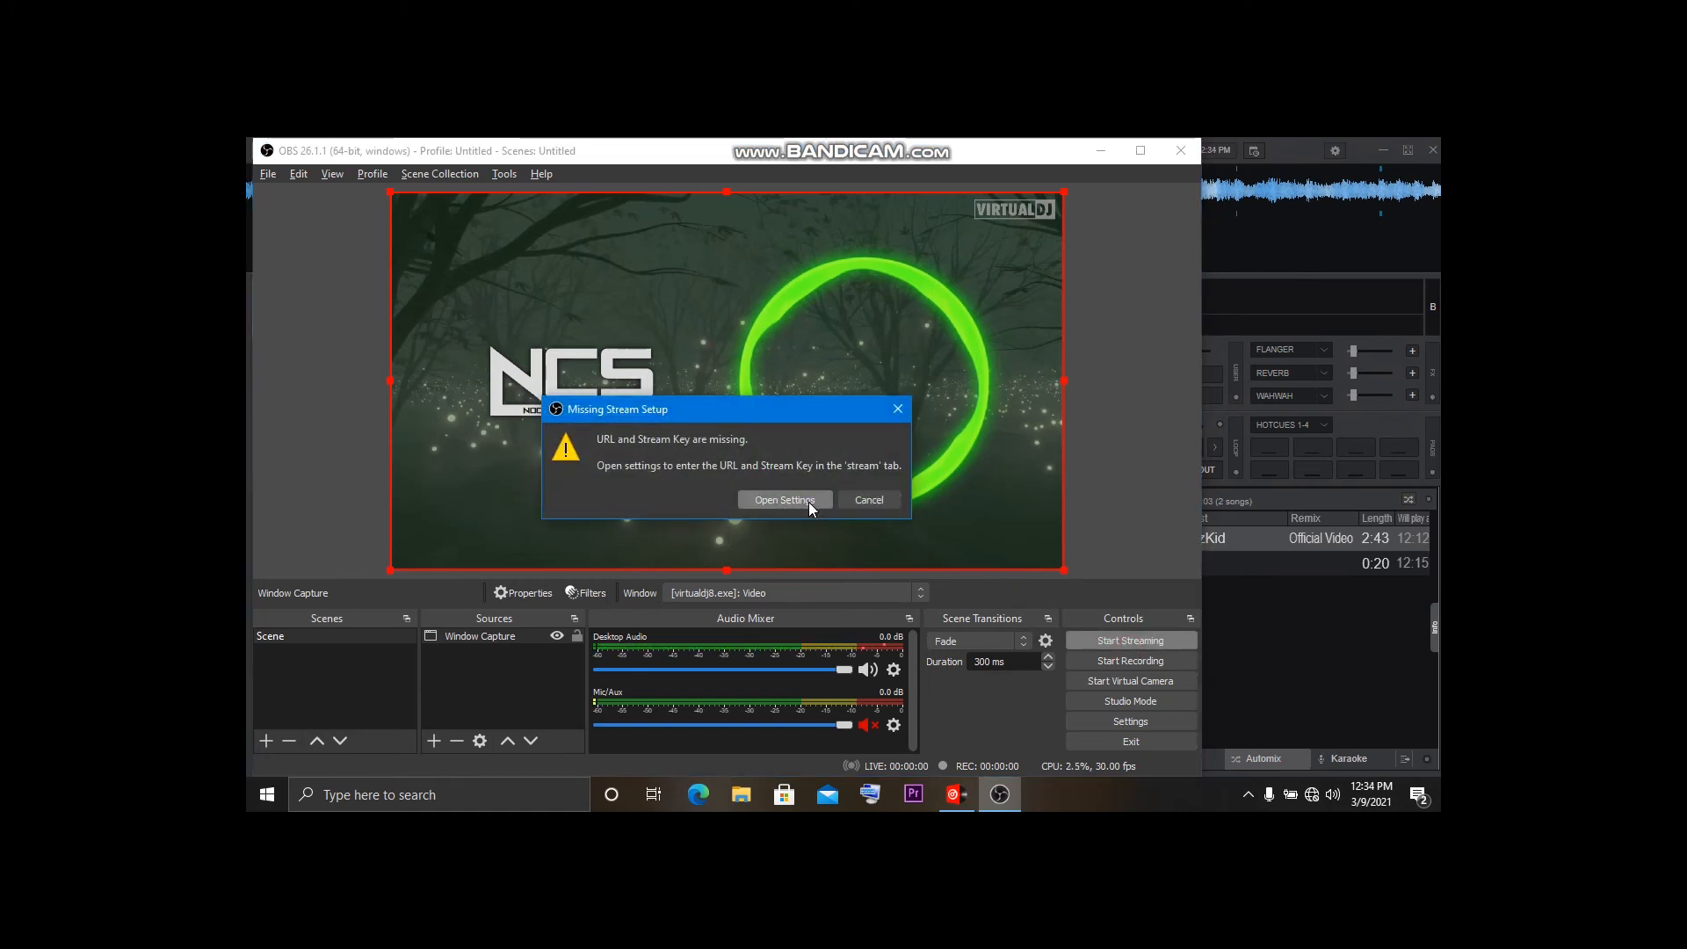
left_click(785, 499)
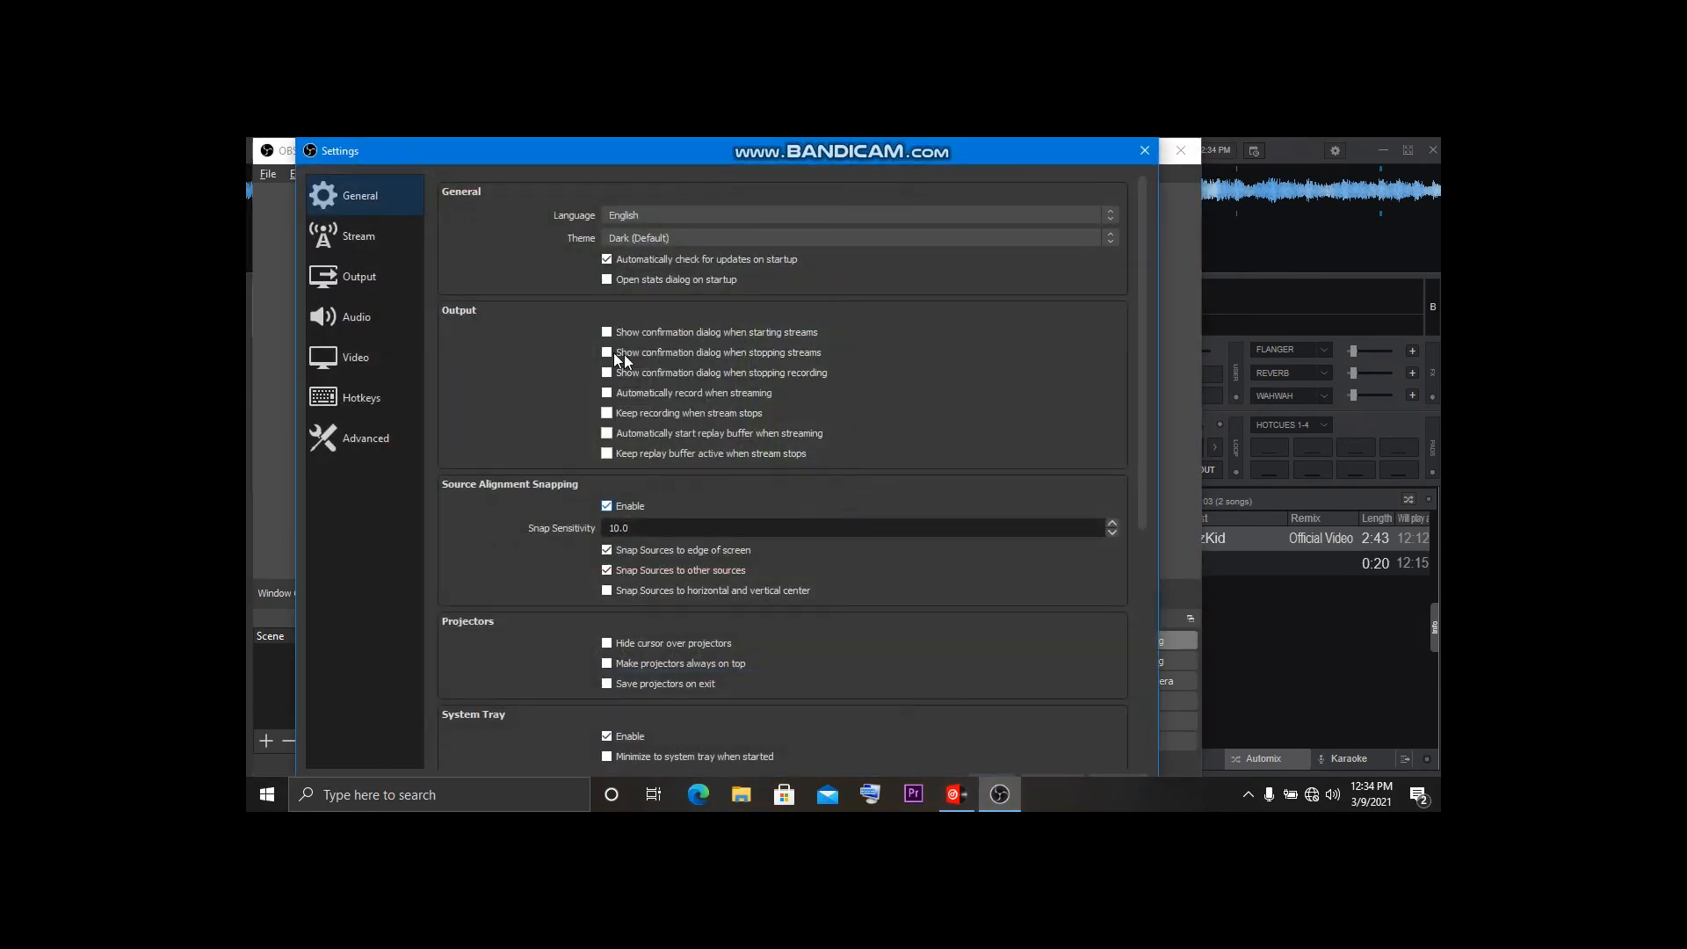
left_click(358, 235)
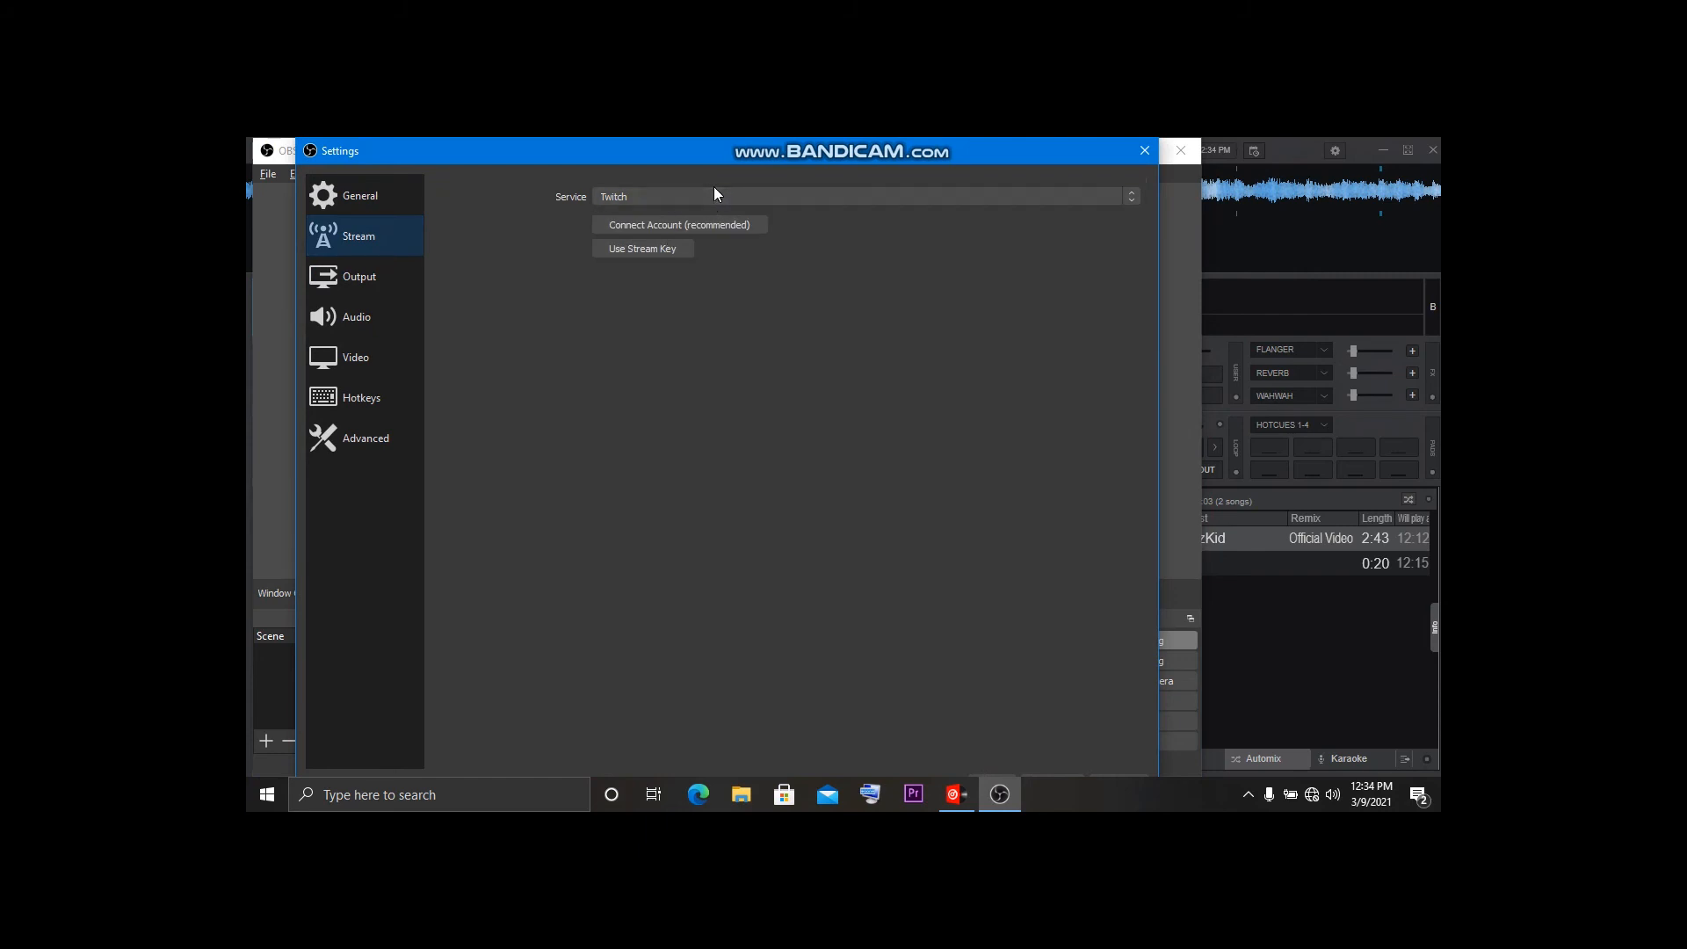
left_click(861, 196)
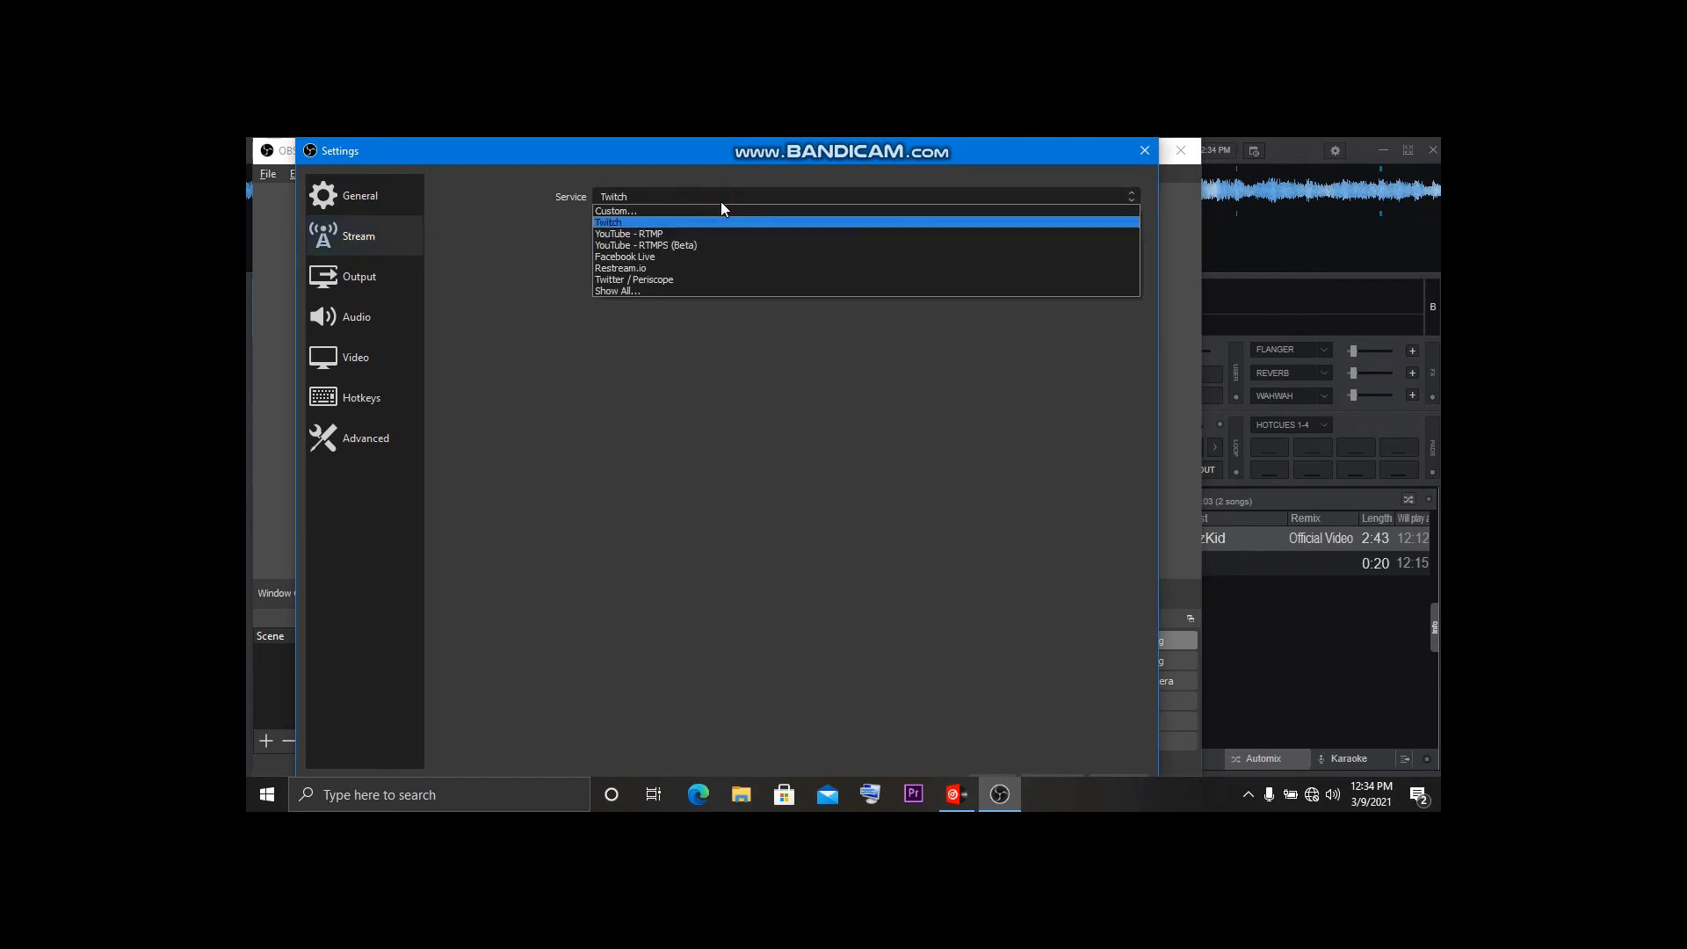
mouse_move(704, 245)
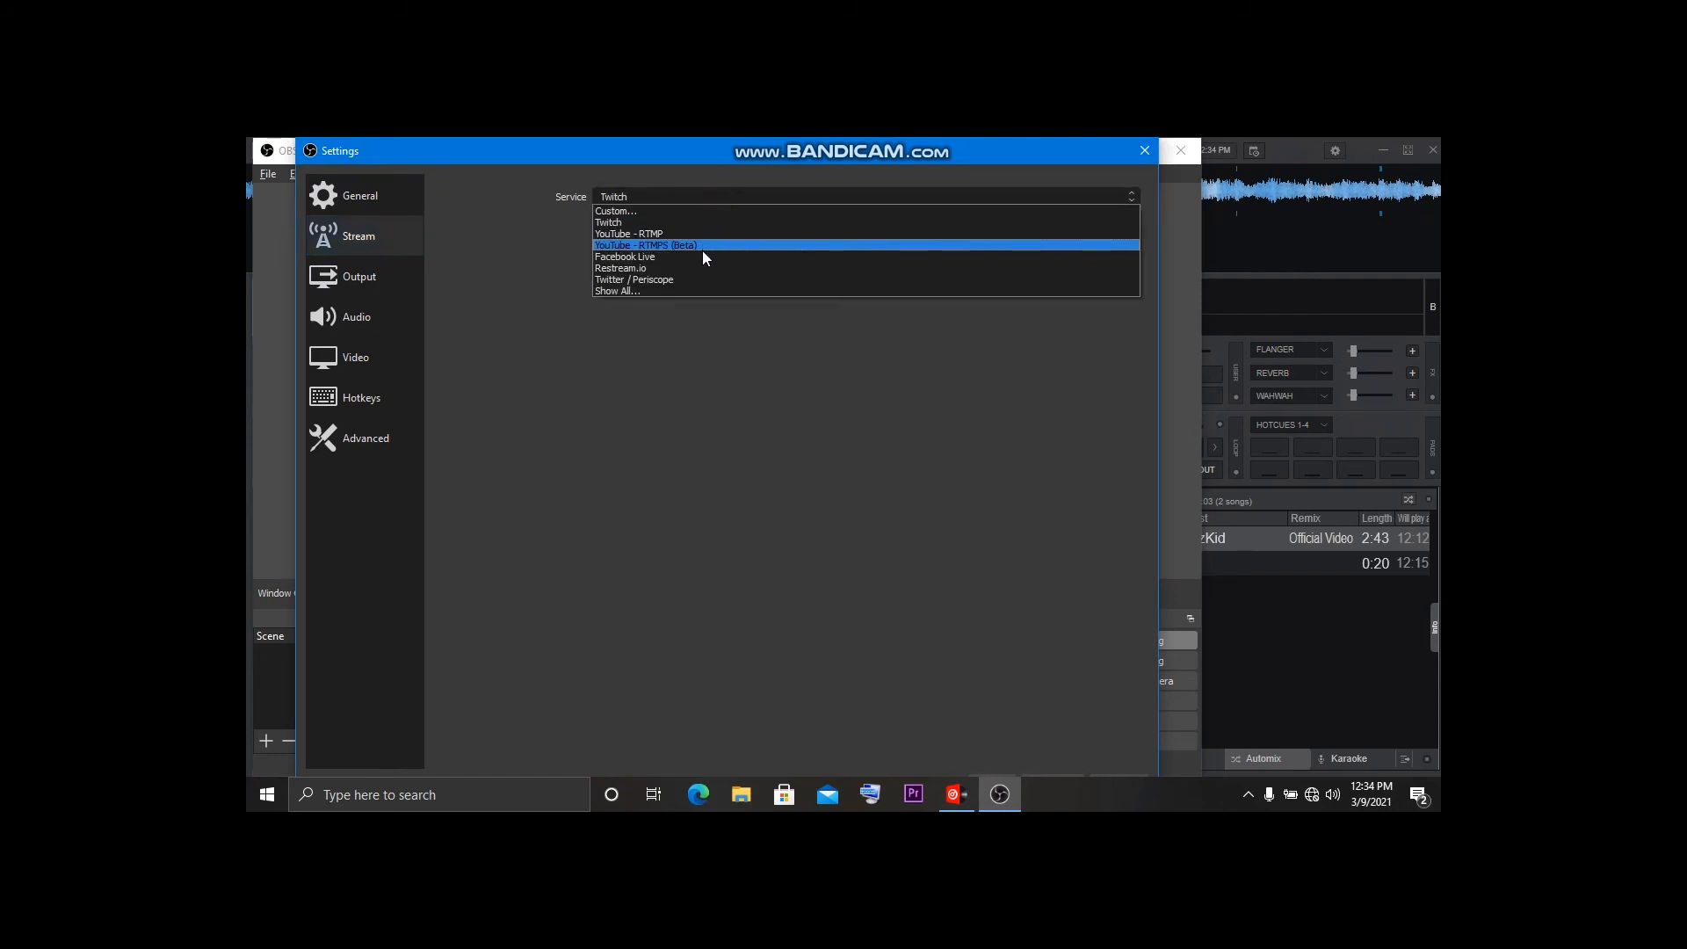
mouse_move(694, 268)
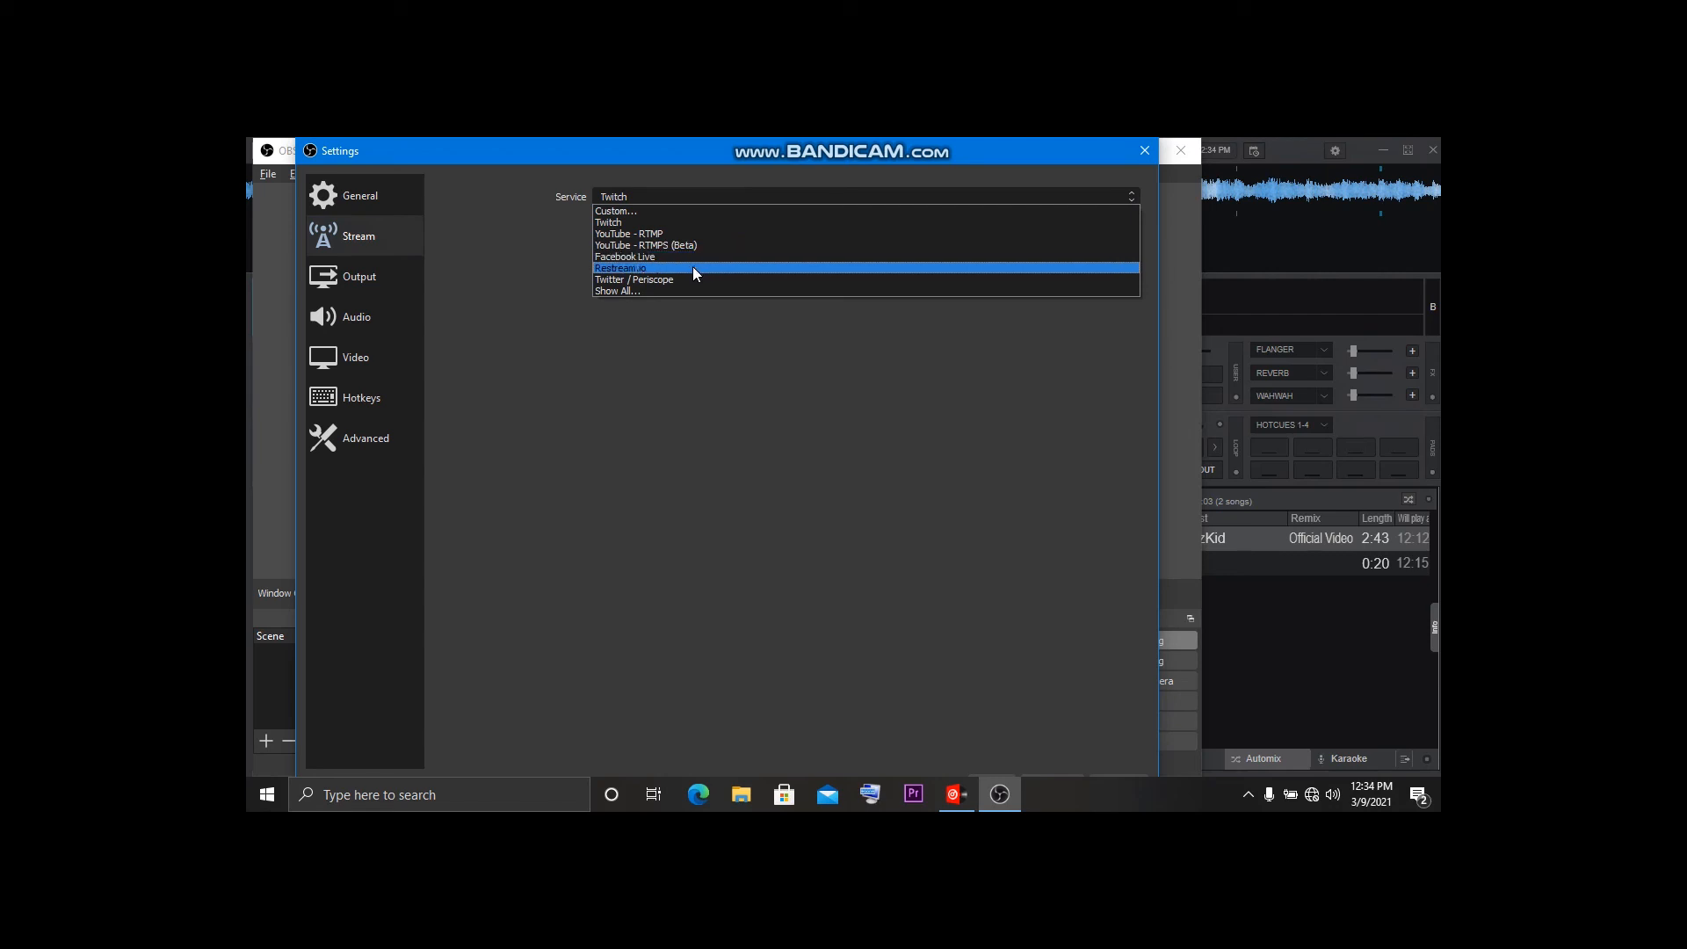
mouse_move(686, 279)
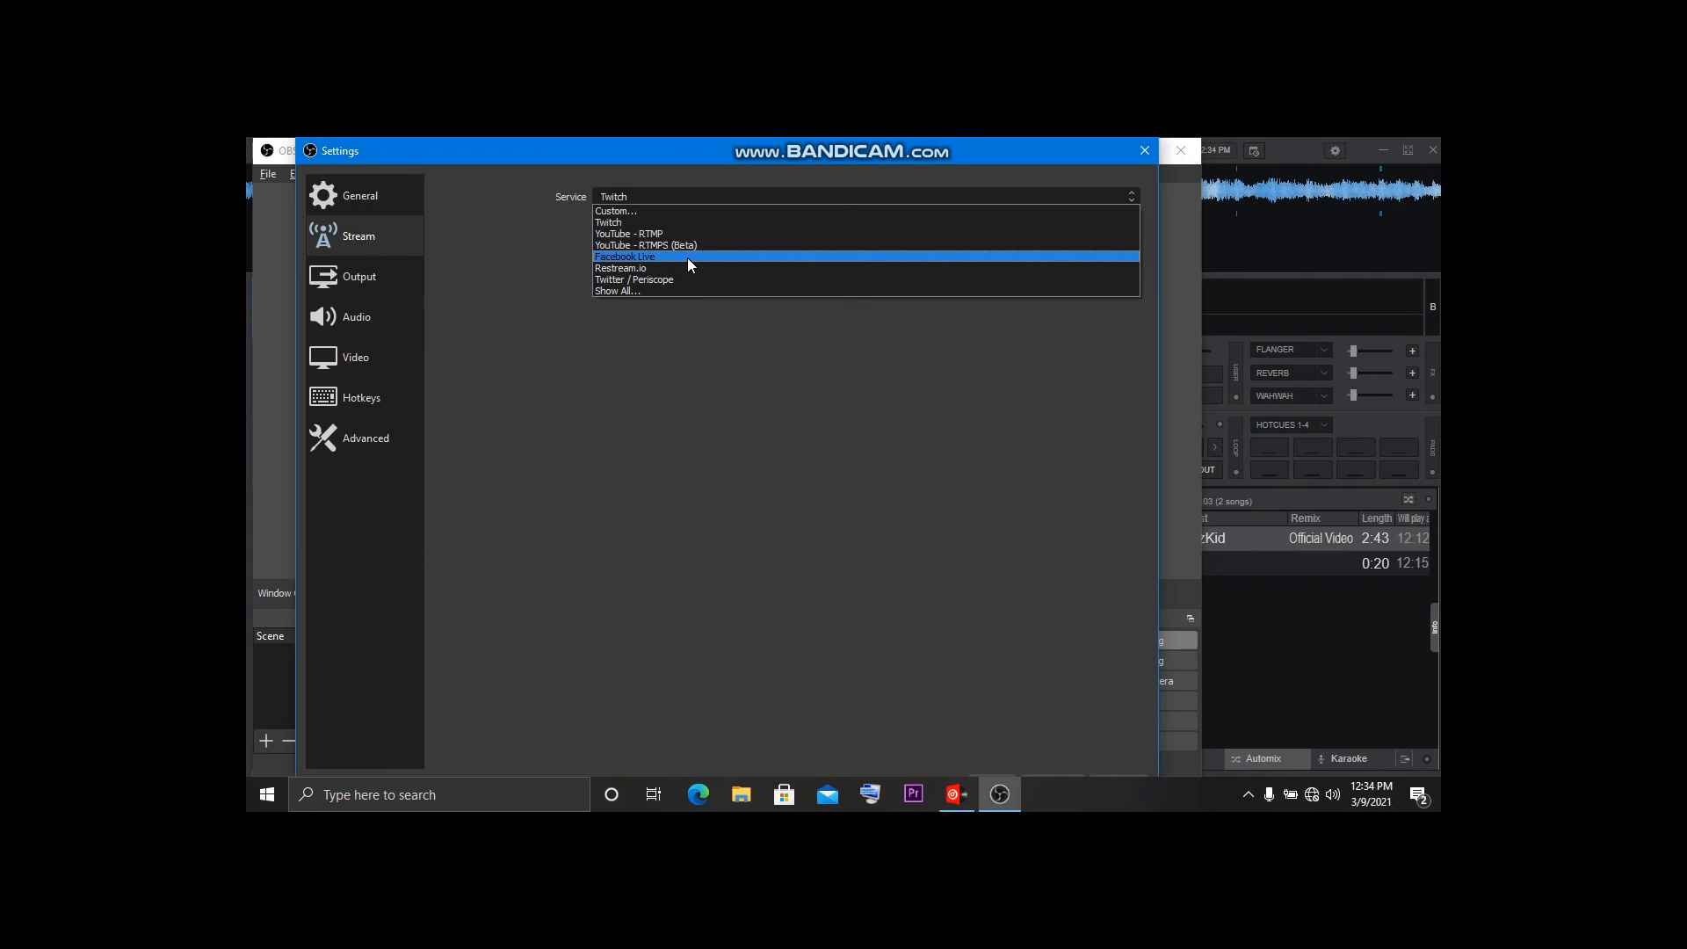
left_click(624, 255)
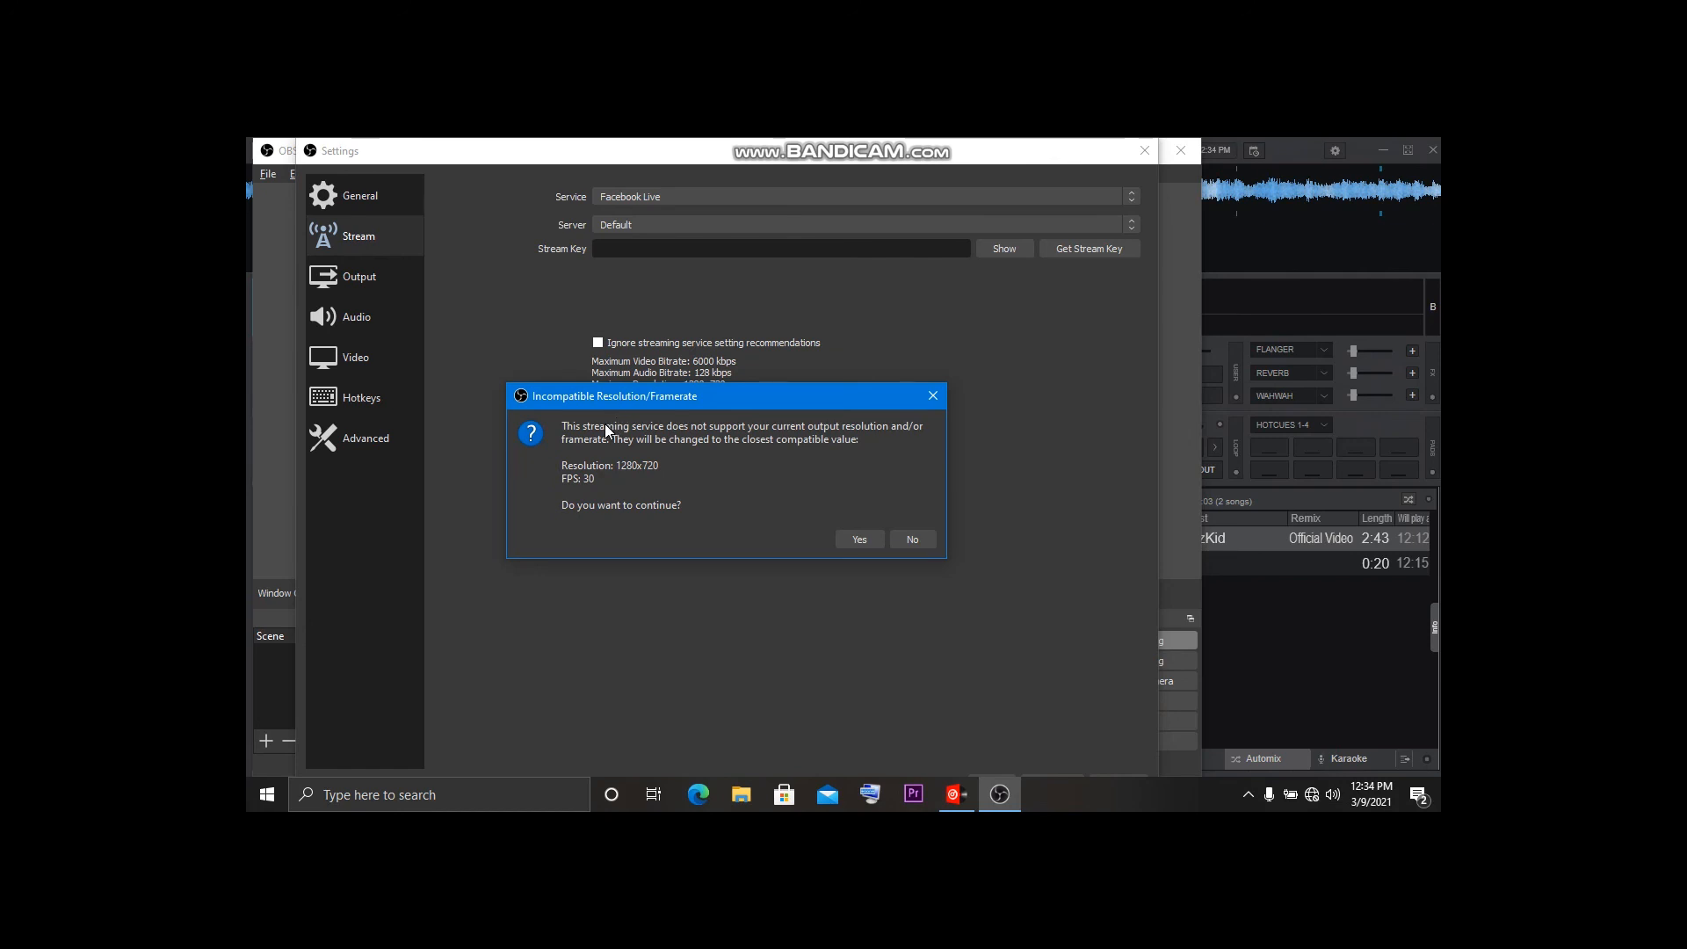
mouse_move(714, 445)
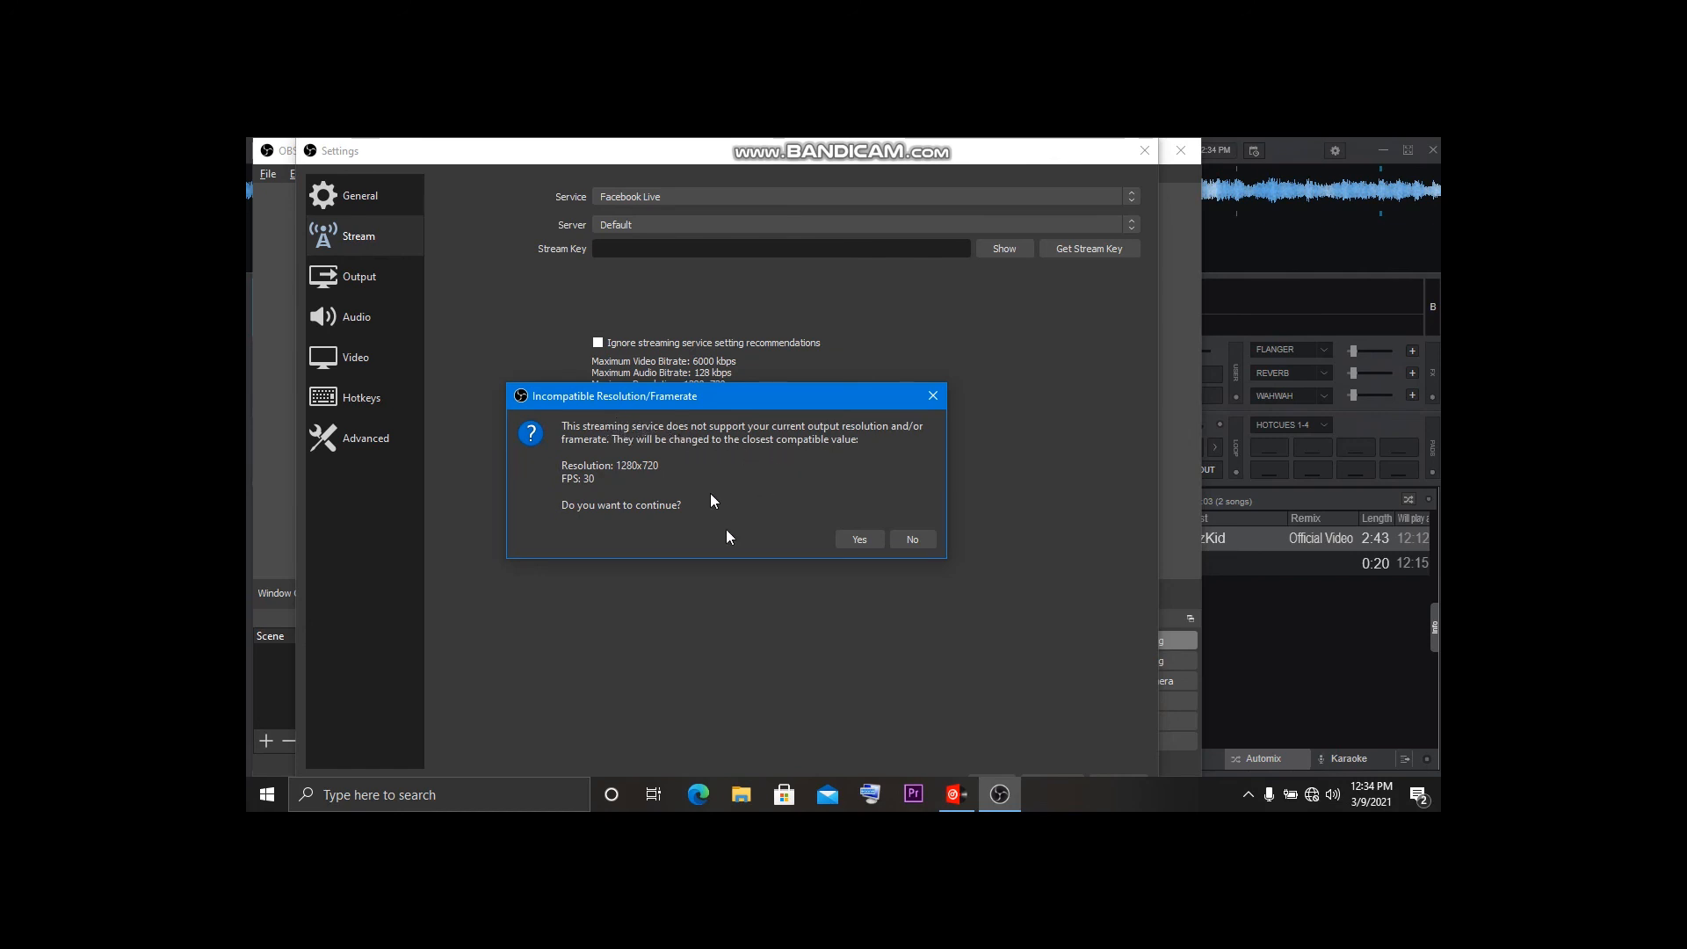
mouse_move(818, 466)
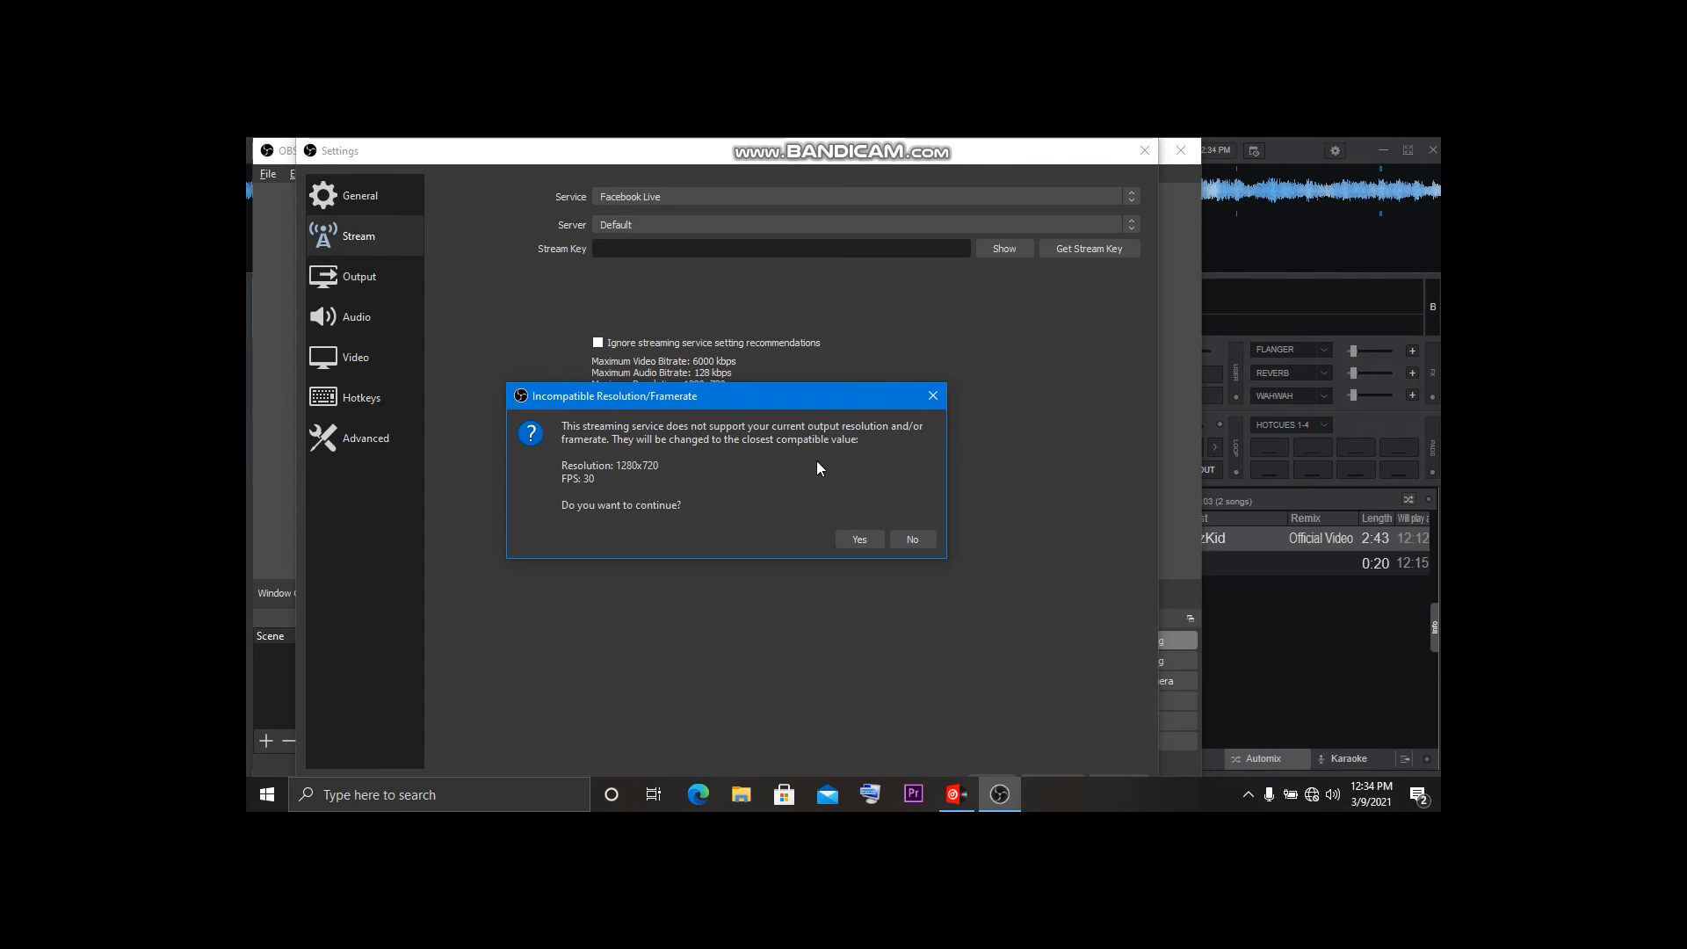
mouse_move(678, 496)
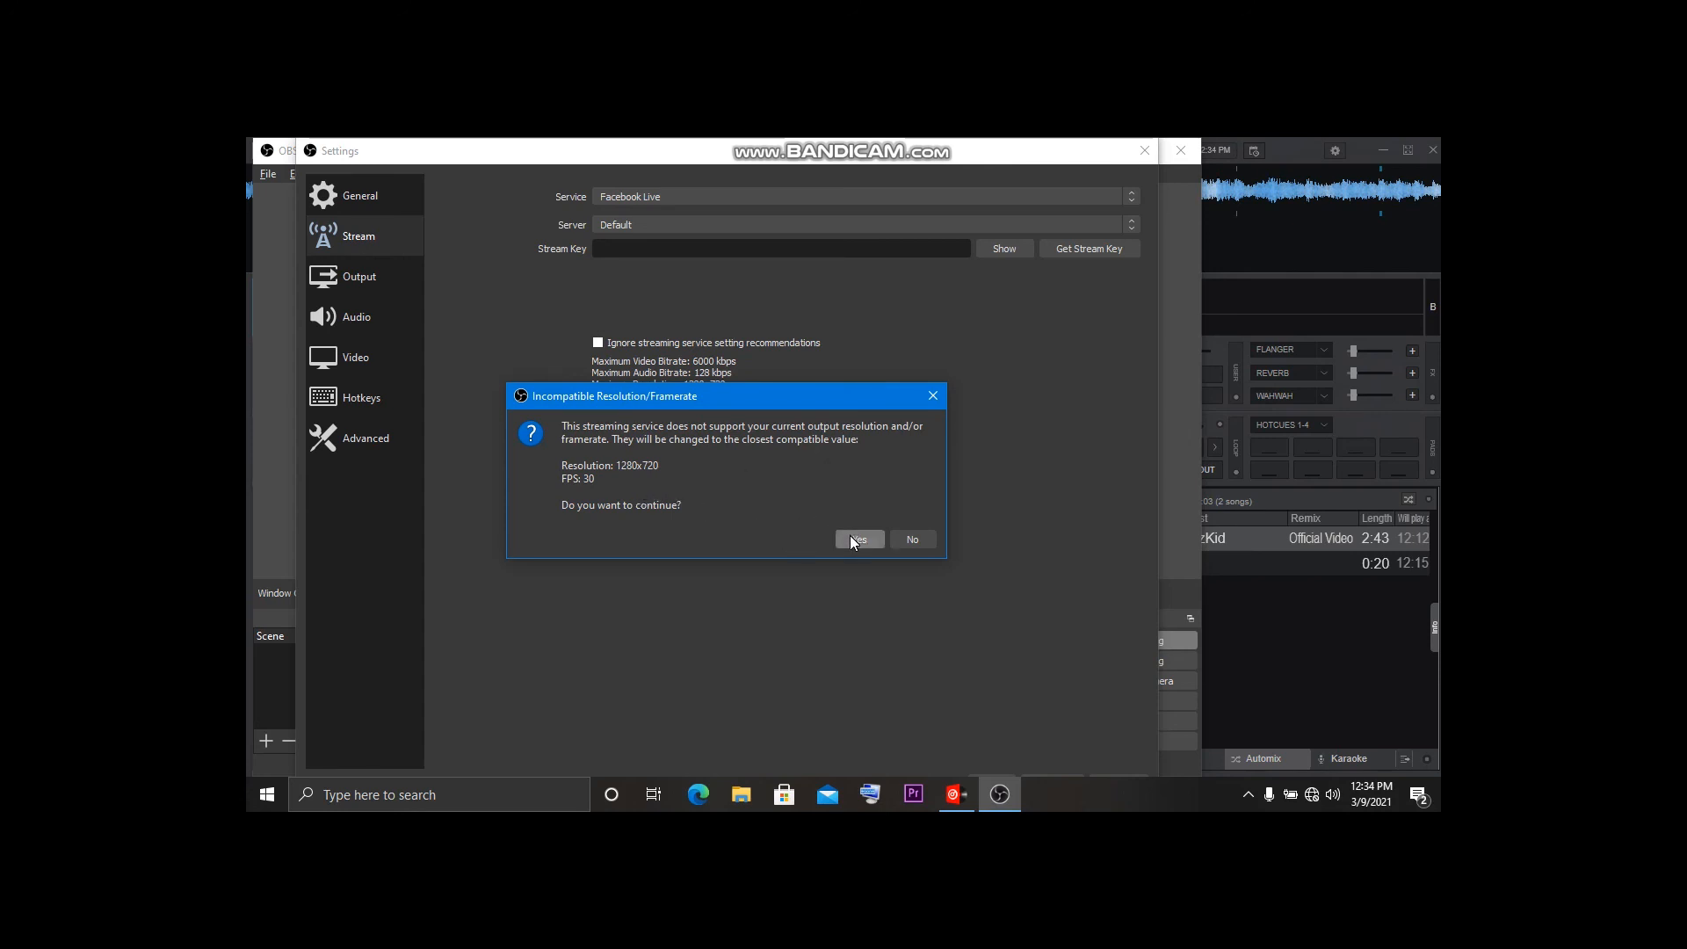
Accept switching the output to 1280x720 at 30 FPS for Facebook Live.
left_click(858, 539)
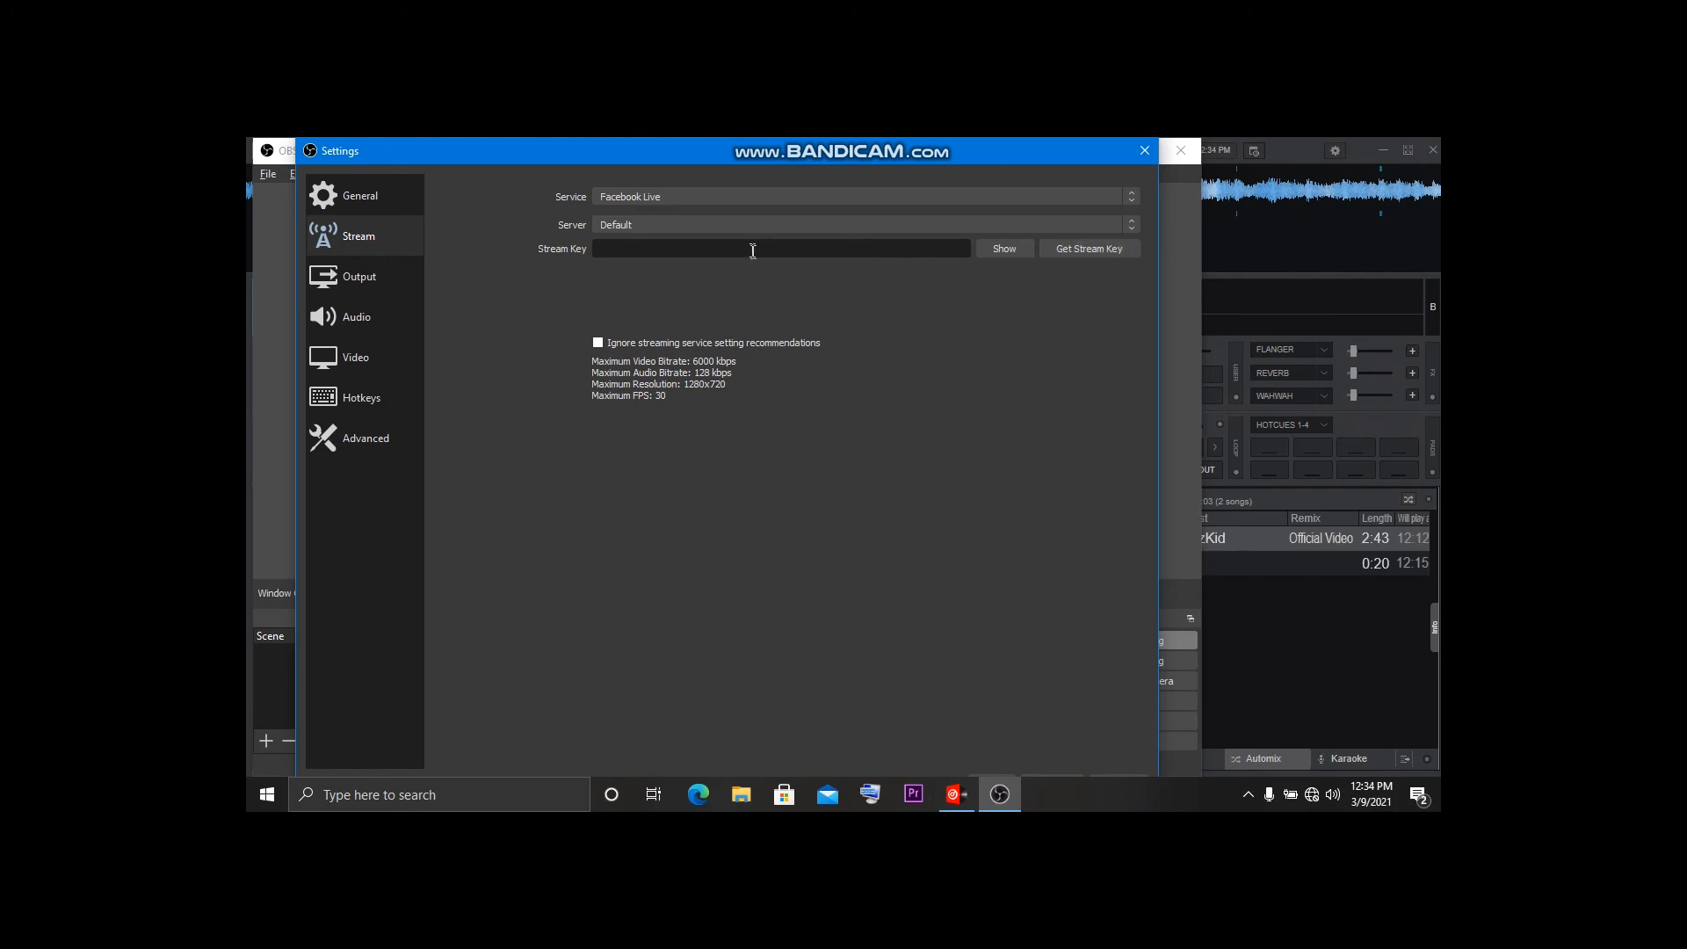
mouse_move(604, 308)
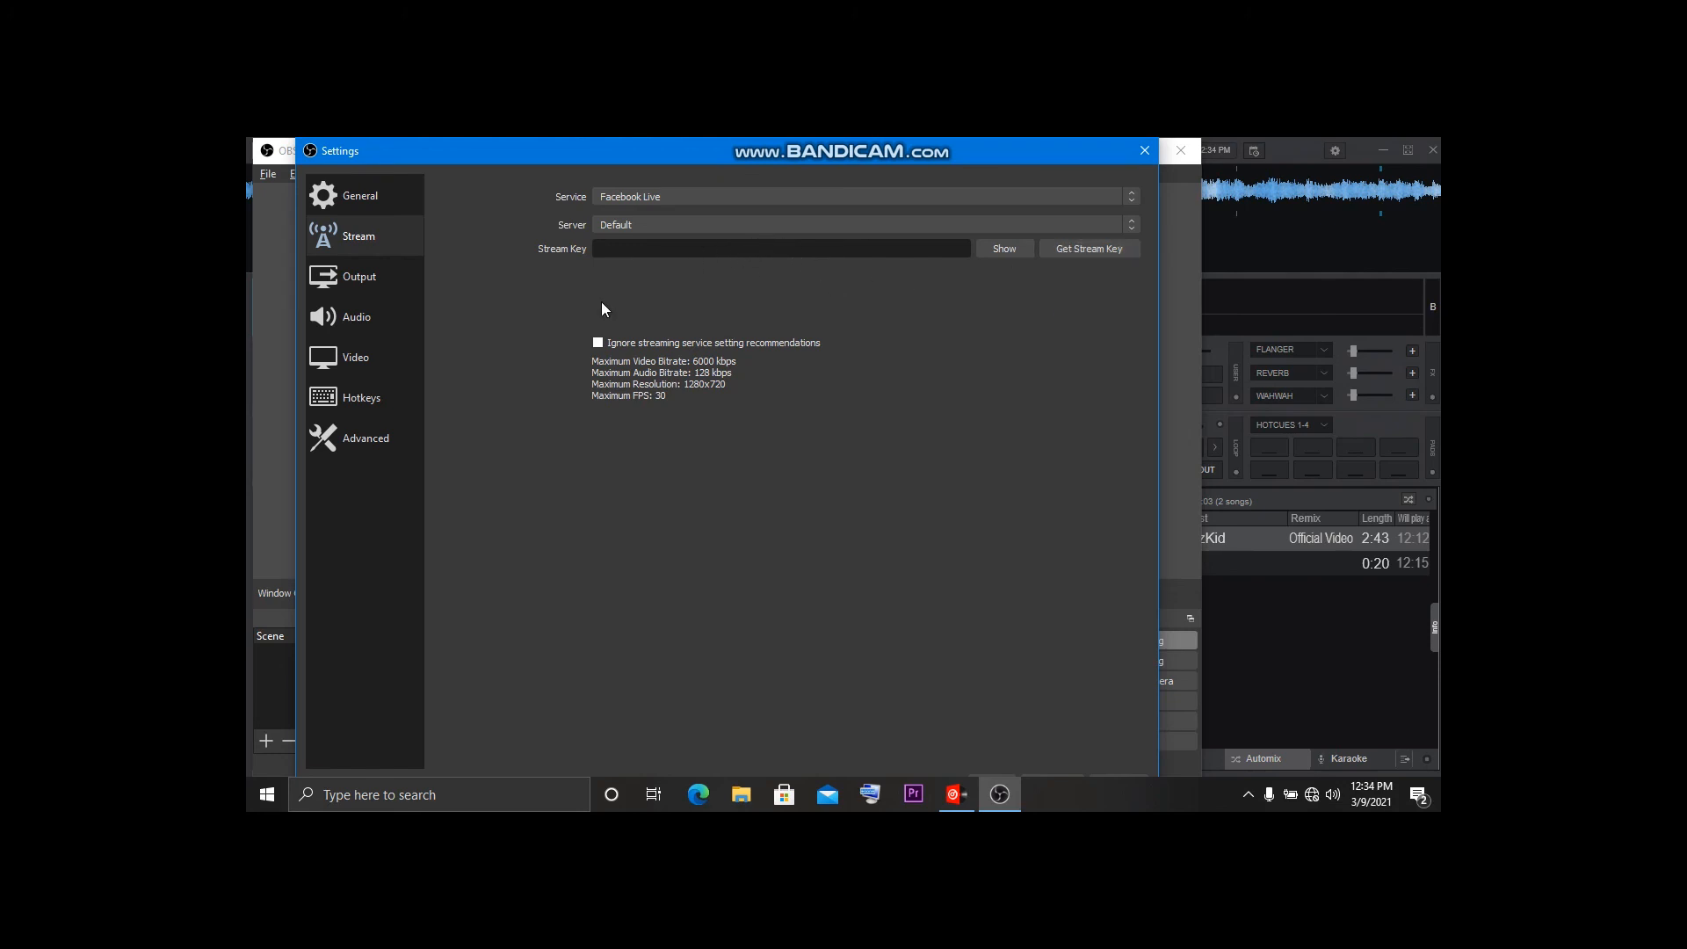
mouse_move(1060, 305)
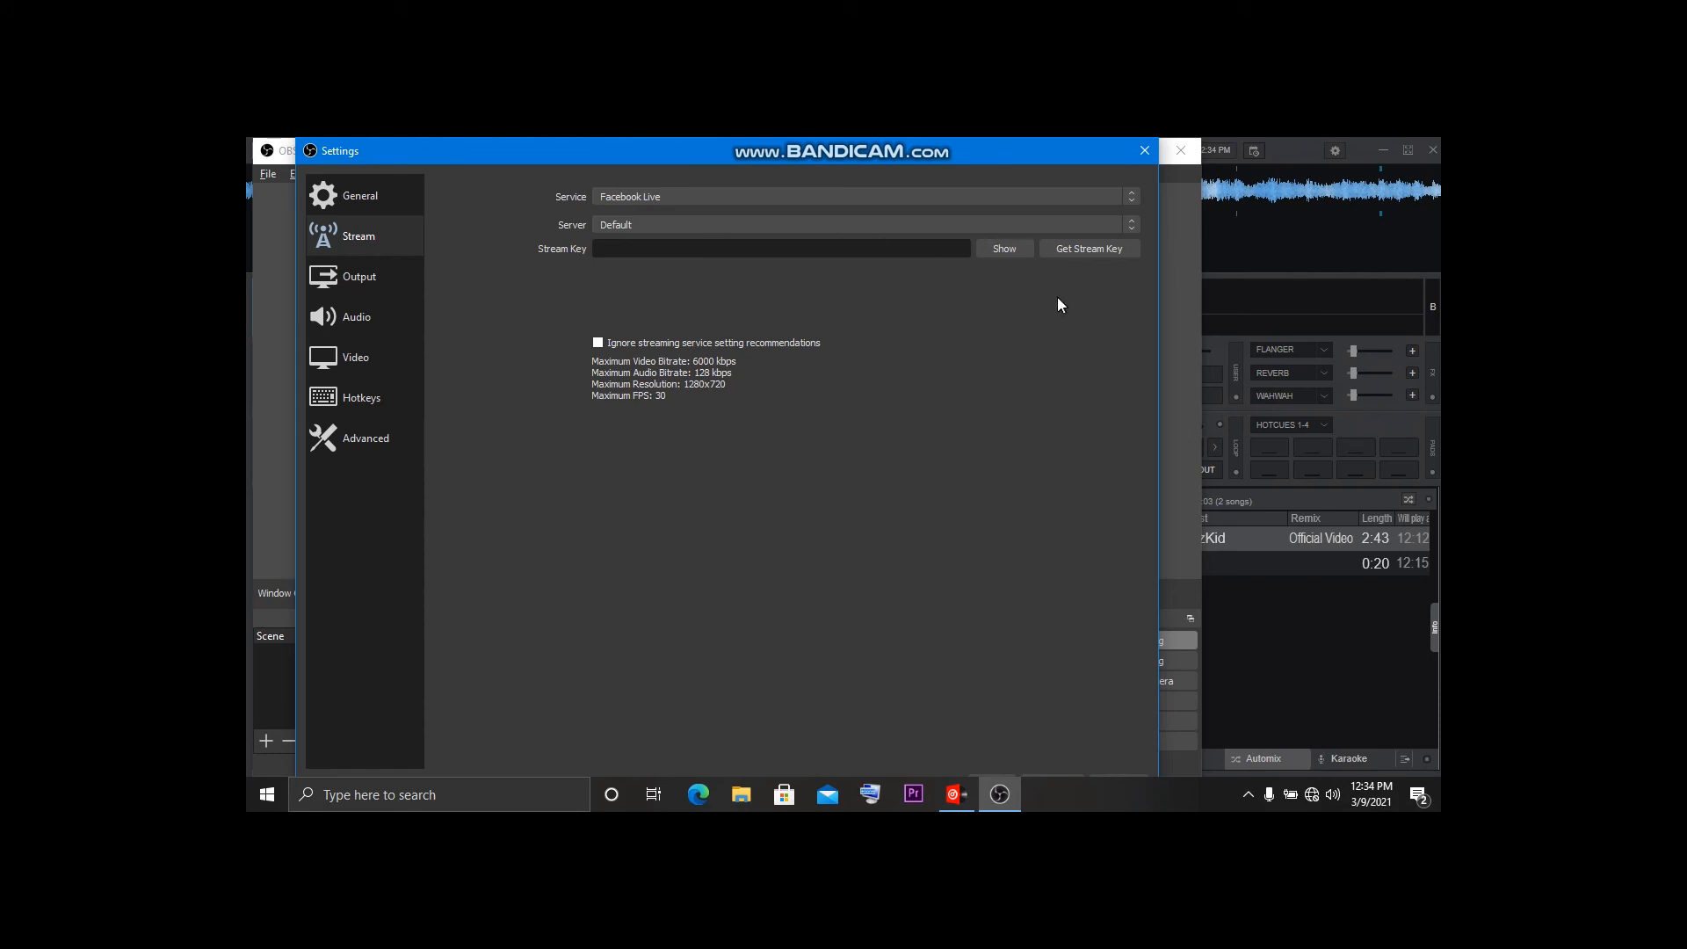